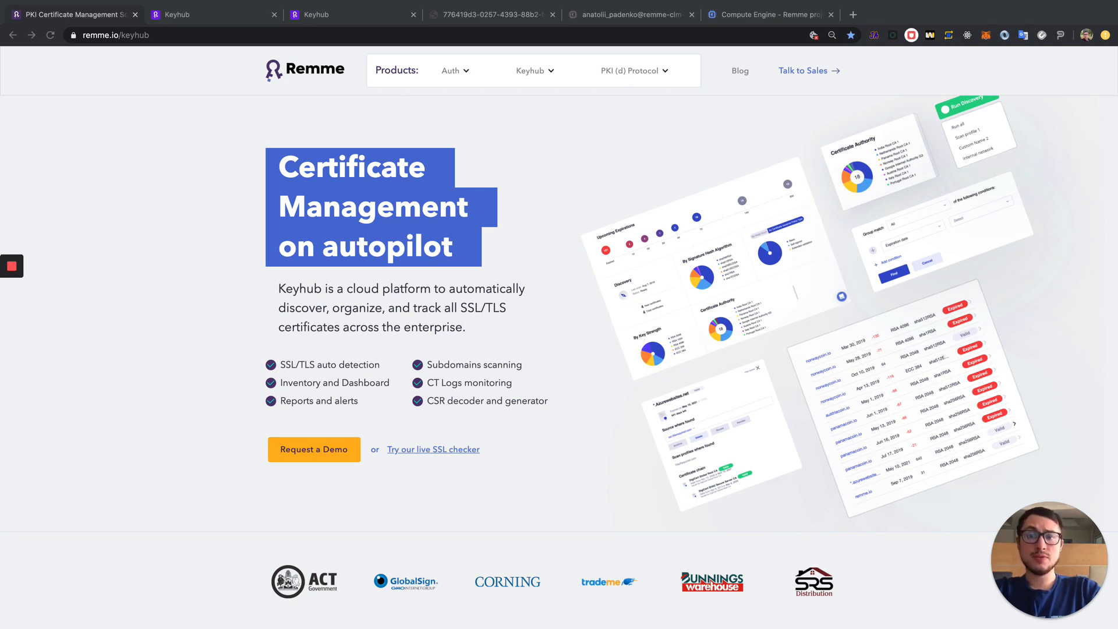
pyautogui.moveTo(330, 257)
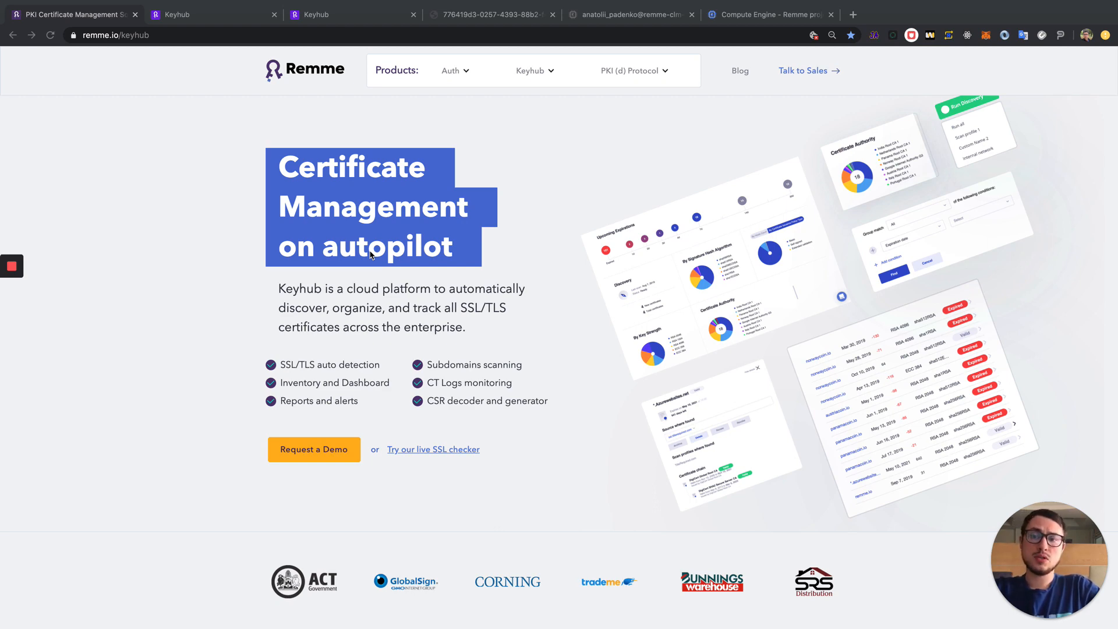
pyautogui.moveTo(1097, 176)
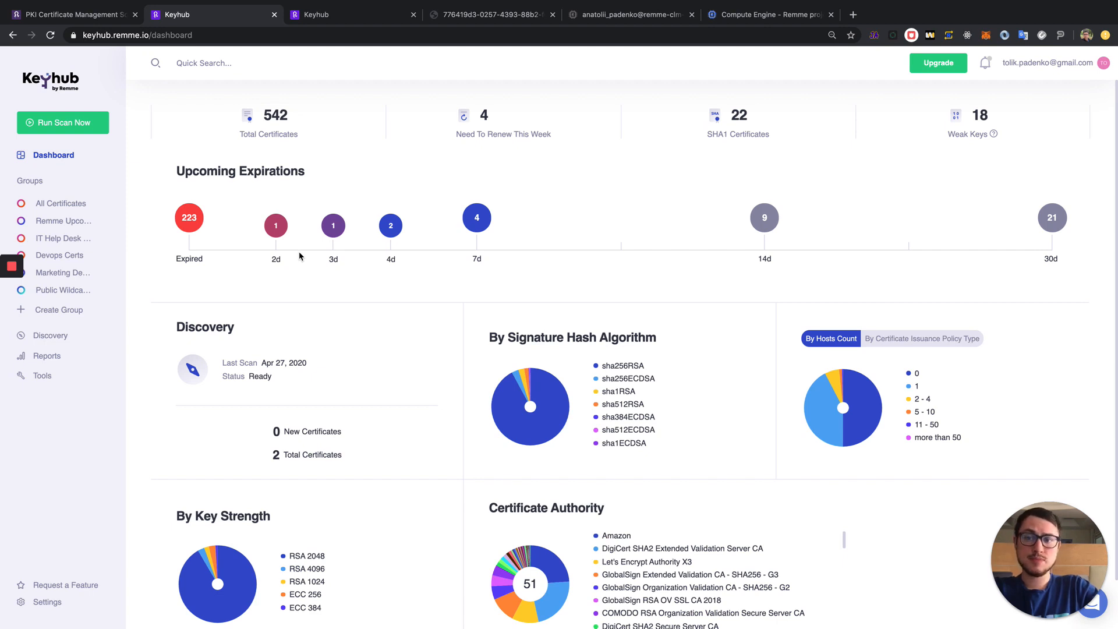
# Step: Scroll the dashboard and toggle the hosts chart between issuance policy type and hosts count
pyautogui.scroll(-3)
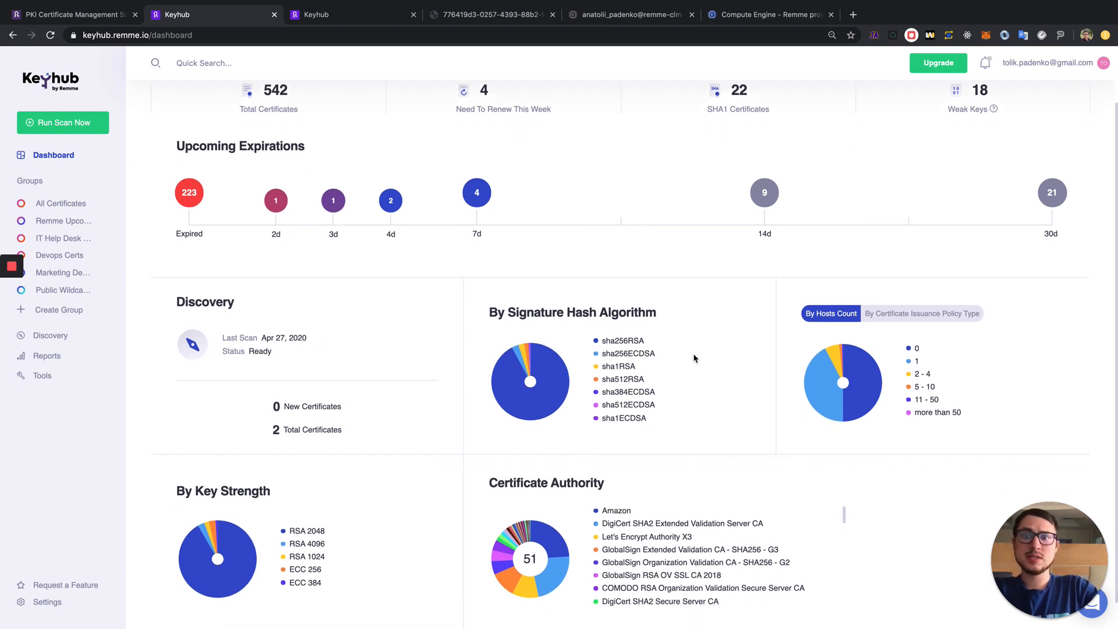
pyautogui.scroll(-3)
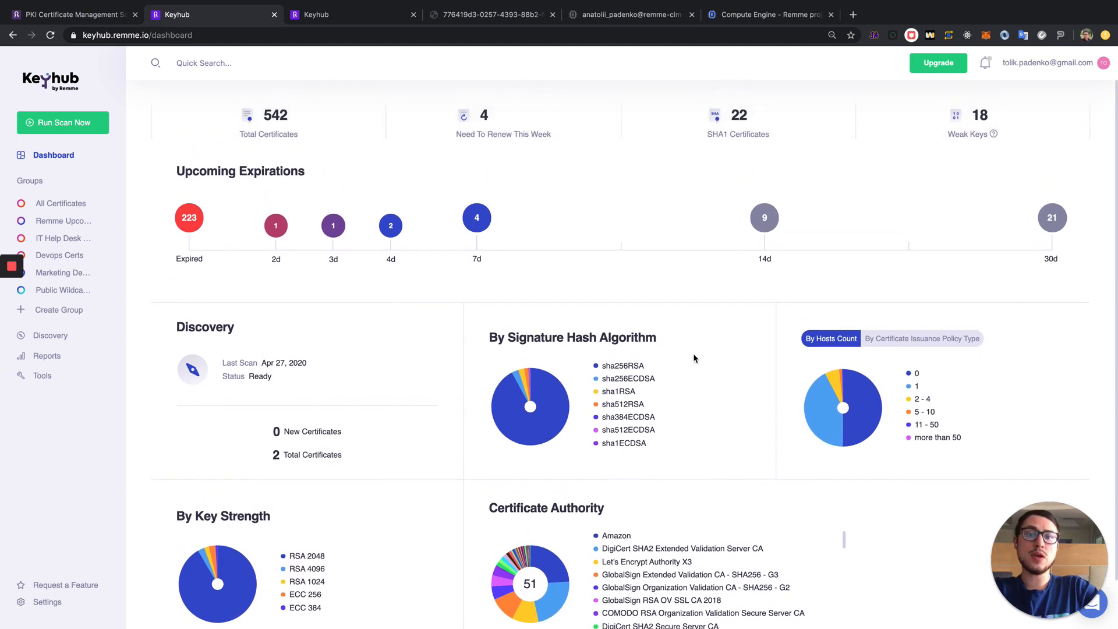
pyautogui.scroll(-3)
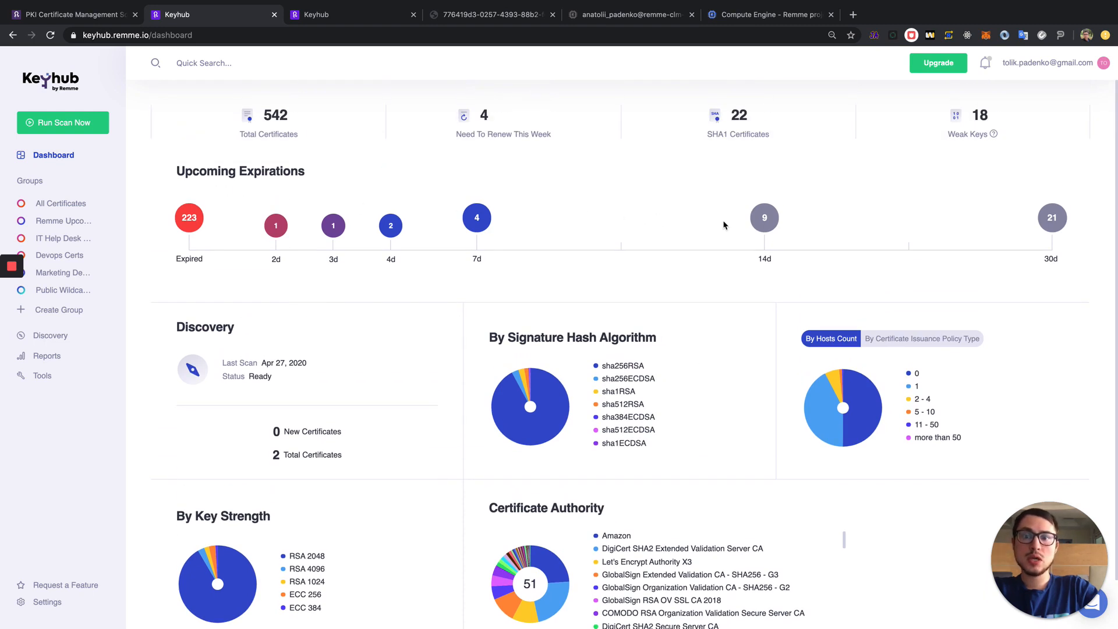
pyautogui.moveTo(652, 214)
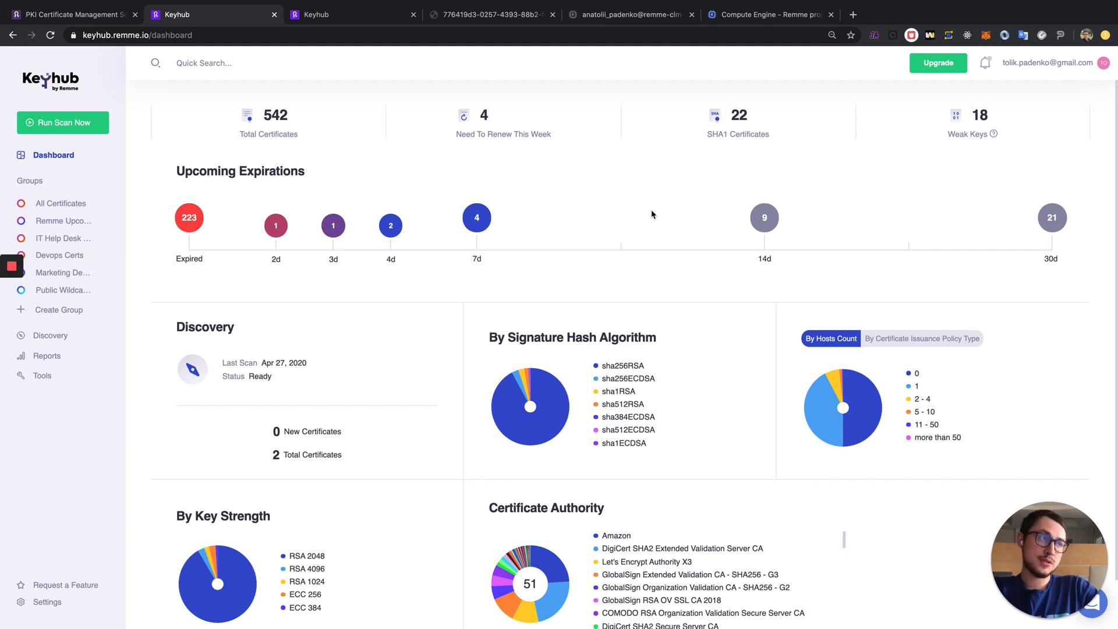
pyautogui.scroll(-3)
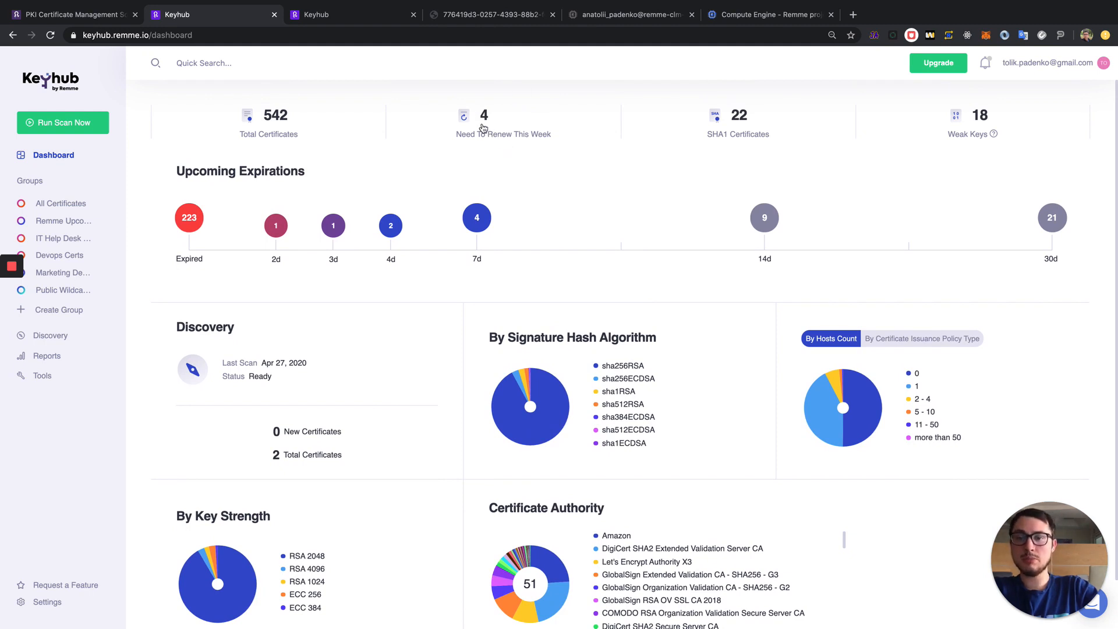
pyautogui.moveTo(186, 224)
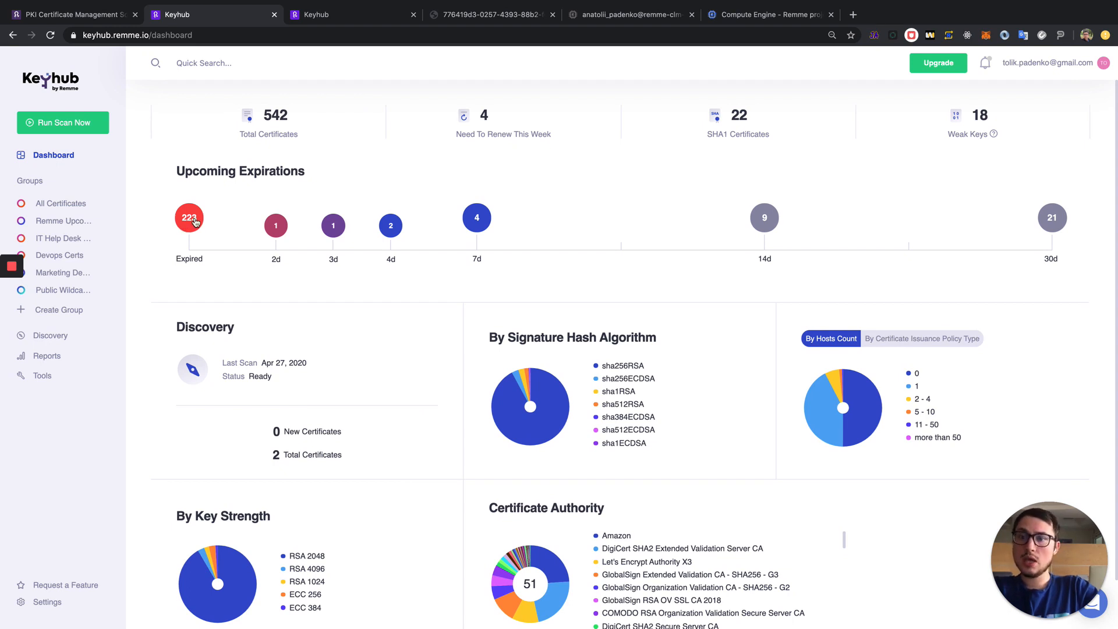
pyautogui.scroll(-3)
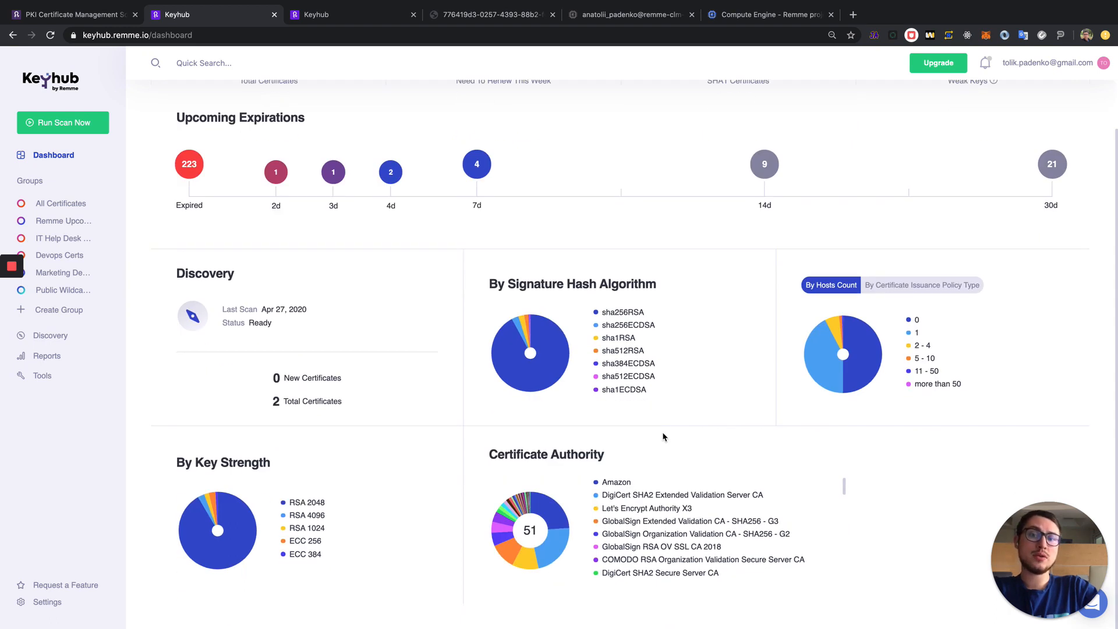
pyautogui.moveTo(613, 406)
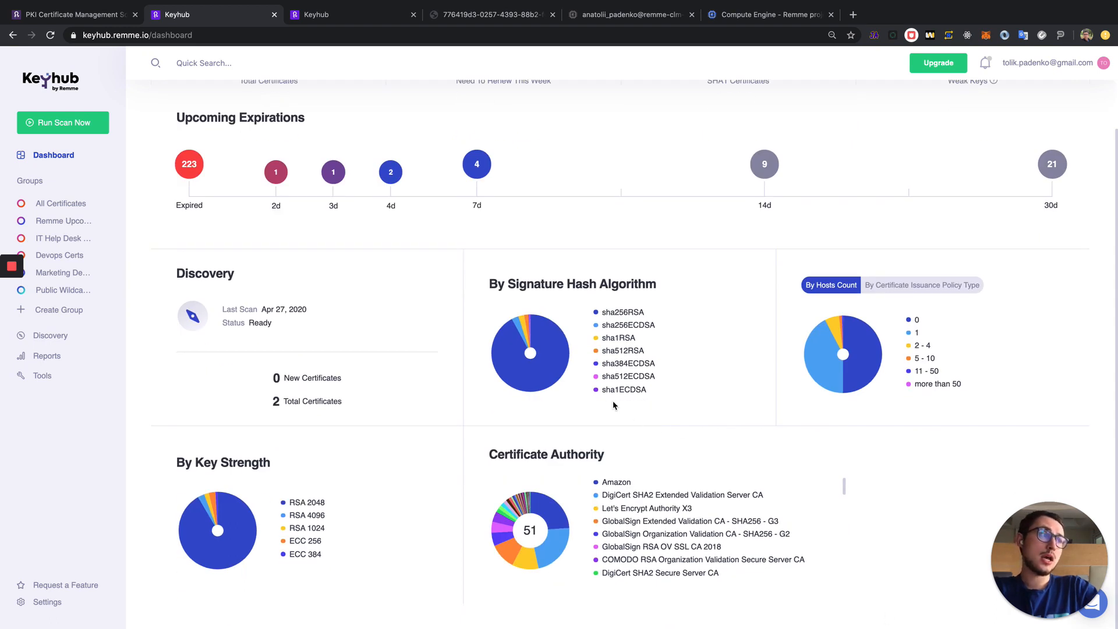
pyautogui.moveTo(559, 387)
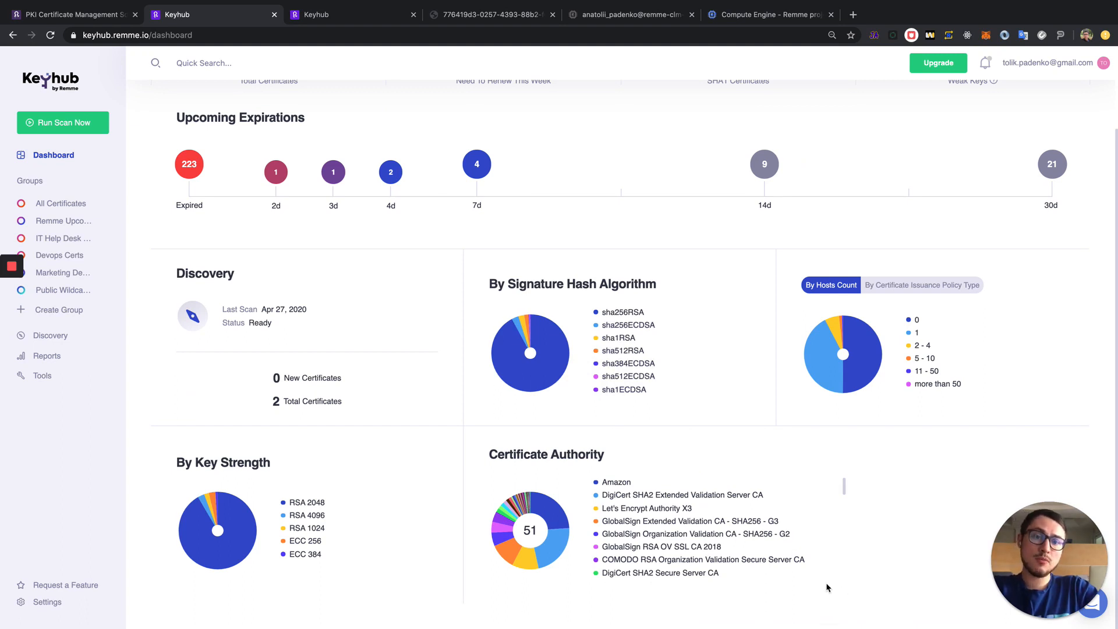
pyautogui.moveTo(875, 270)
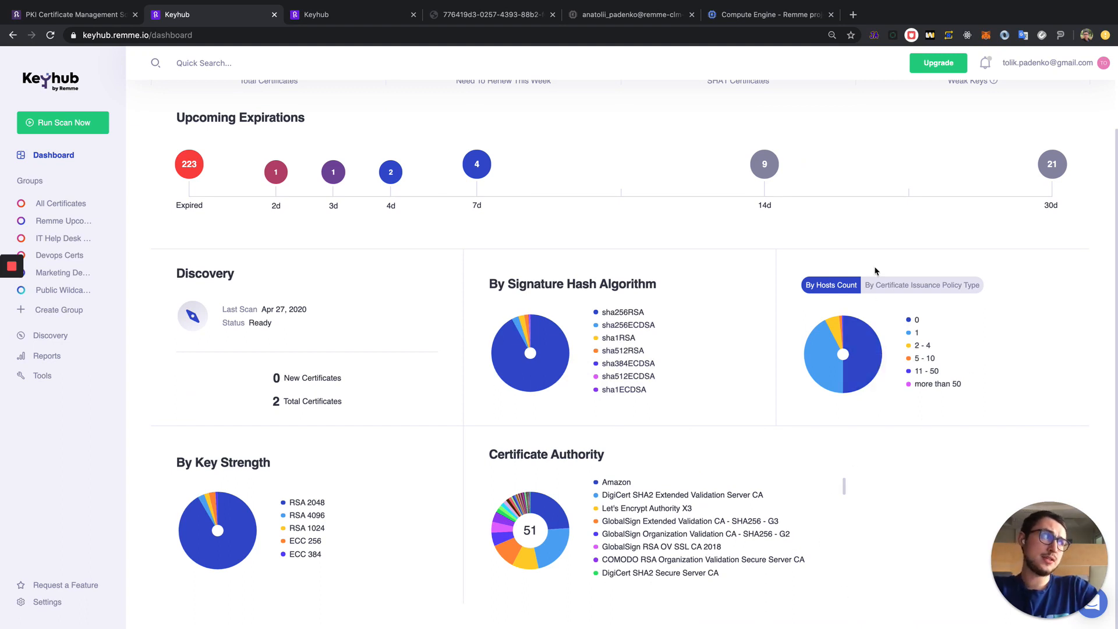
pyautogui.click(922, 285)
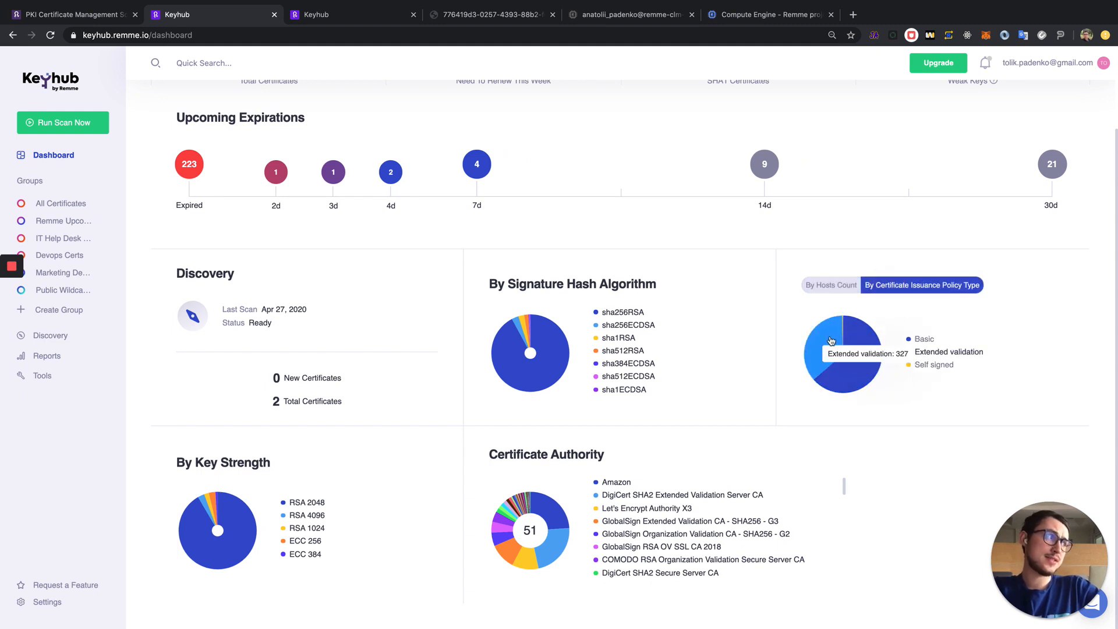
pyautogui.click(830, 284)
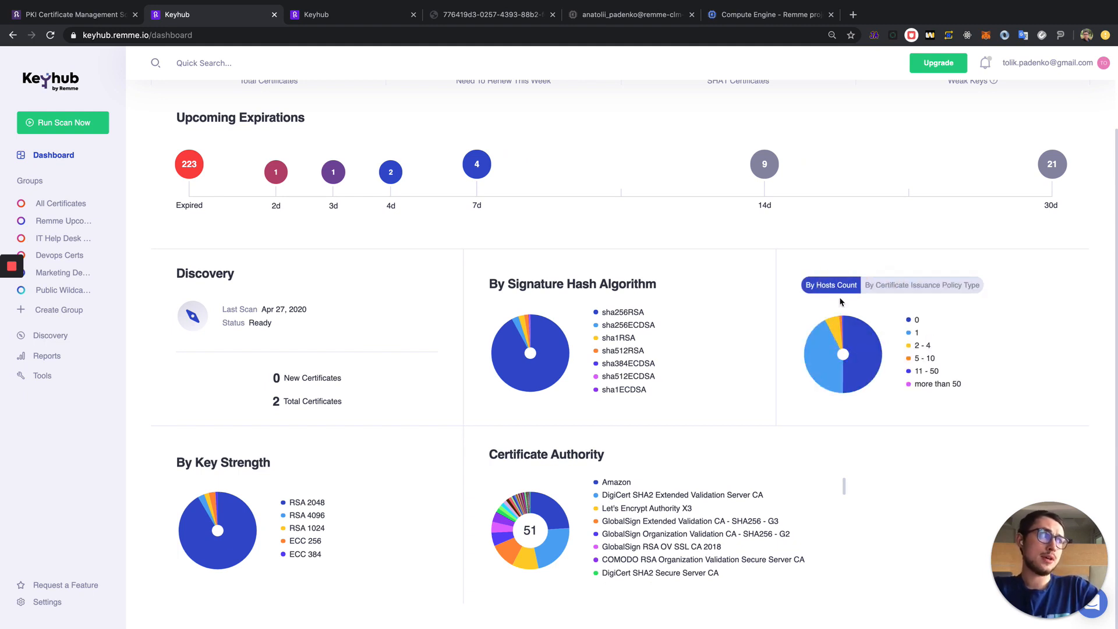
pyautogui.moveTo(806, 252)
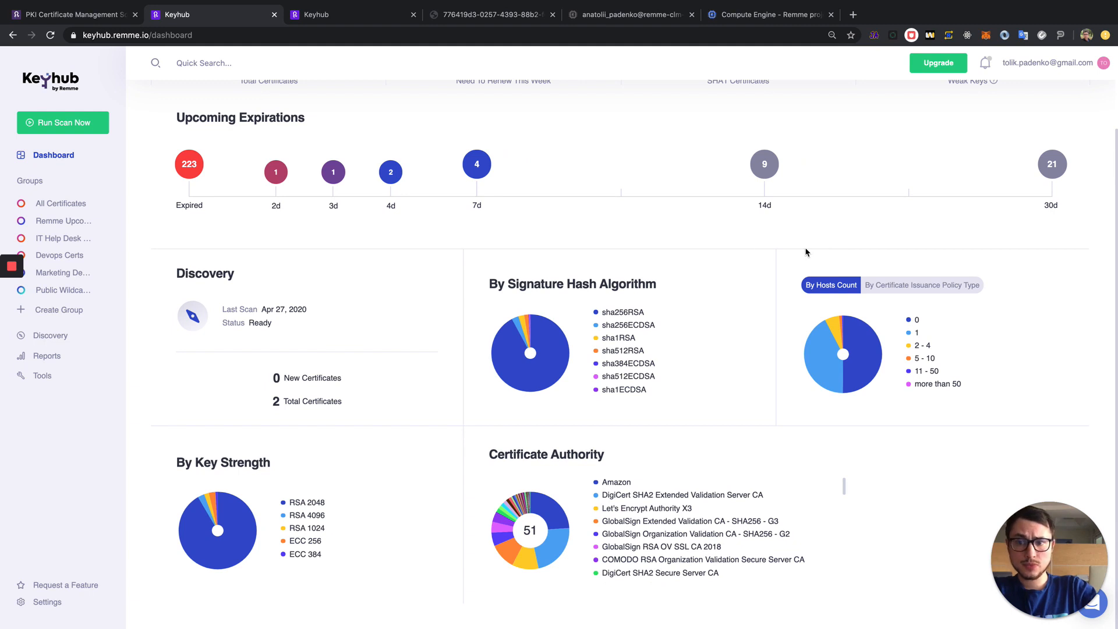
pyautogui.moveTo(399, 494)
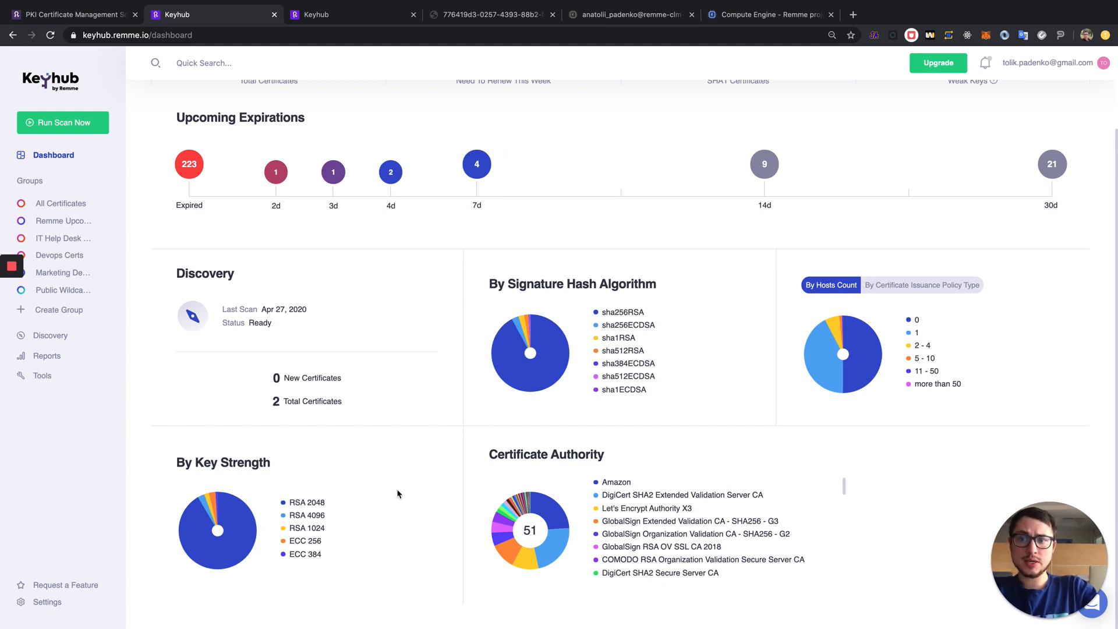
pyautogui.moveTo(443, 413)
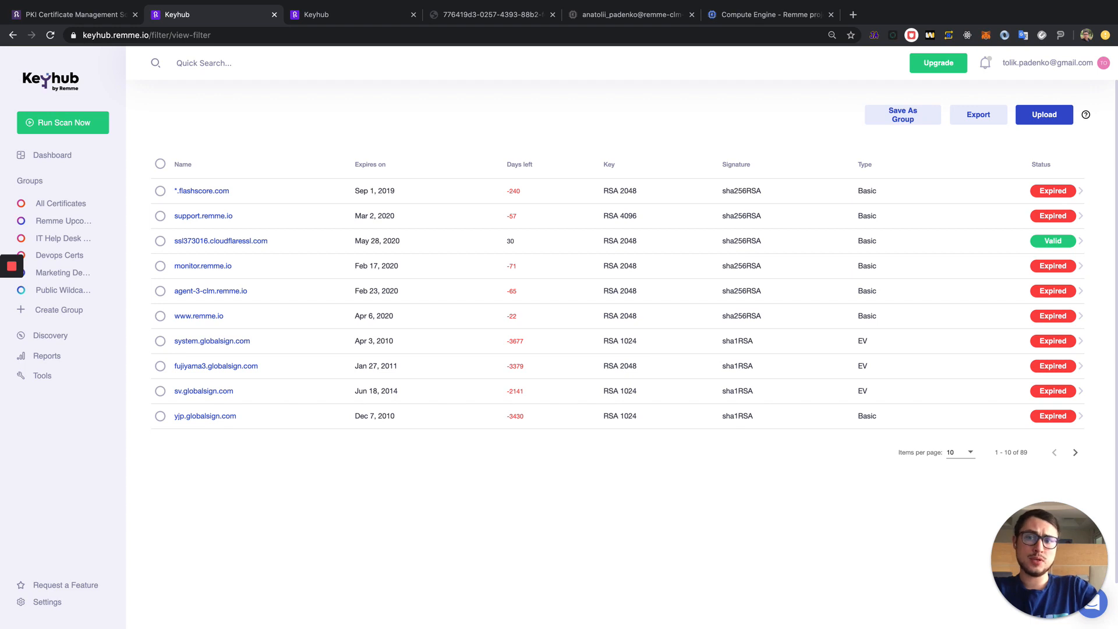
# Step: Quick-search certificates for 'remme' to show 57 matches and related suggestions
pyautogui.click(204, 62)
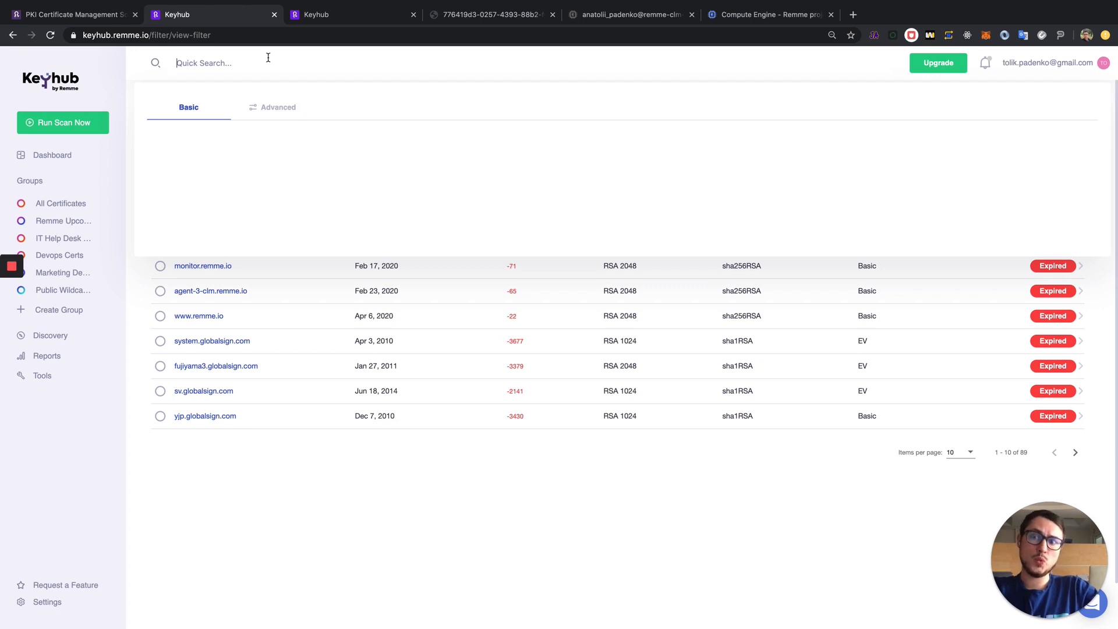
pyautogui.write('remme')
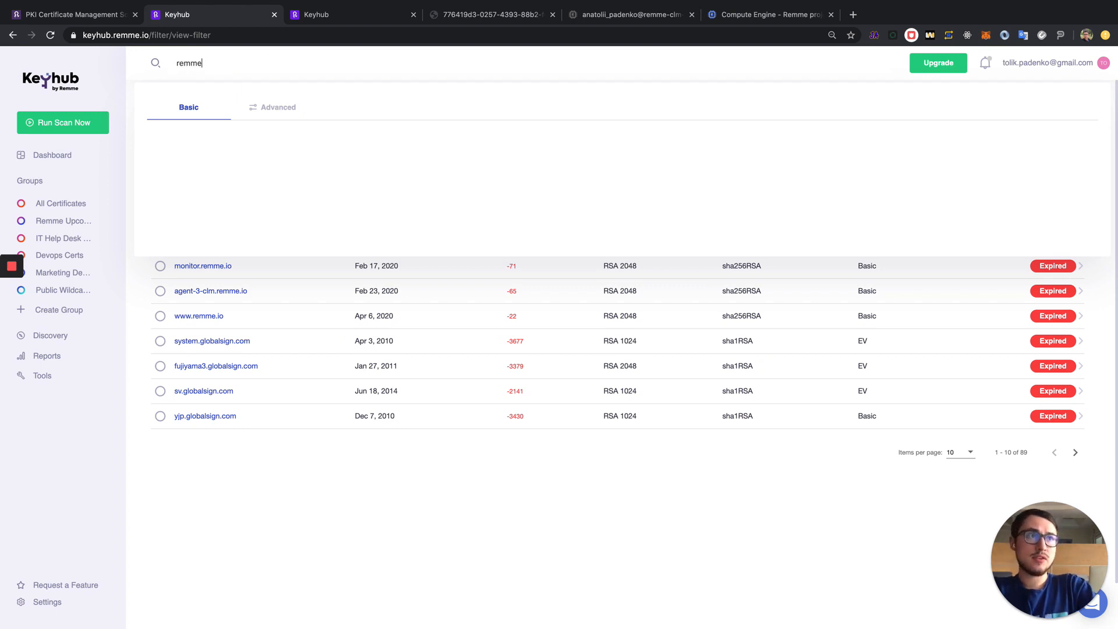
pyautogui.click(197, 63)
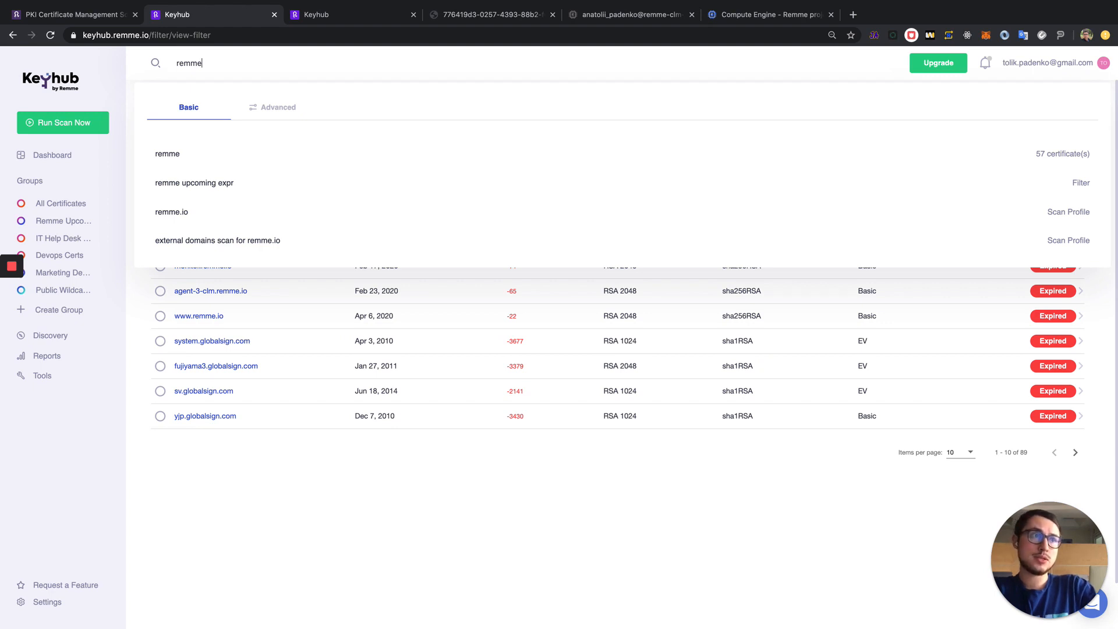
pyautogui.moveTo(363, 94)
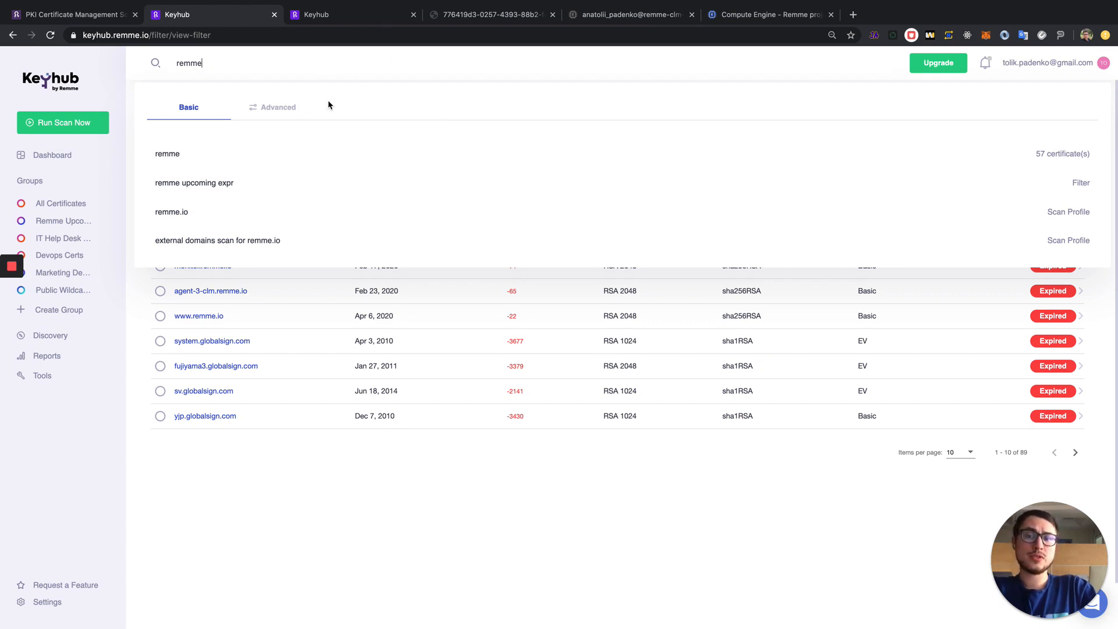
# Step: In Advanced search, add conditions for RSA public key type and key size ≤ 1024
pyautogui.click(278, 107)
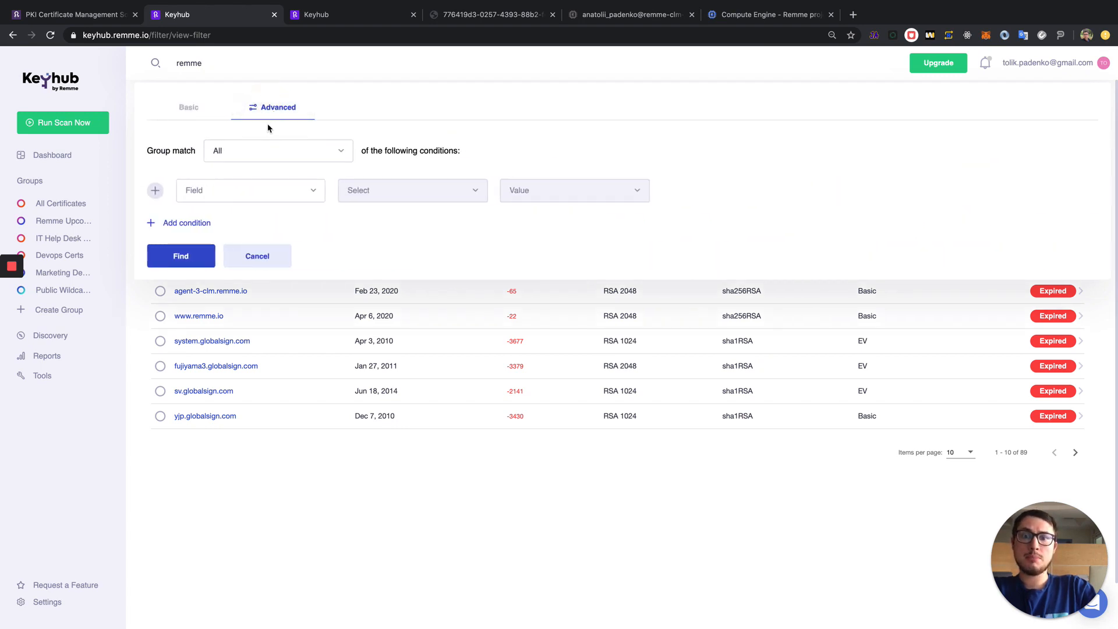
pyautogui.moveTo(286, 140)
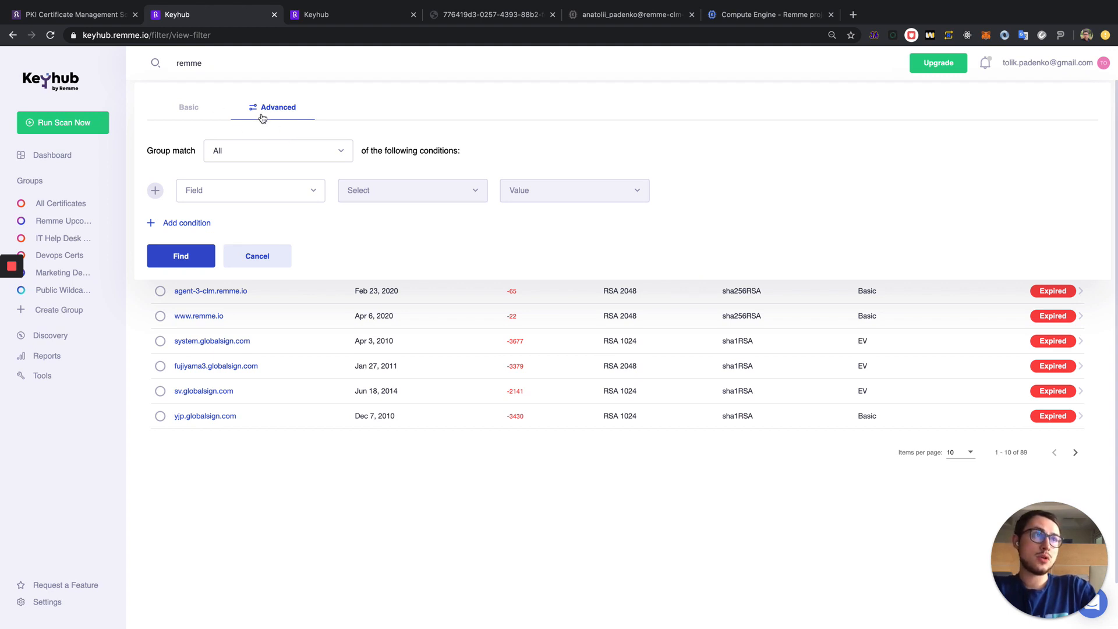
pyautogui.moveTo(280, 191)
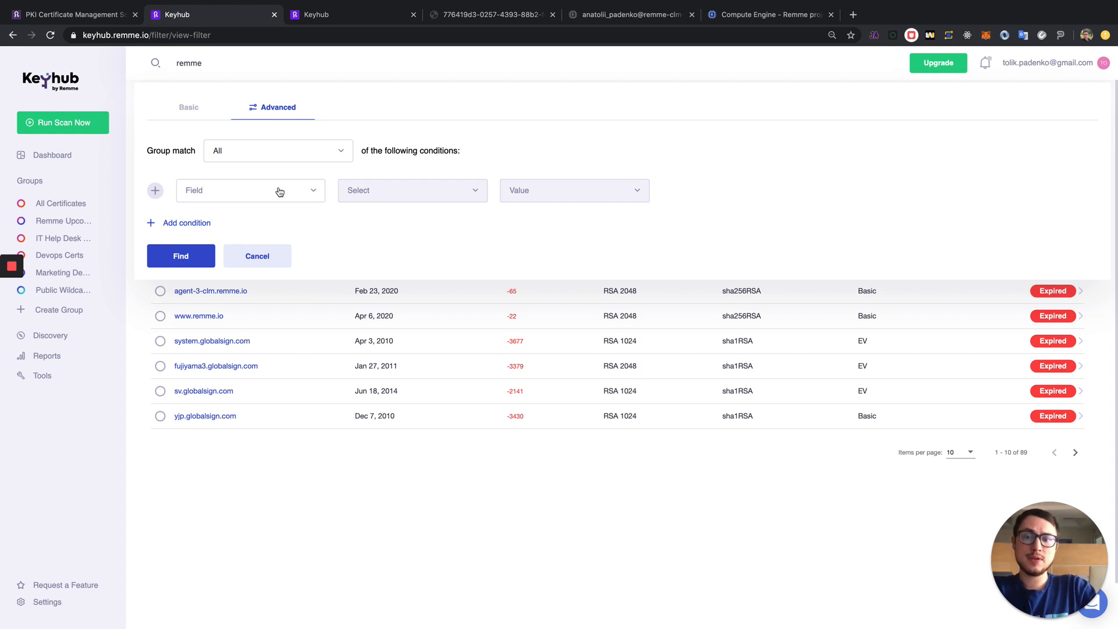
pyautogui.click(250, 191)
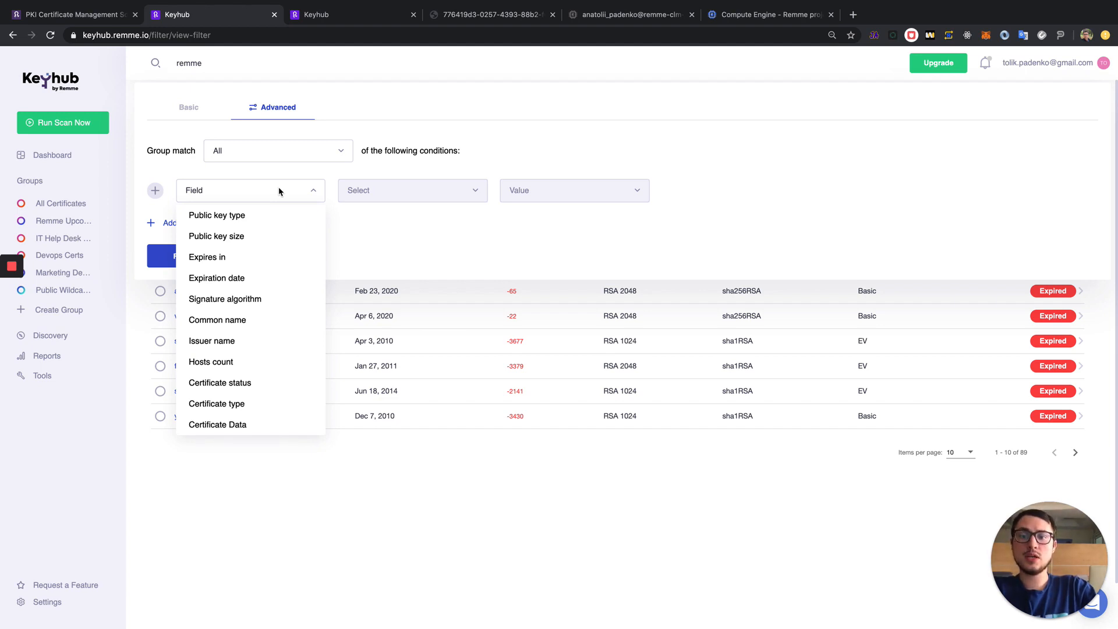
pyautogui.click(216, 215)
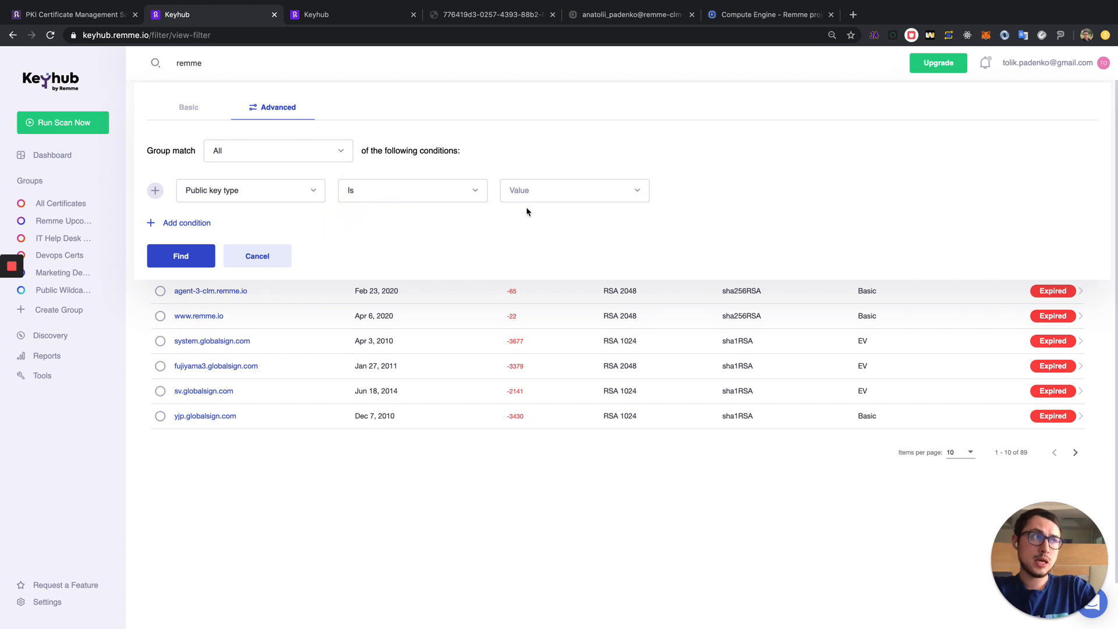
pyautogui.click(574, 190)
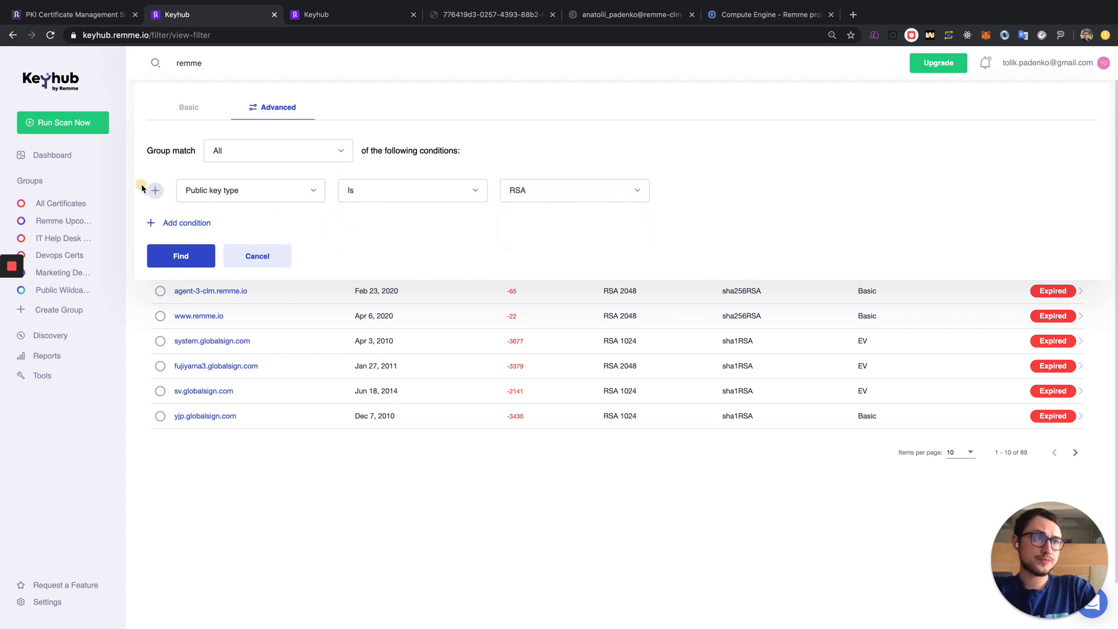
pyautogui.click(155, 190)
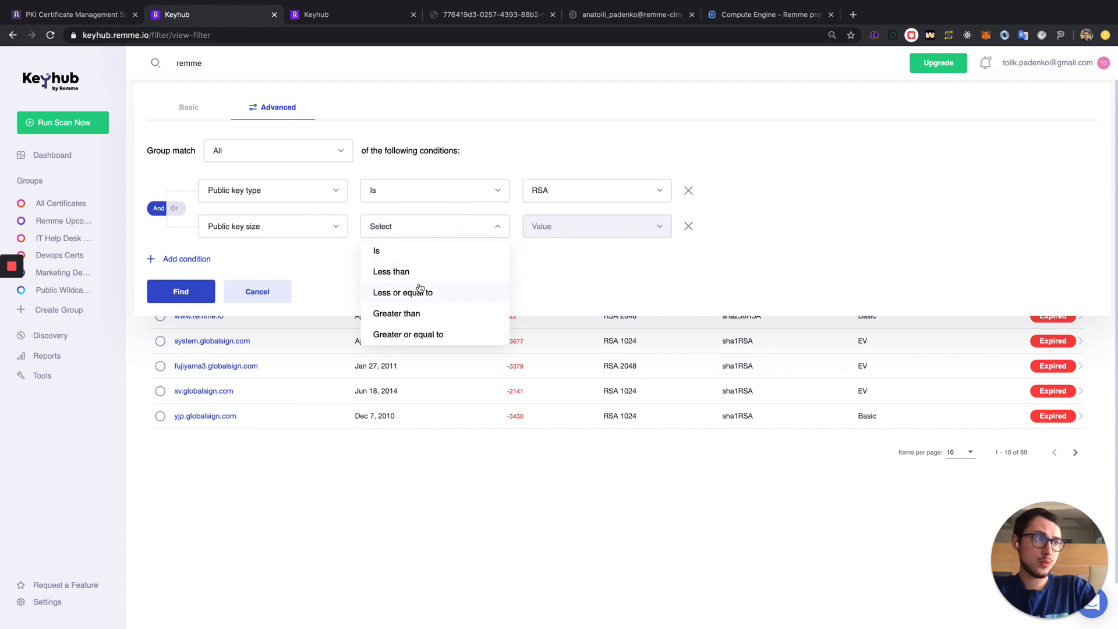
pyautogui.click(402, 292)
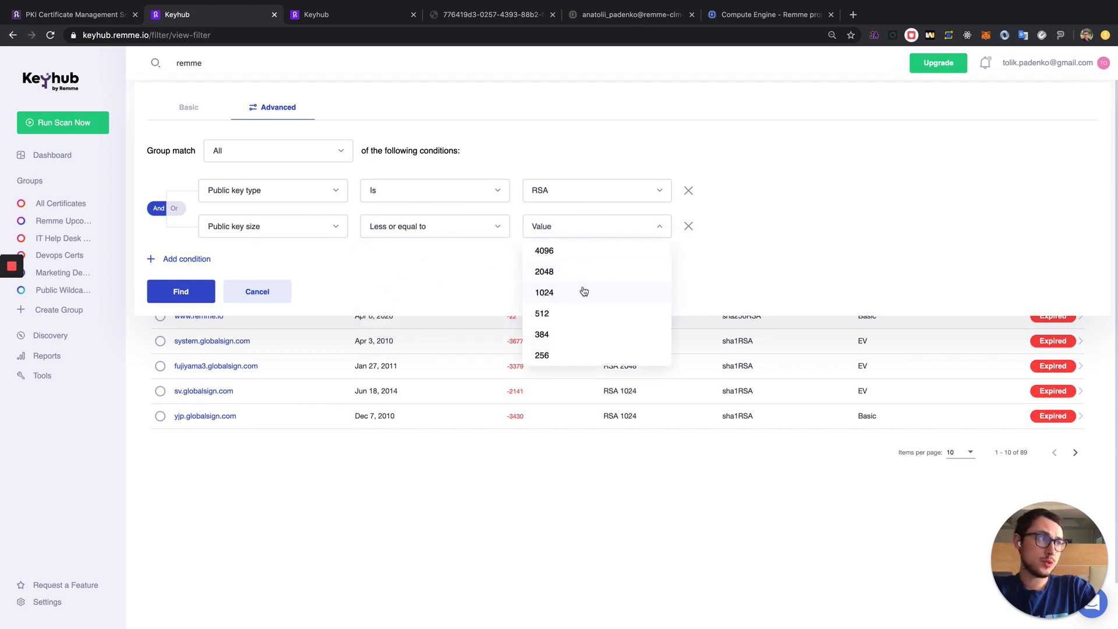
pyautogui.click(544, 292)
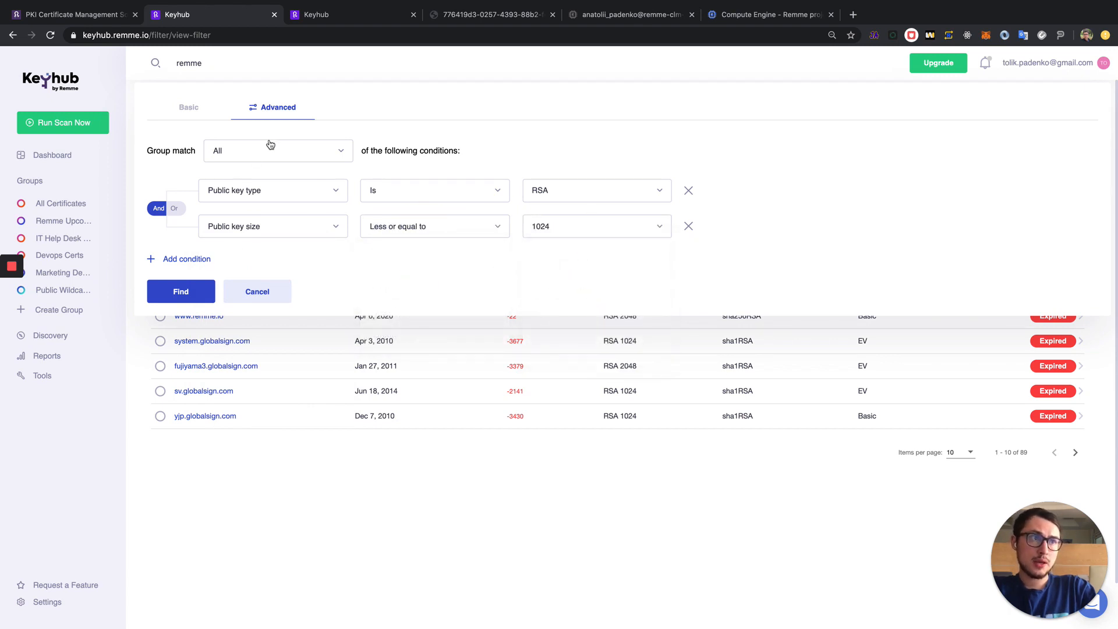
# Step: Set group match to Any and add a 'signature algorithm is sha1RSA' condition
pyautogui.click(278, 151)
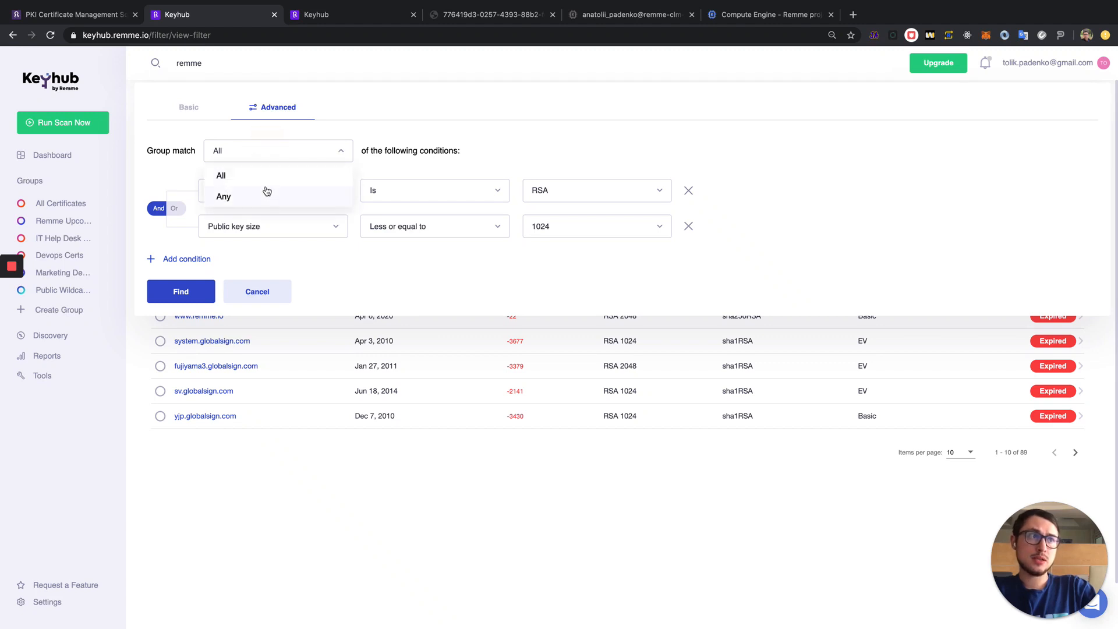
pyautogui.click(223, 196)
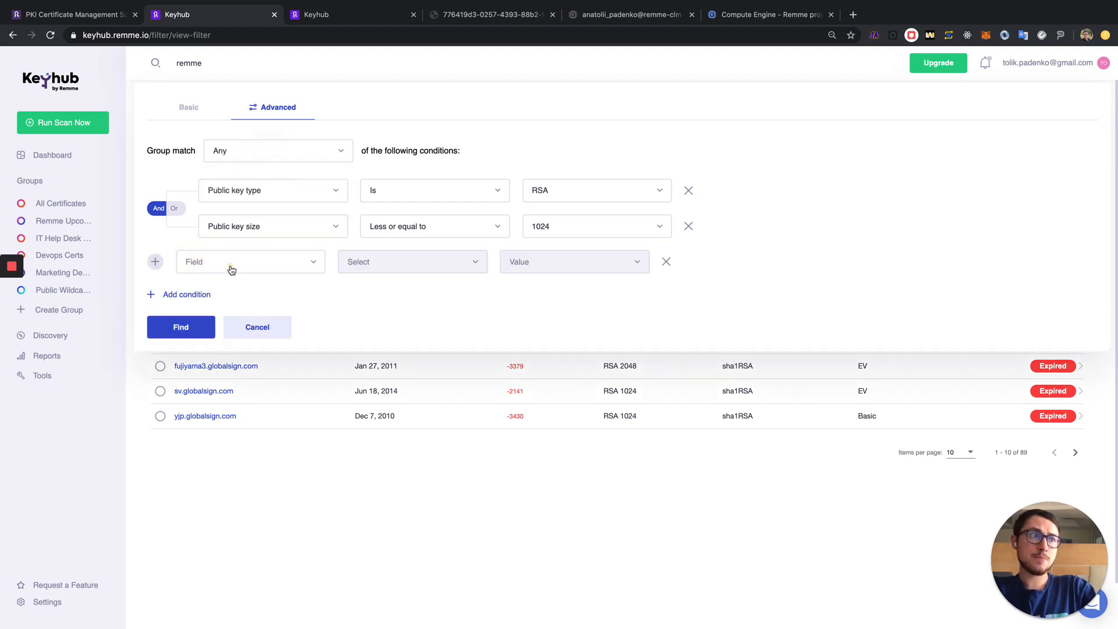
pyautogui.click(250, 262)
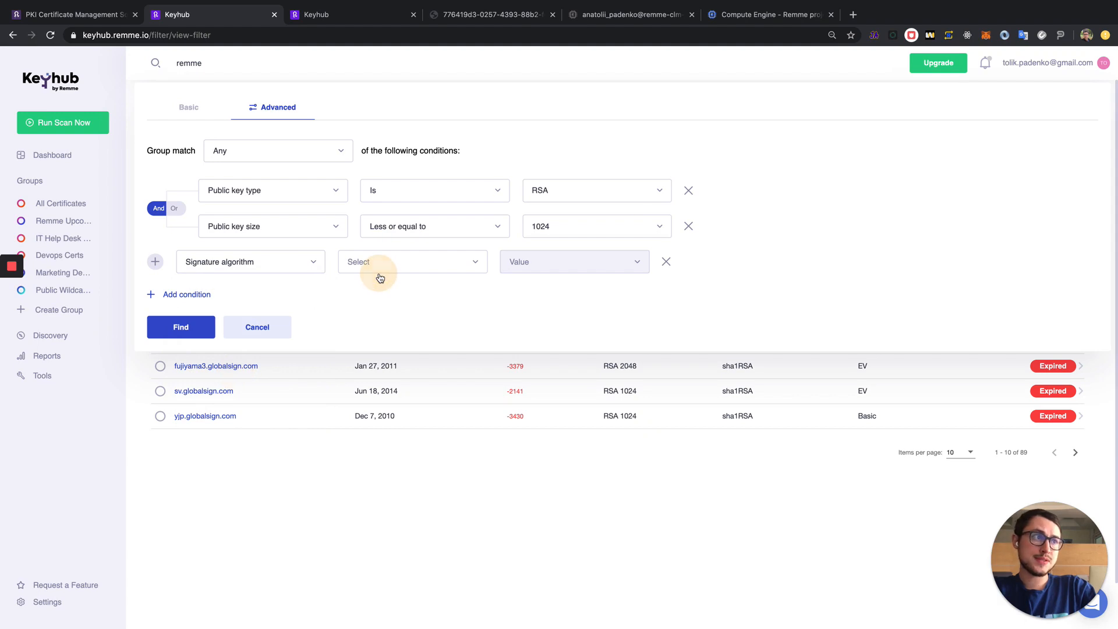
pyautogui.click(574, 261)
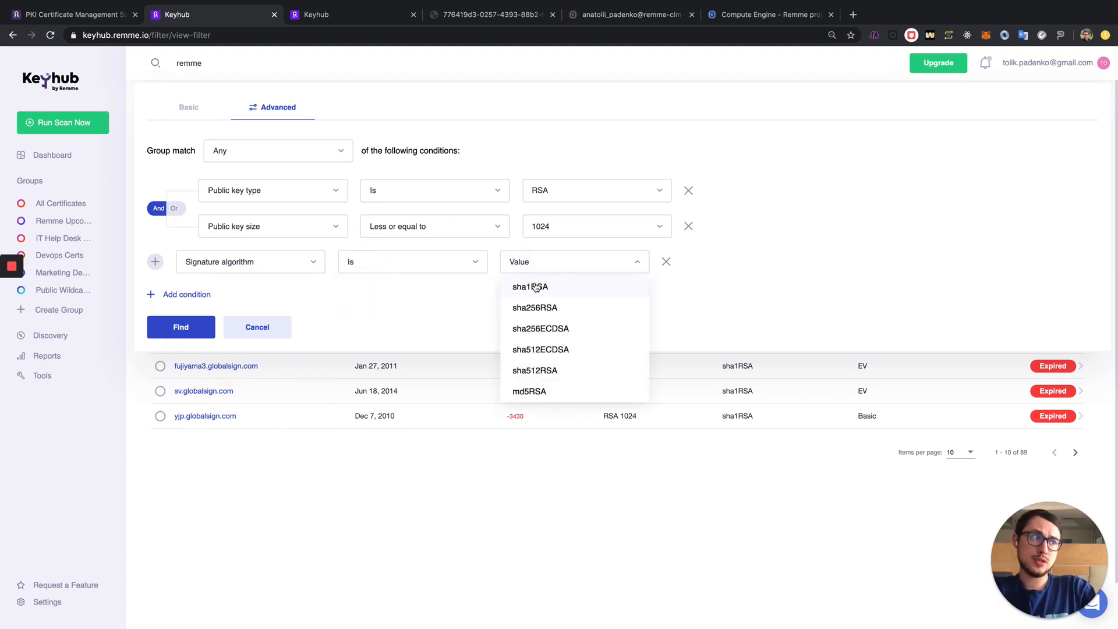
pyautogui.click(530, 286)
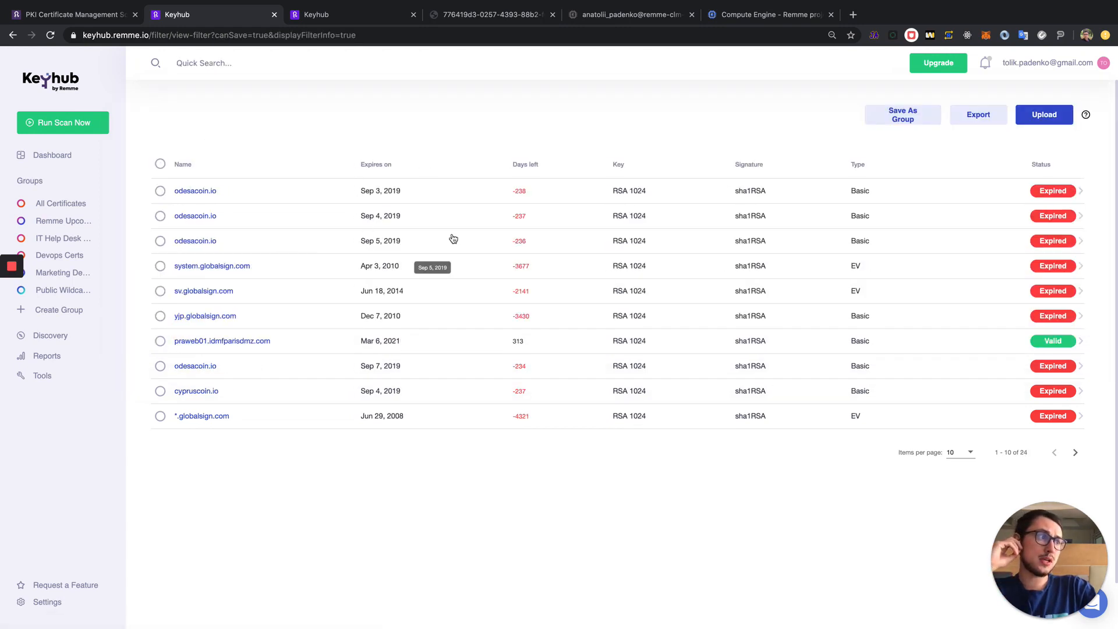
pyautogui.moveTo(759, 443)
pyautogui.write('weak certs g')
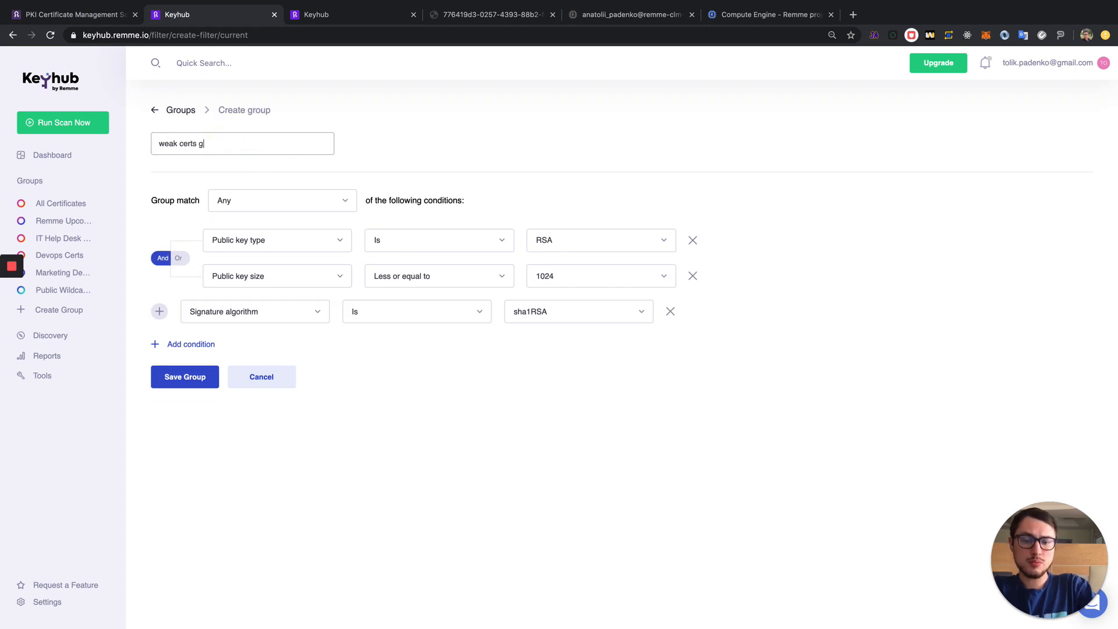
# Step: Finish naming the group 'weak certs group' and save it
pyautogui.write('roup')
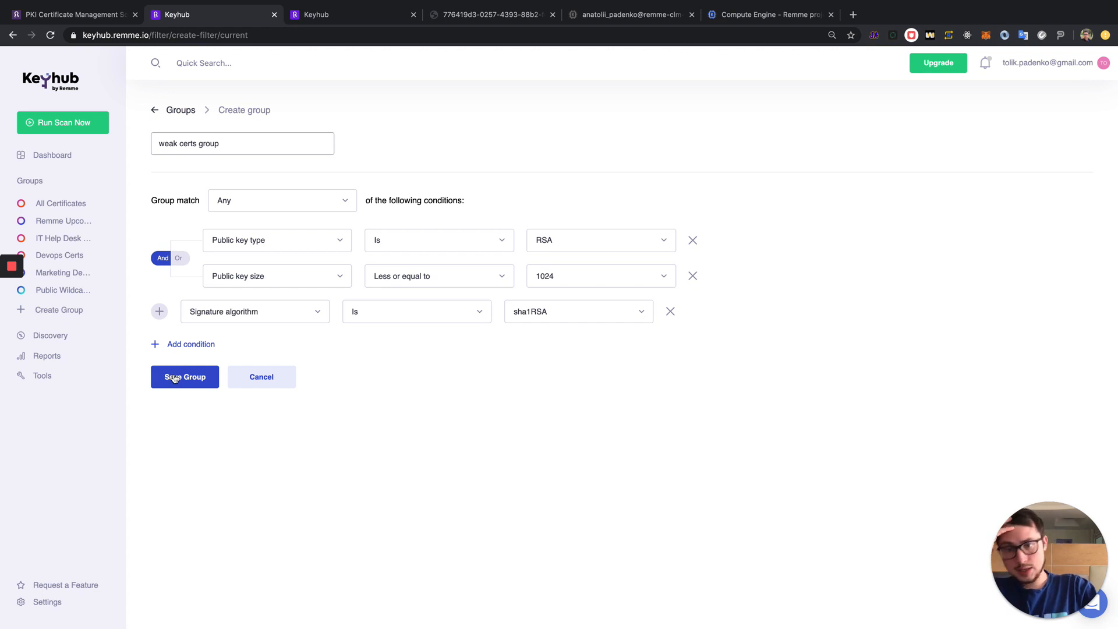
pyautogui.click(185, 377)
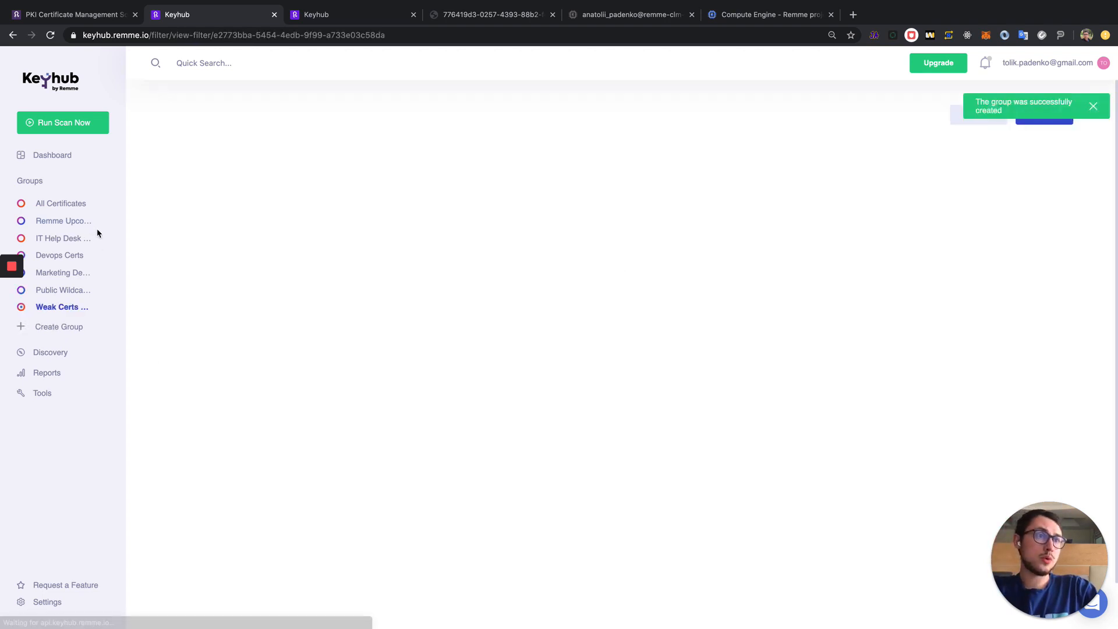
pyautogui.click(62, 307)
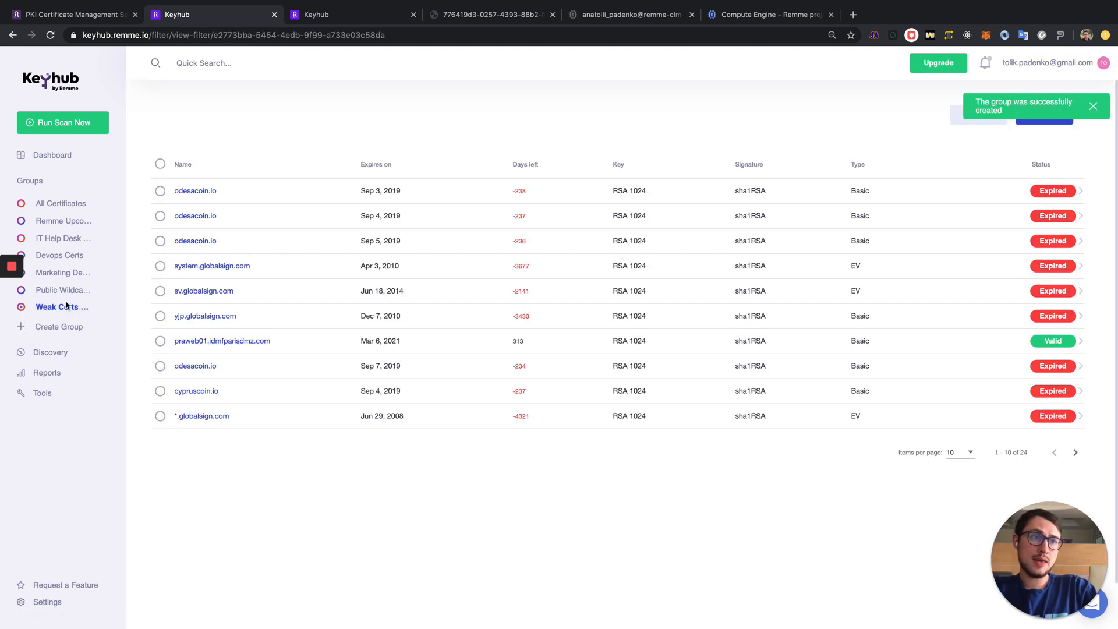
pyautogui.moveTo(148, 264)
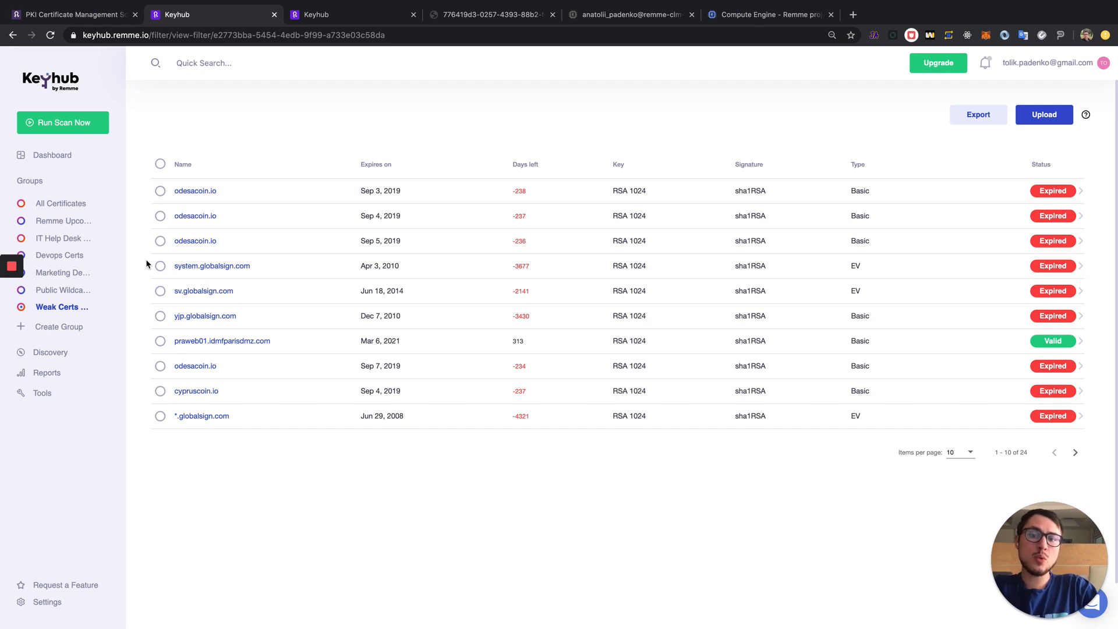
pyautogui.moveTo(547, 292)
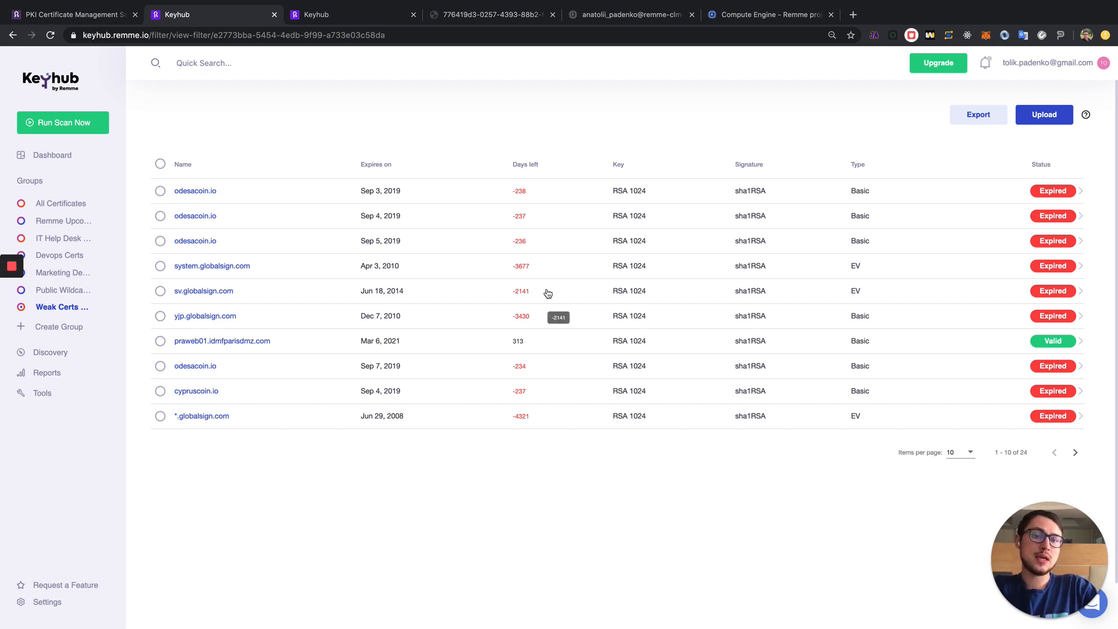
pyautogui.moveTo(639, 293)
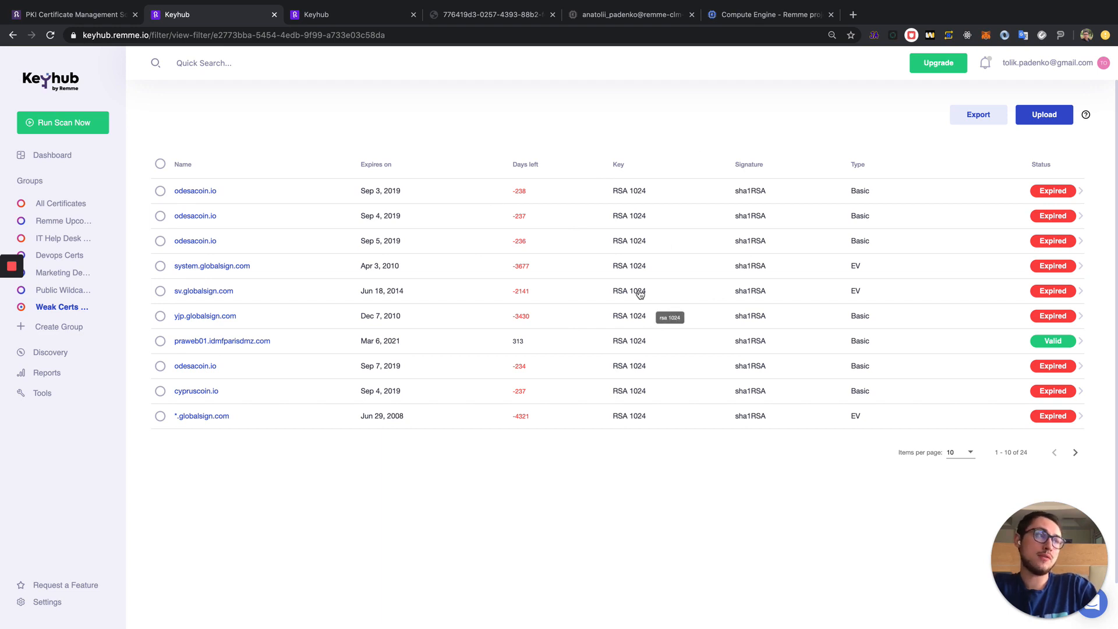
pyautogui.moveTo(577, 350)
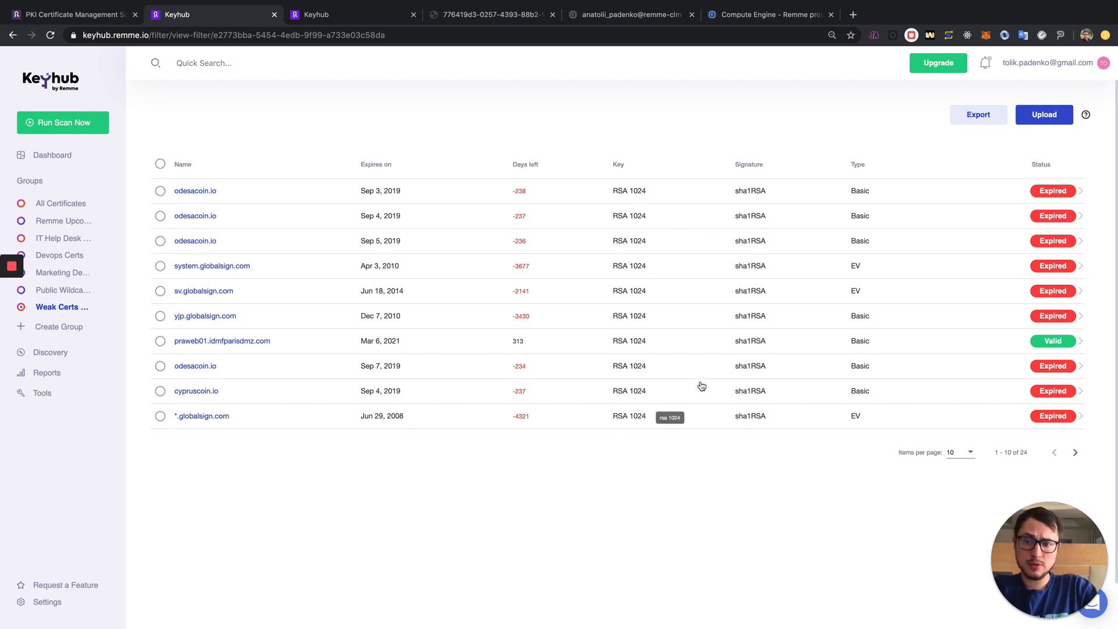
pyautogui.moveTo(70, 298)
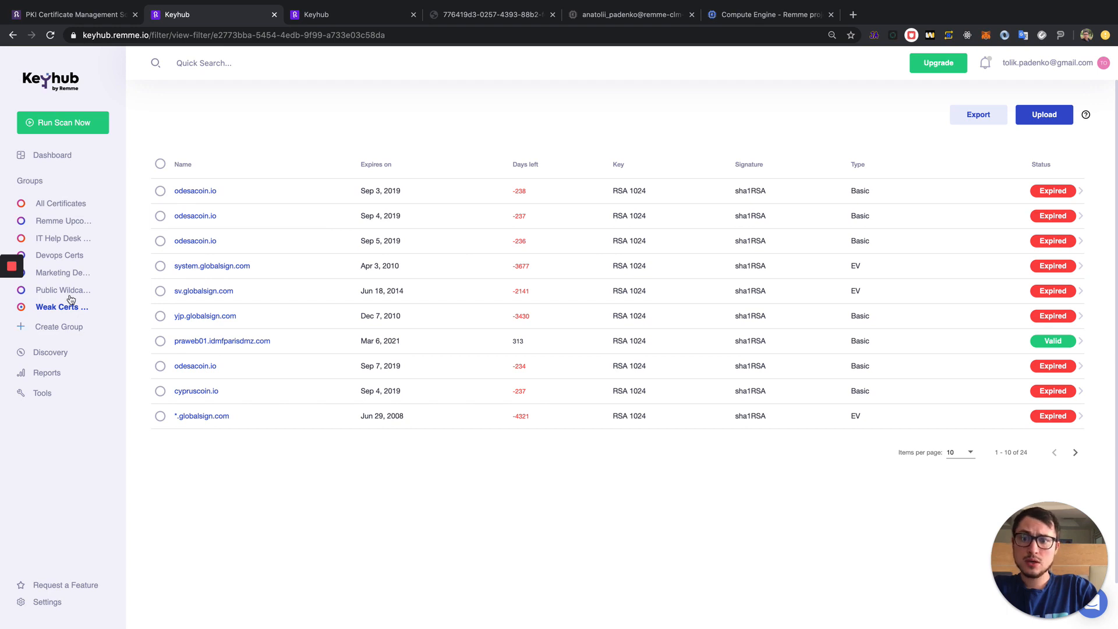
pyautogui.moveTo(73, 332)
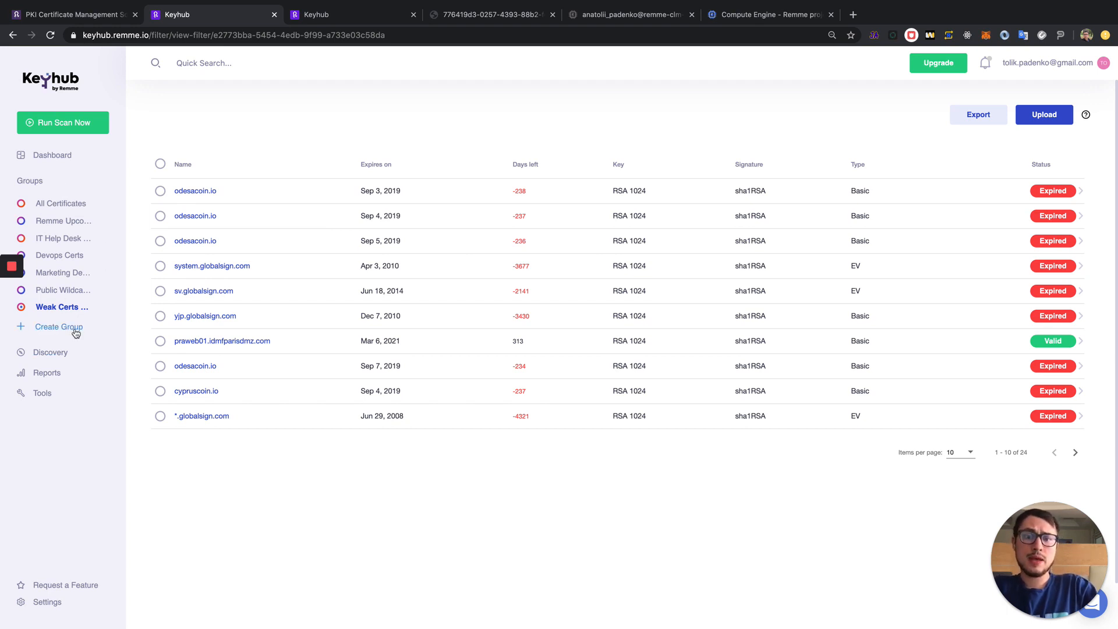
pyautogui.moveTo(70, 309)
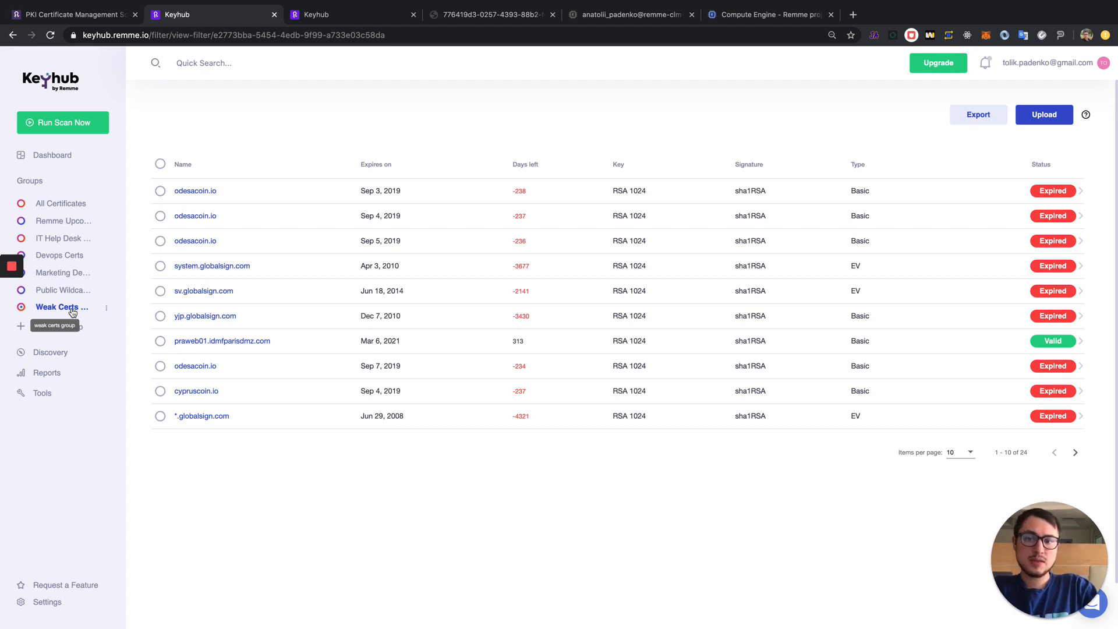
# Step: Open the Reports page listing four weekly Monday 9:00 AM reports
pyautogui.click(46, 373)
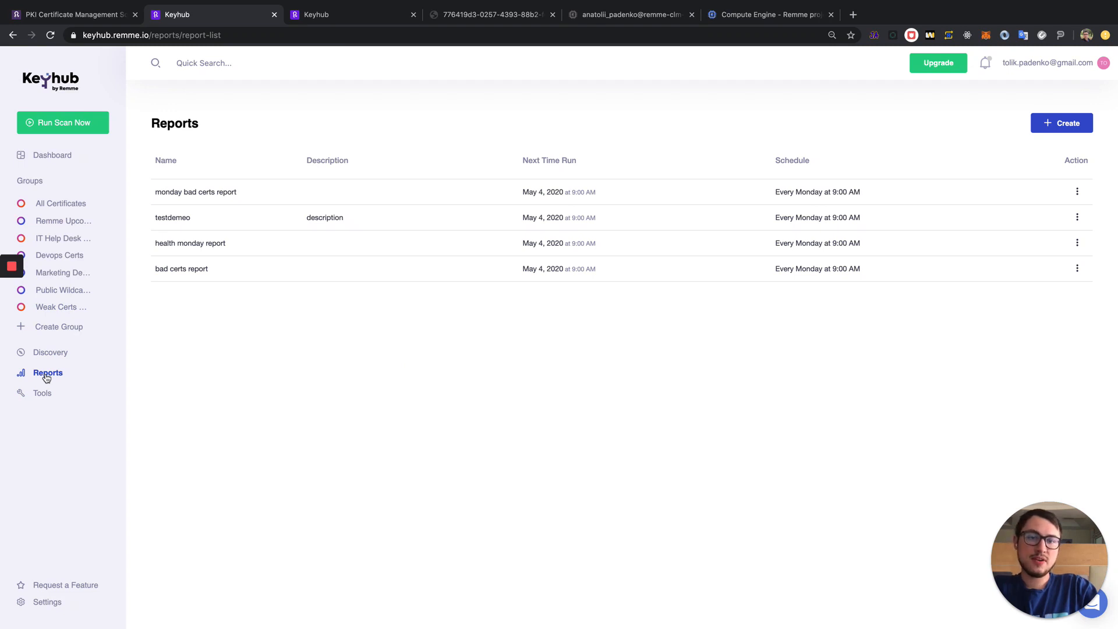
# Step: Create and save a 'health check report' covering Weak Certs Group and IT Help Desk Certs
pyautogui.click(1061, 123)
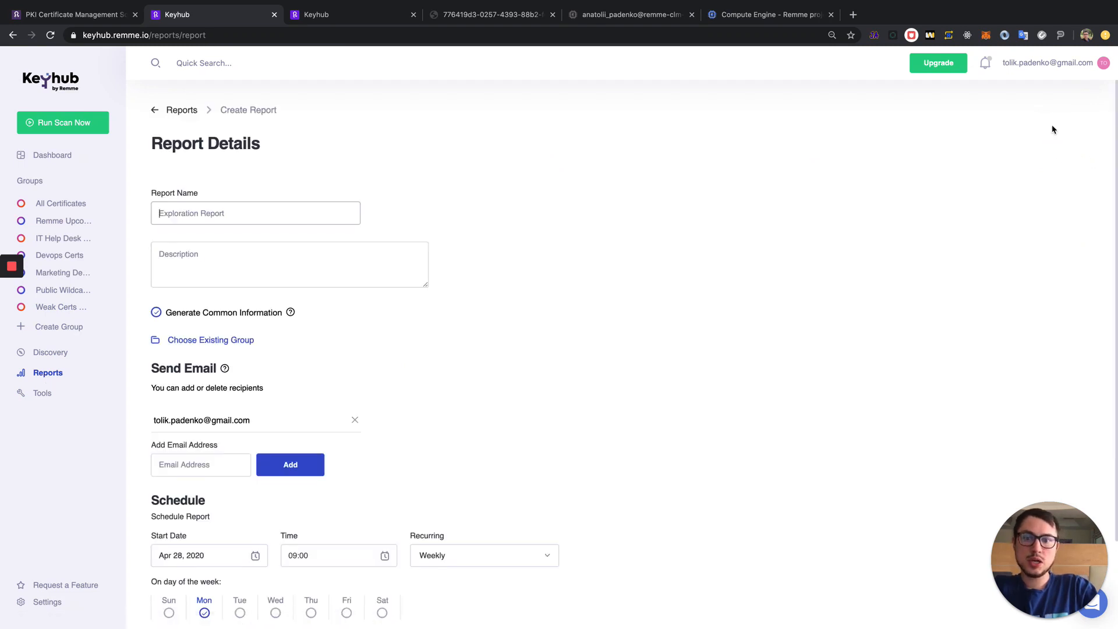
pyautogui.scroll(-3)
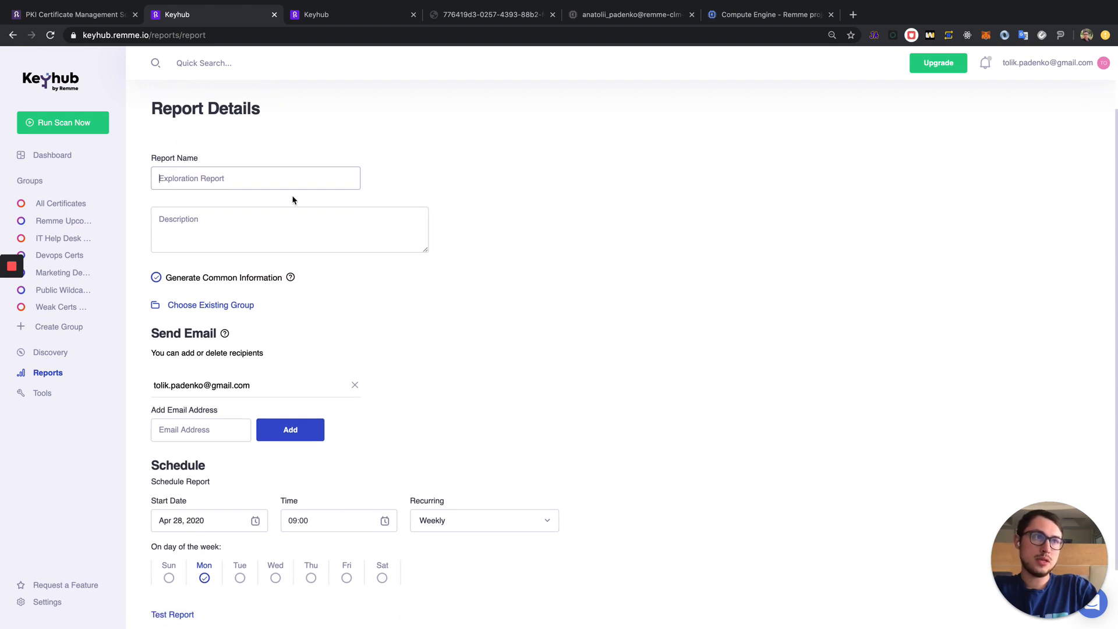
pyautogui.write('health')
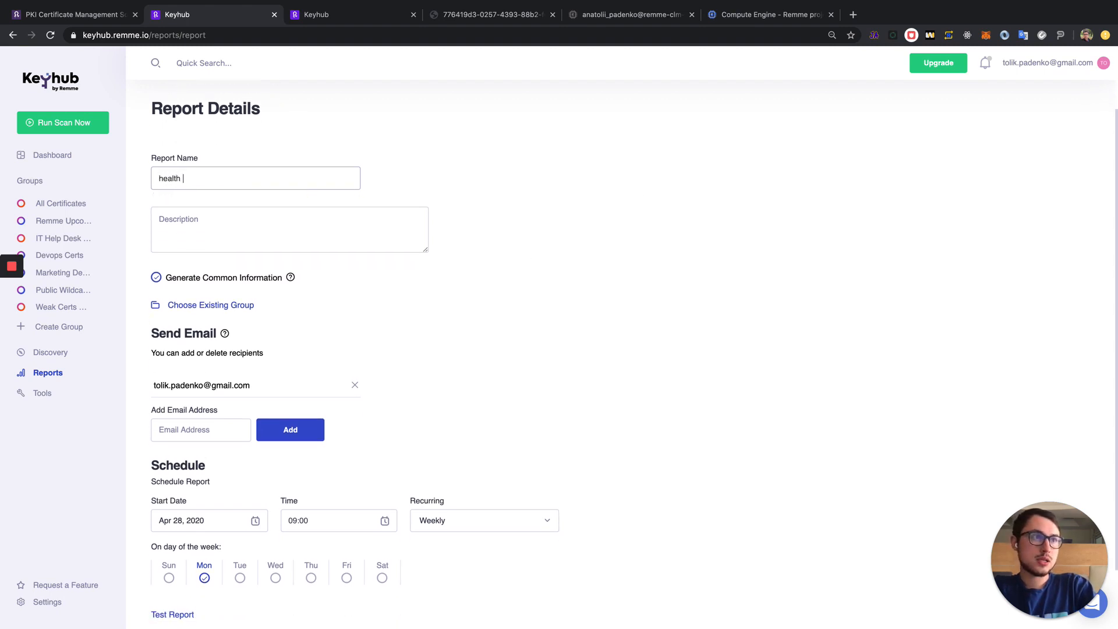
pyautogui.write('check repor')
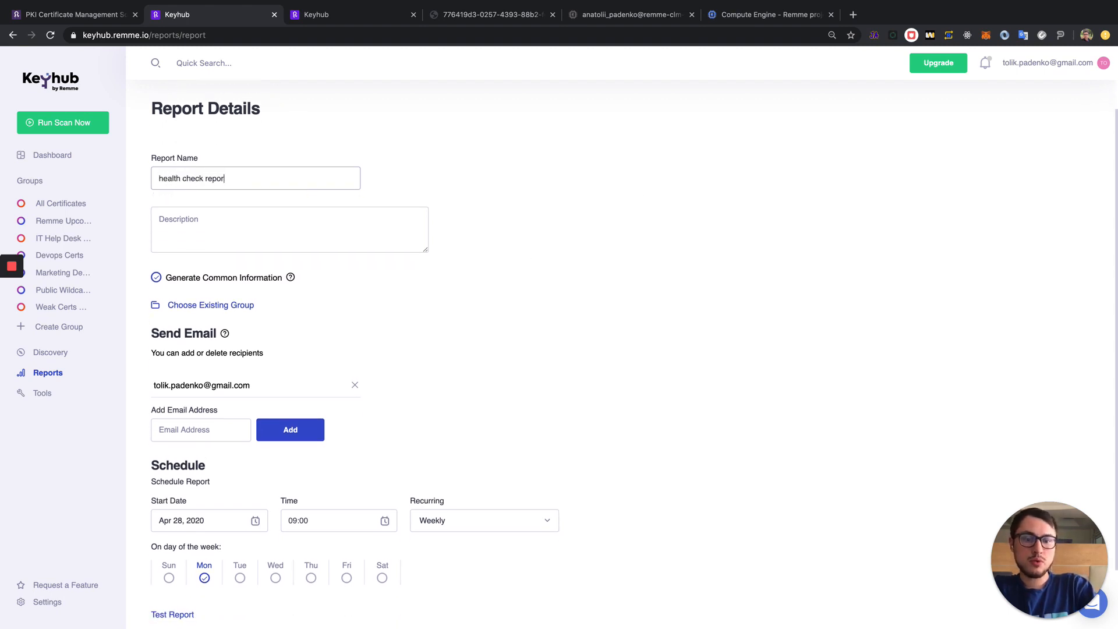
pyautogui.scroll(-3)
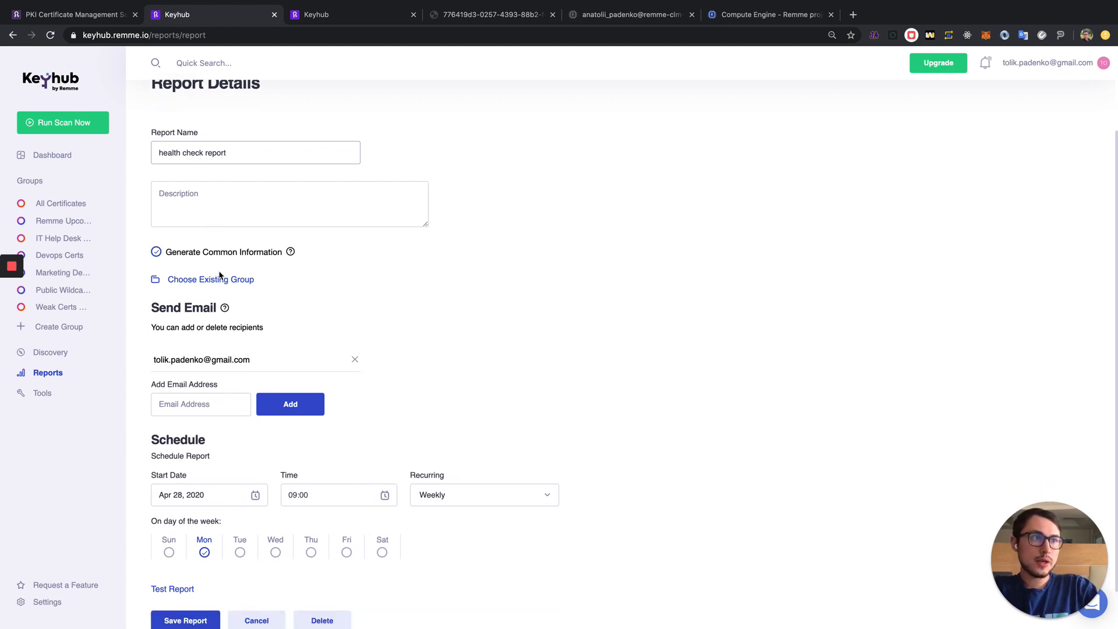
pyautogui.click(210, 279)
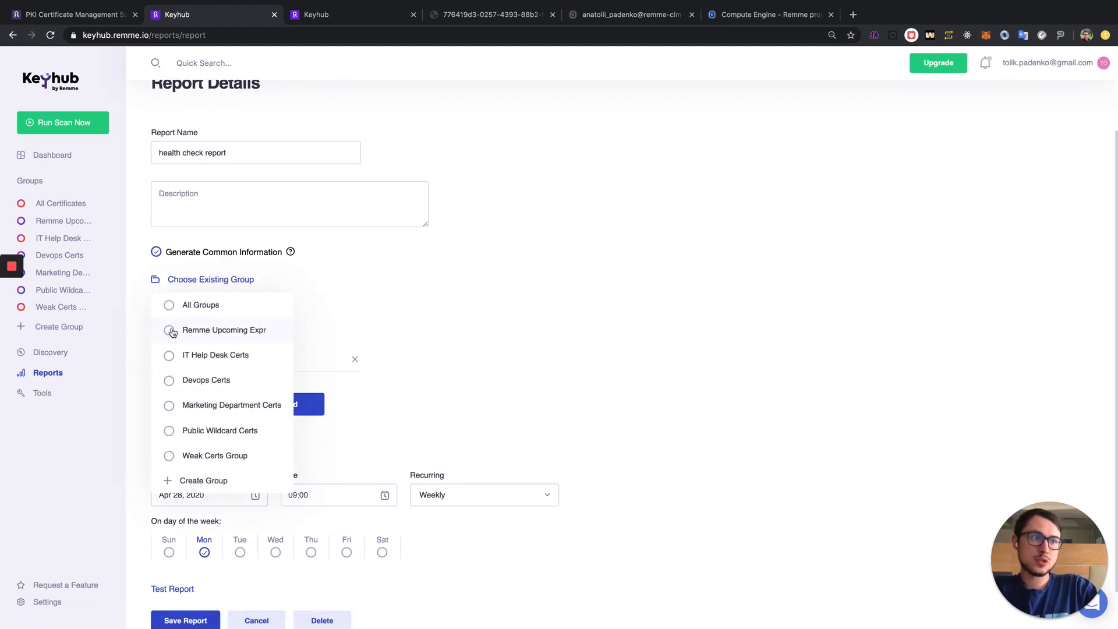
pyautogui.click(169, 455)
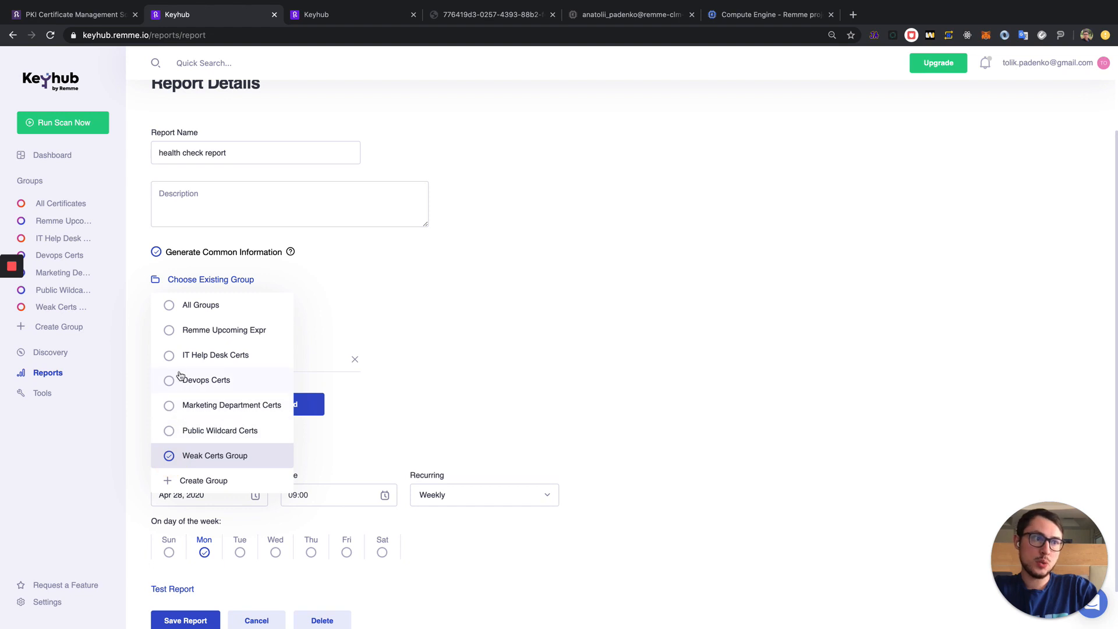
pyautogui.click(169, 355)
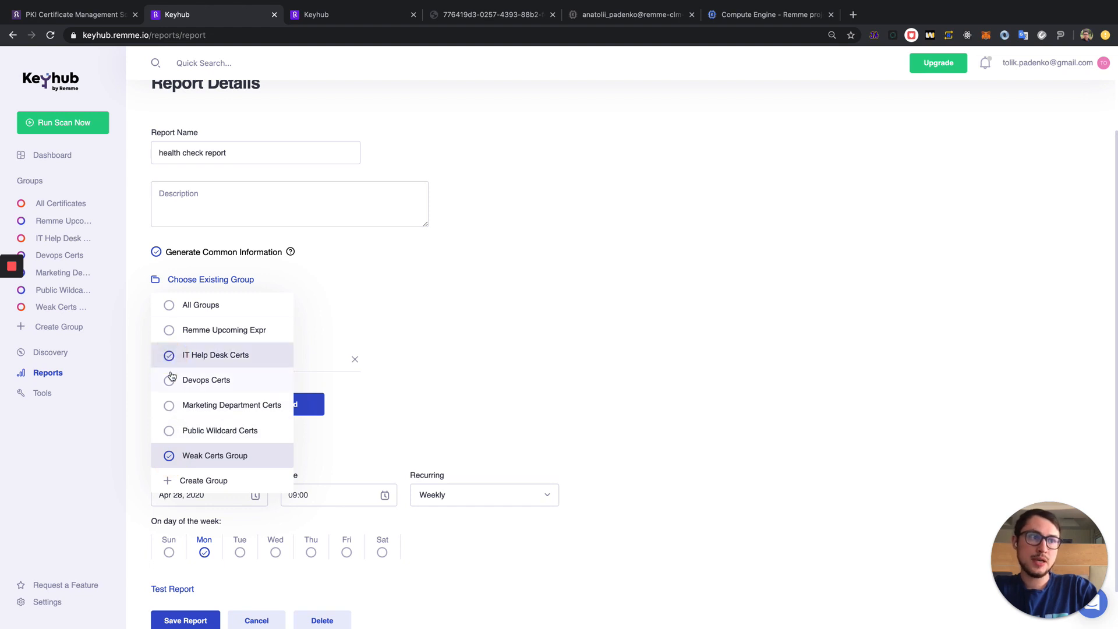
pyautogui.click(169, 380)
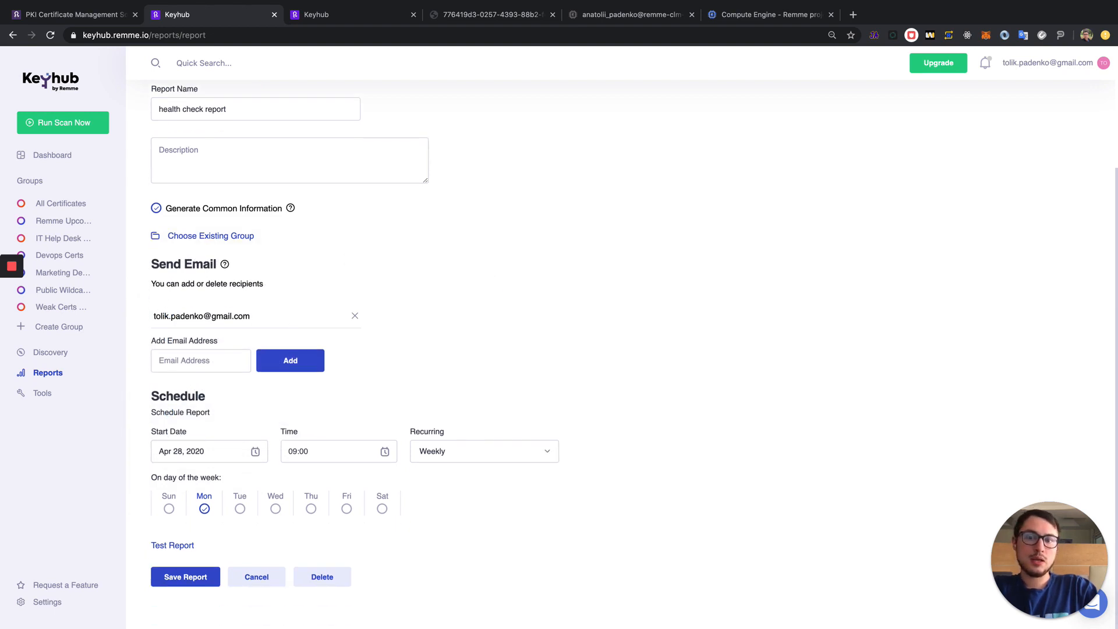
pyautogui.moveTo(325, 511)
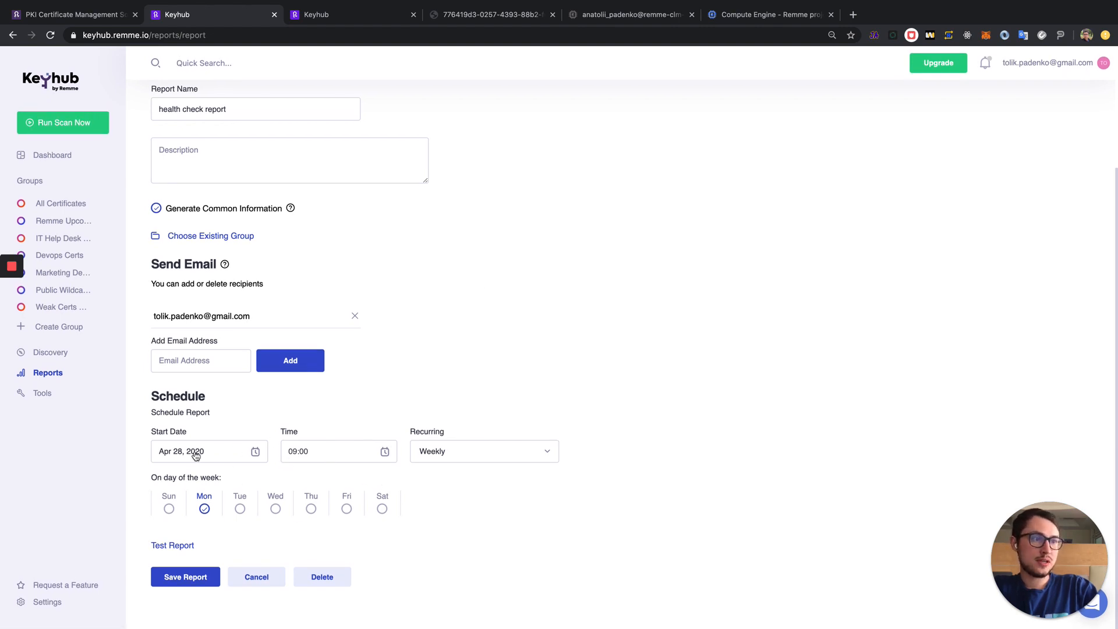
pyautogui.moveTo(251, 467)
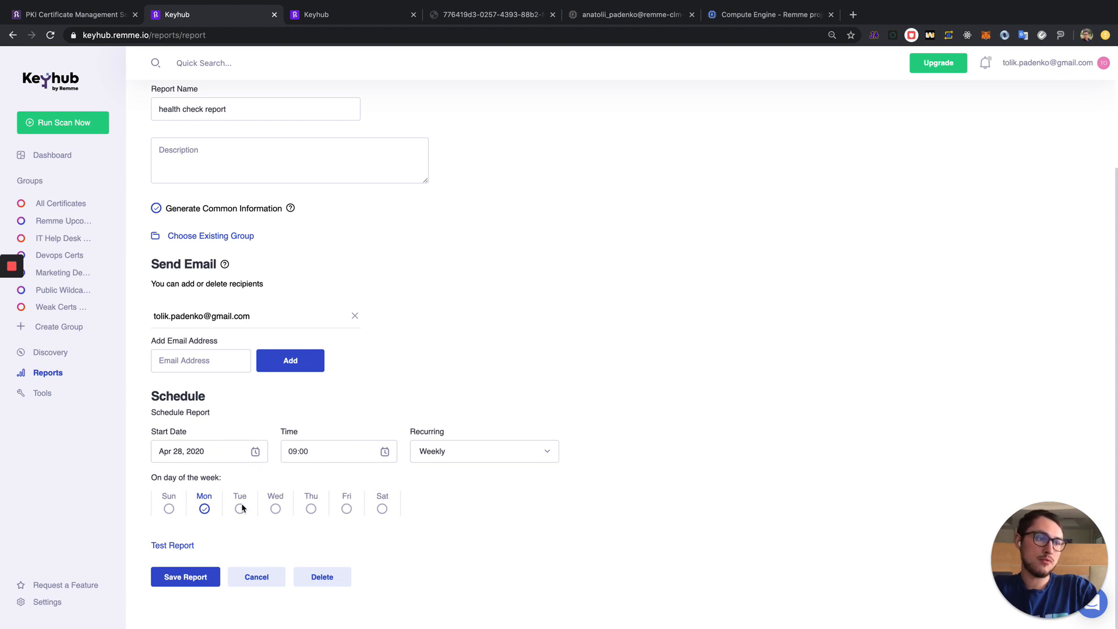
pyautogui.moveTo(241, 451)
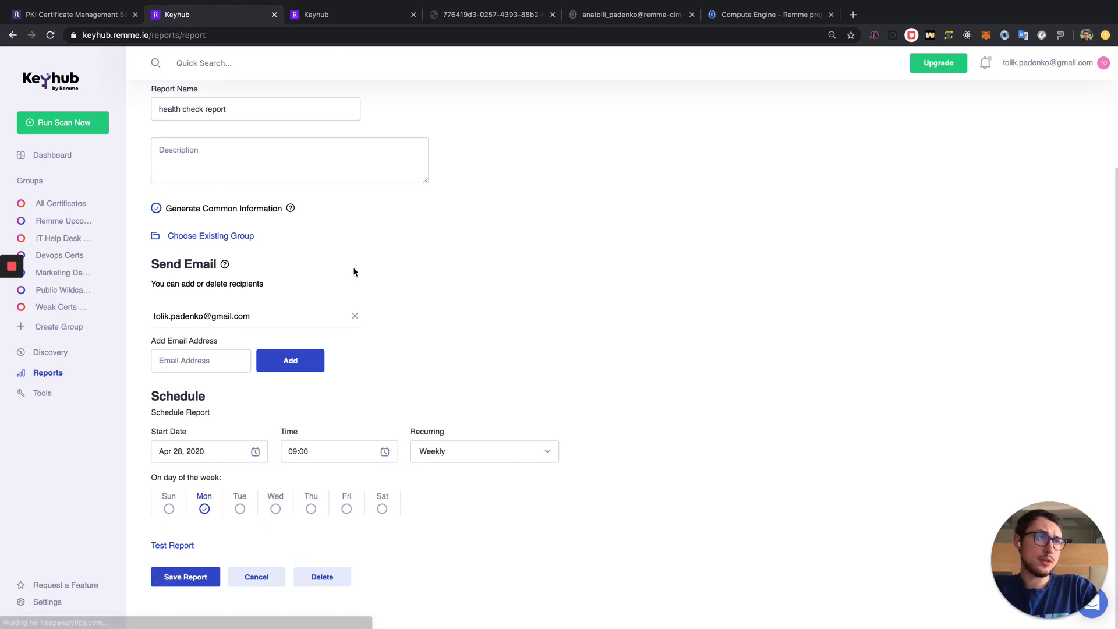
pyautogui.click(185, 576)
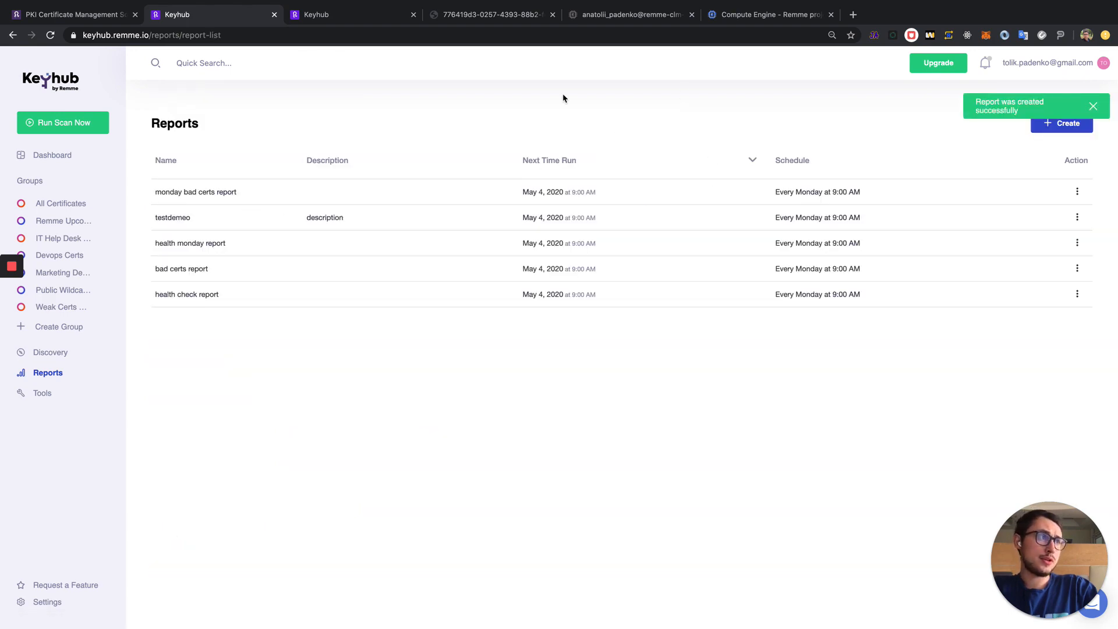
# Step: Switch to the report PDF and scroll from the summary charts to the Public wildcard certs table
pyautogui.click(496, 14)
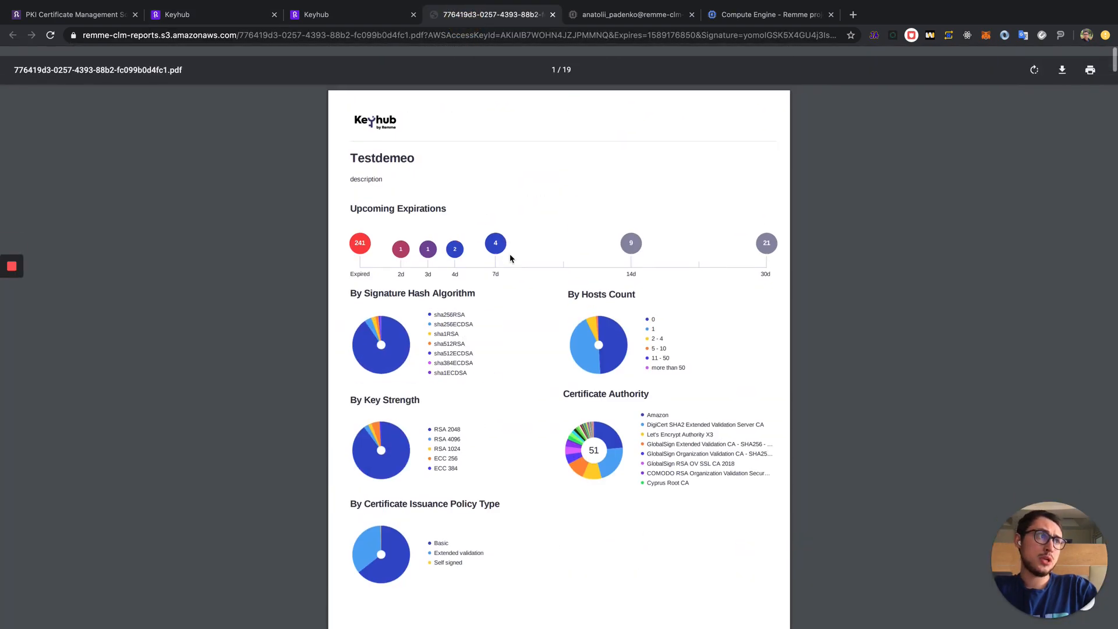
pyautogui.scroll(-3)
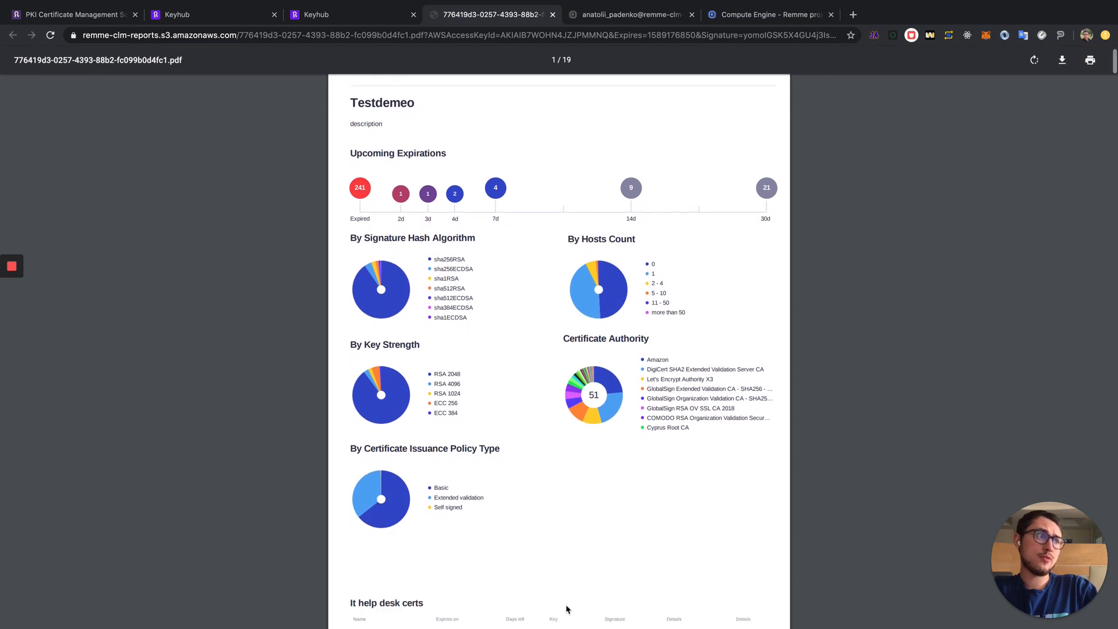
pyautogui.scroll(-3)
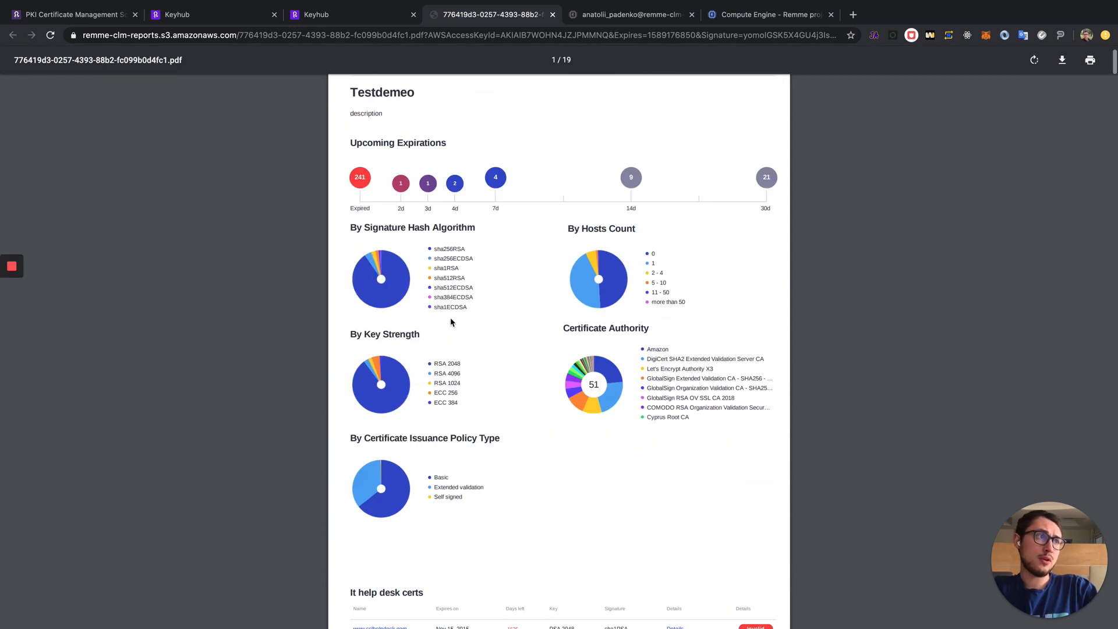
pyautogui.scroll(-3)
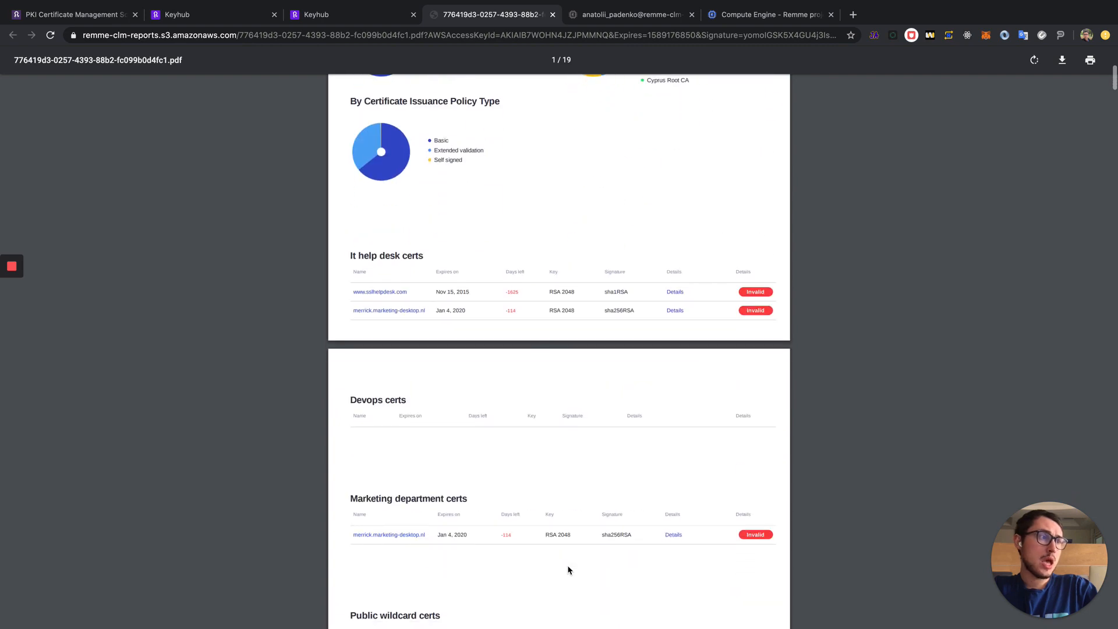
pyautogui.scroll(-3)
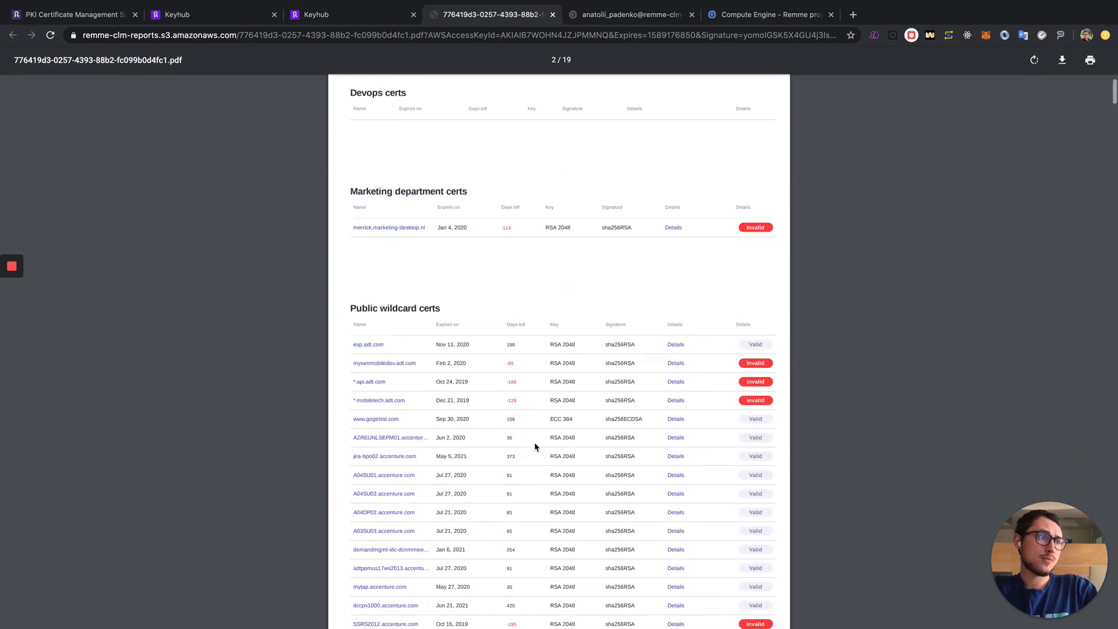
pyautogui.scroll(-3)
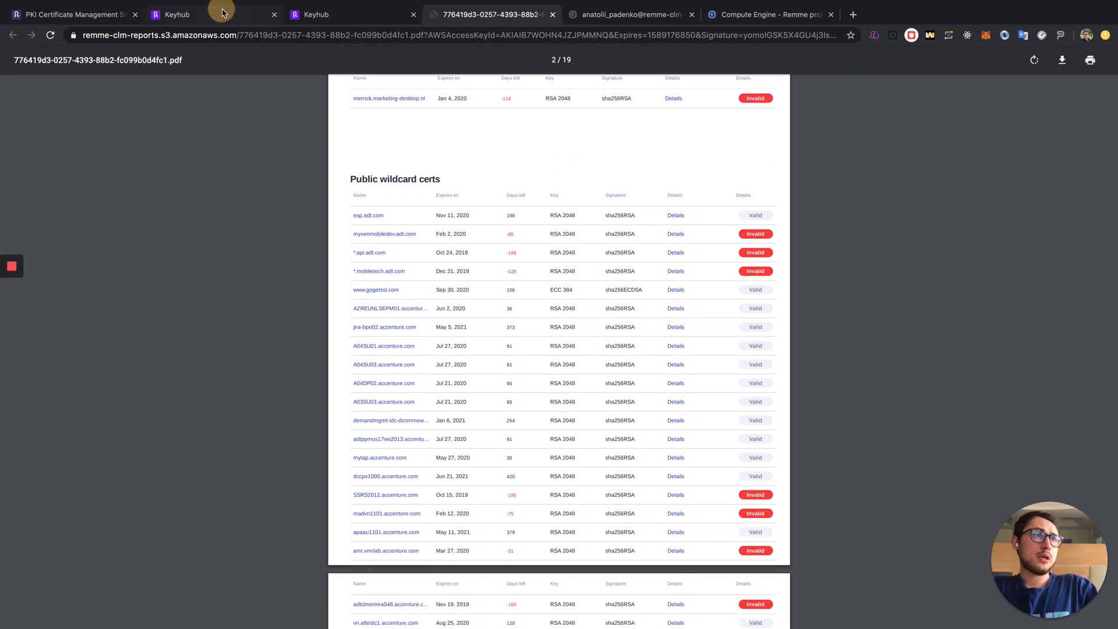
# Step: Return to Keyhub and list All Certificates, 542 in total
pyautogui.click(175, 14)
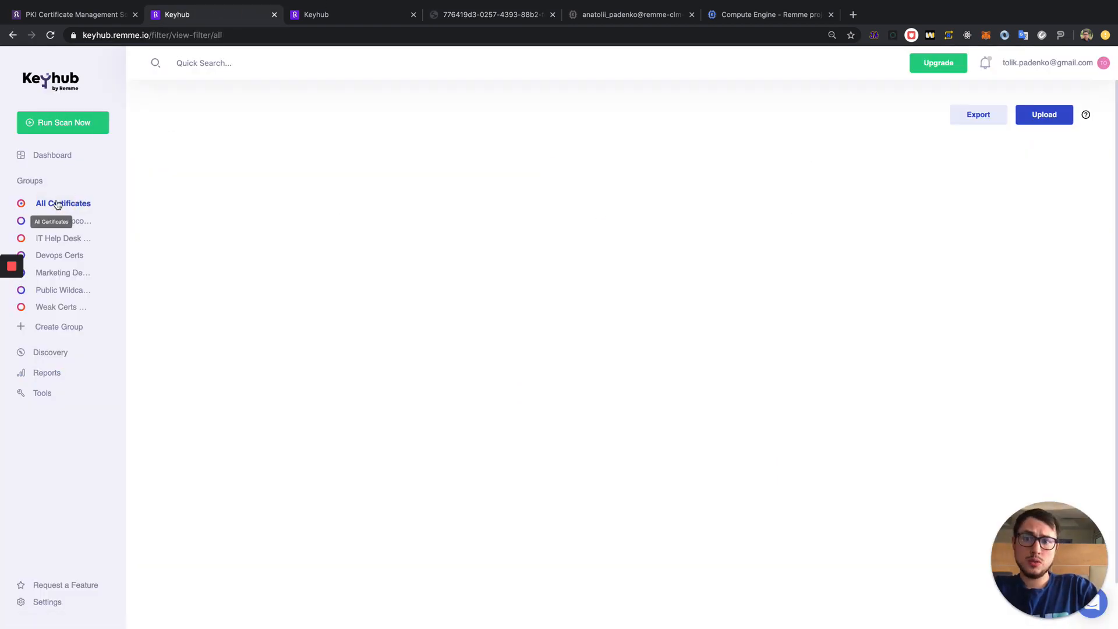
pyautogui.click(63, 204)
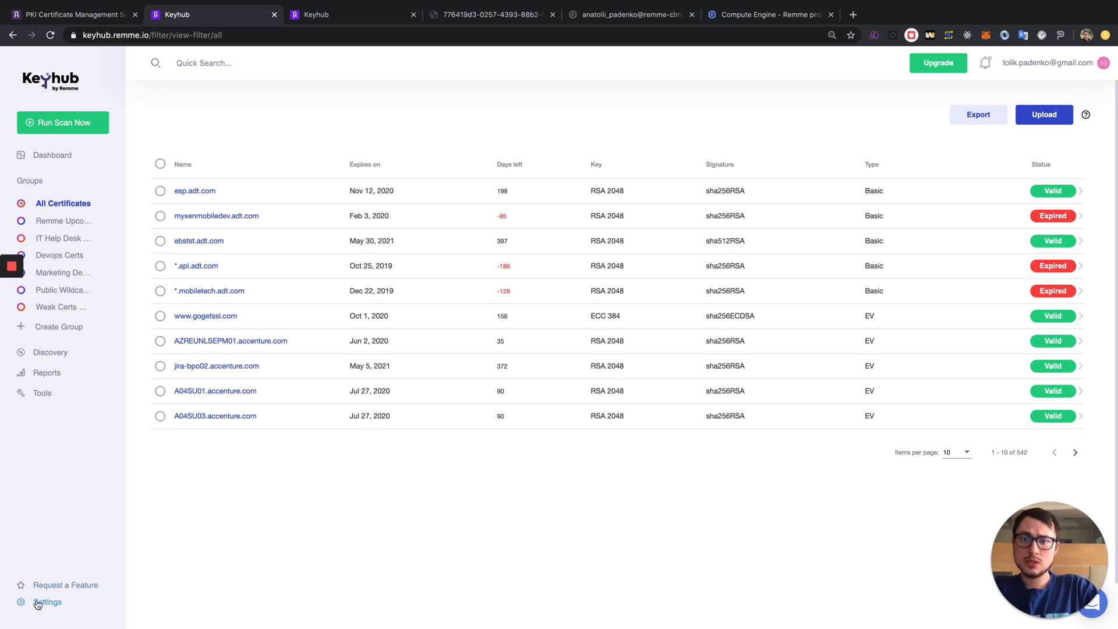
# Step: Open the Settings Notifications page and scroll through the e-mailed alert settings
pyautogui.click(48, 602)
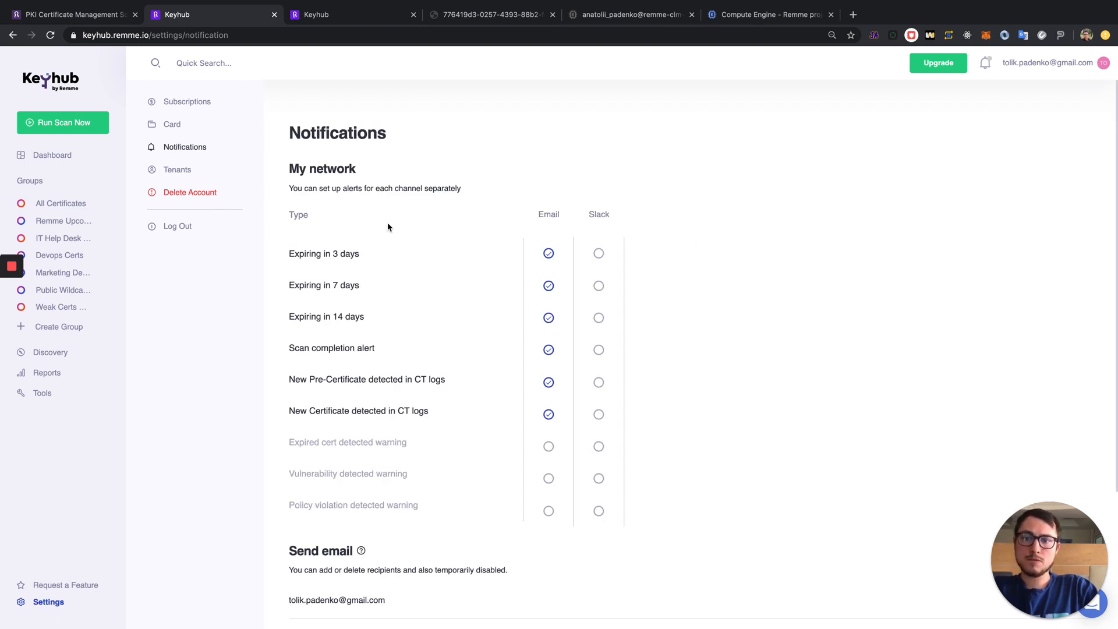
pyautogui.scroll(-3)
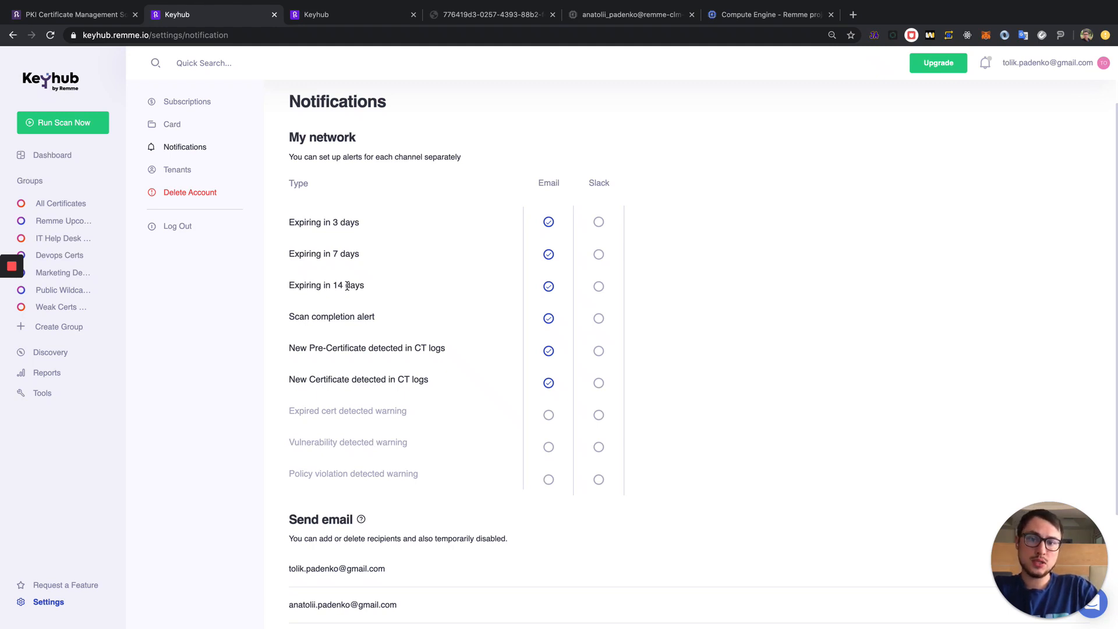
pyautogui.scroll(-3)
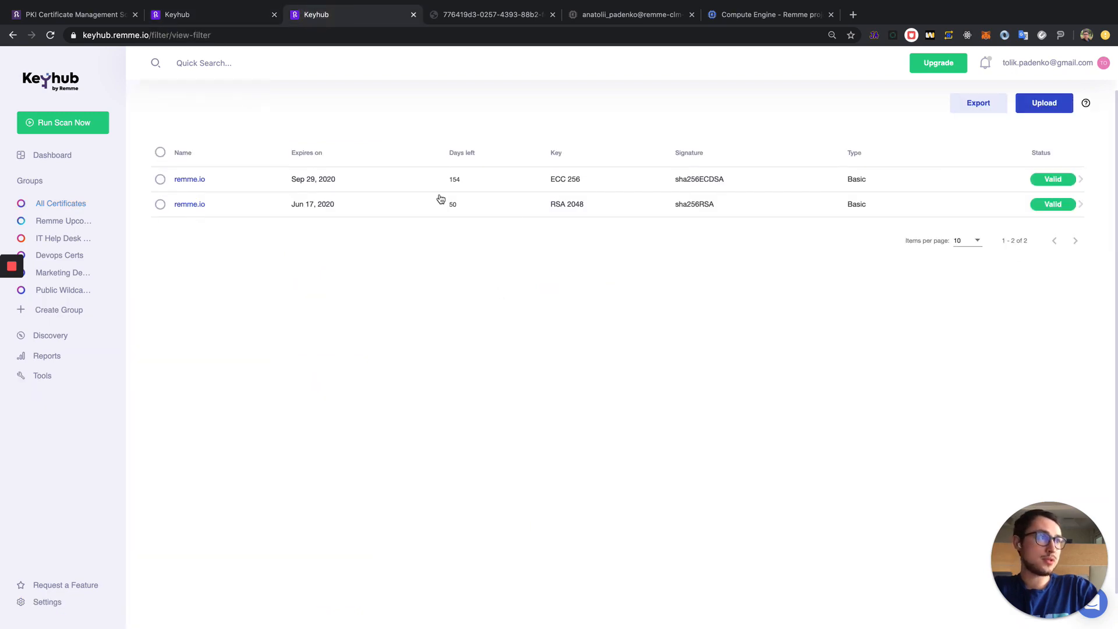
# Step: Open the first remme.io certificate's details and expand its CRL distribution points
pyautogui.click(189, 179)
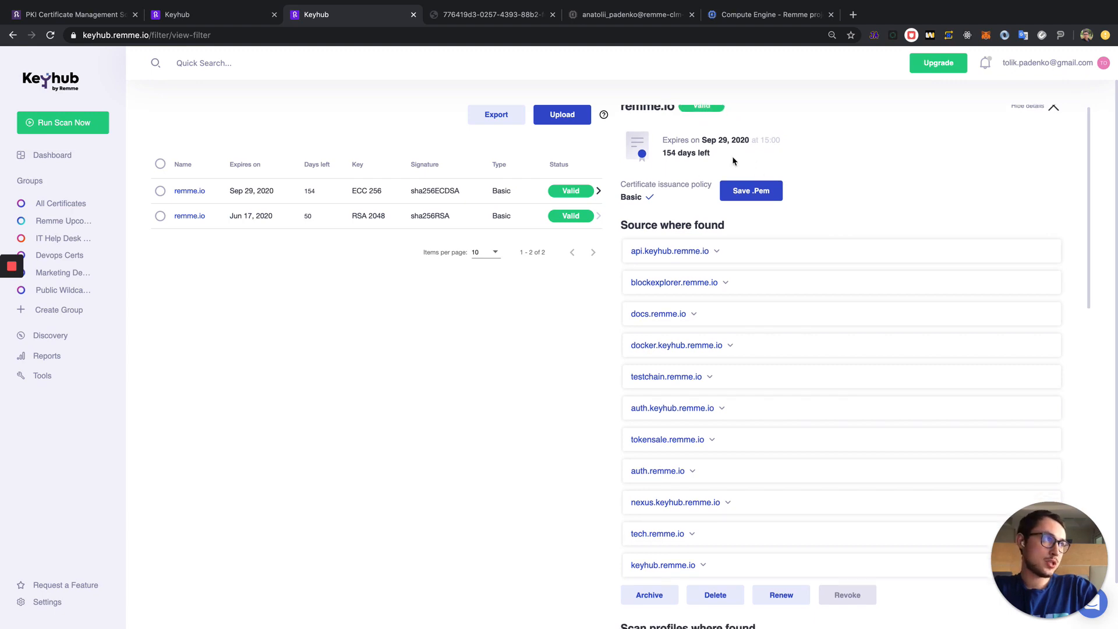
pyautogui.scroll(-3)
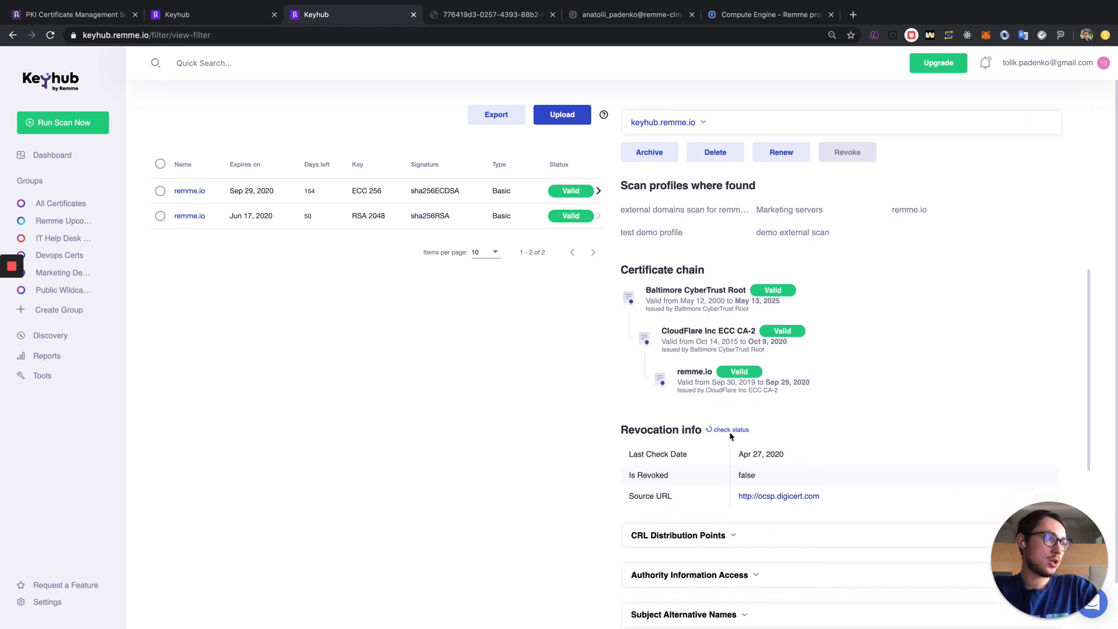
pyautogui.scroll(-3)
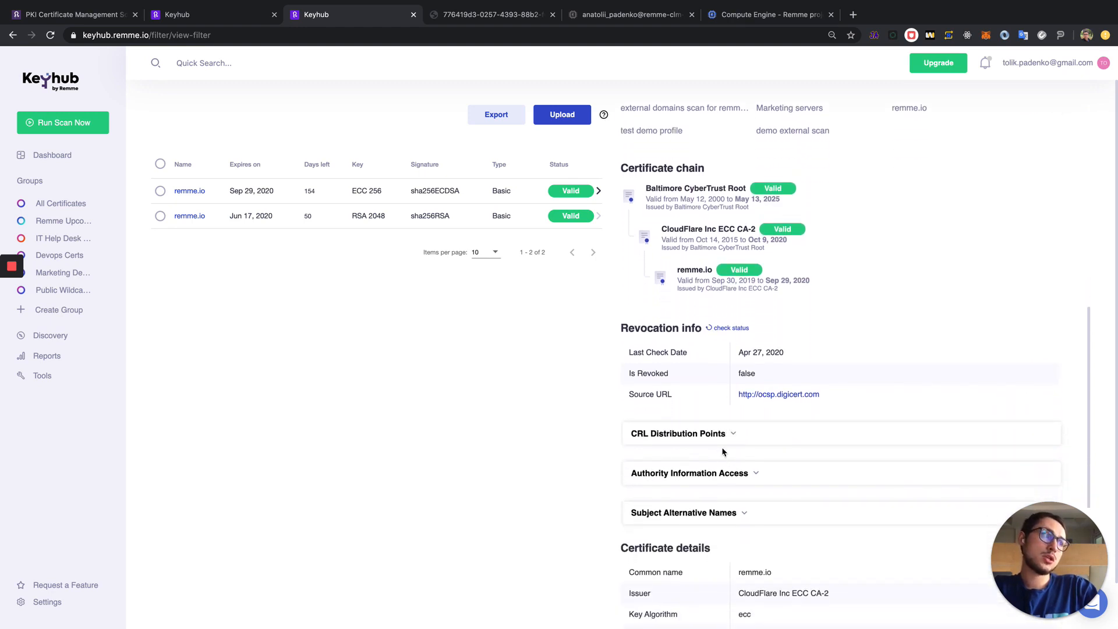
pyautogui.click(678, 433)
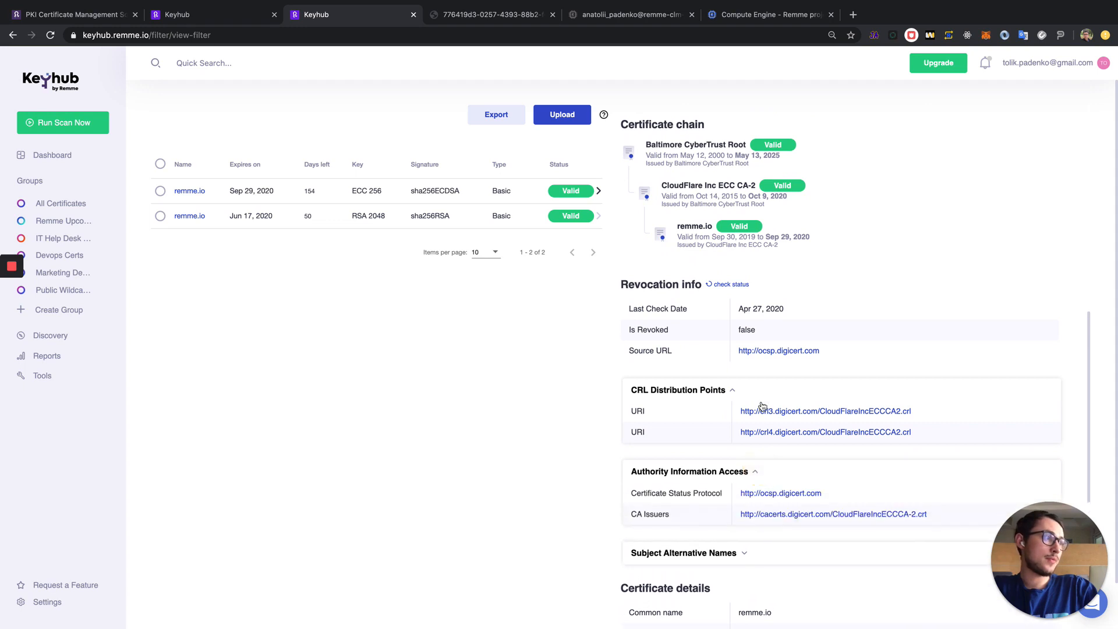
# Step: Expand Subject Alternative Names, select the DNS names, and scroll to Certificate details
pyautogui.scroll(-3)
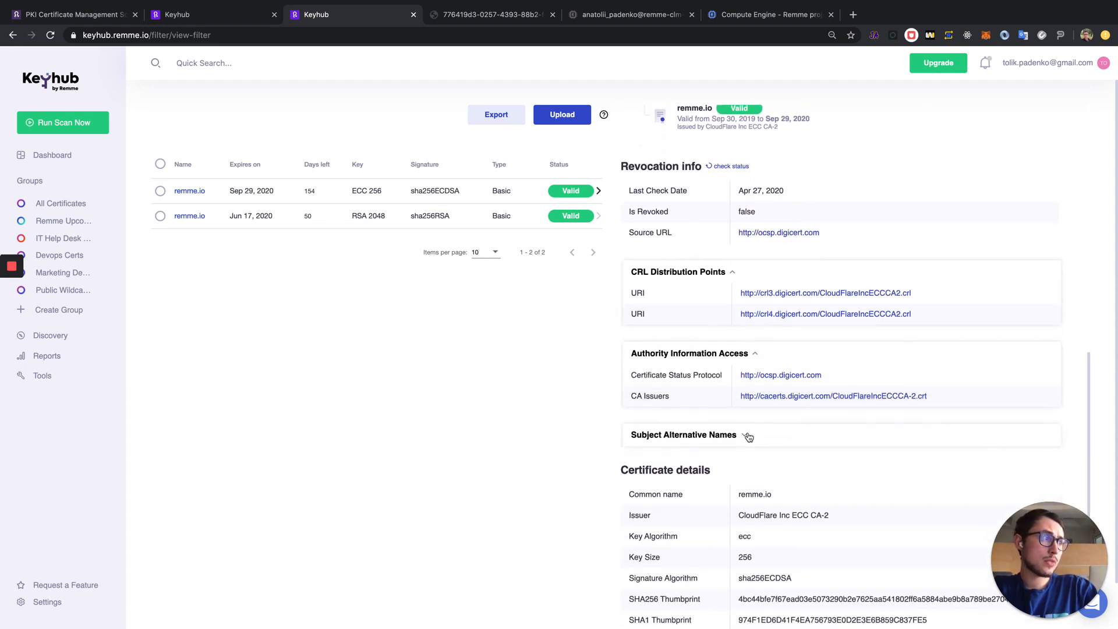
pyautogui.click(748, 435)
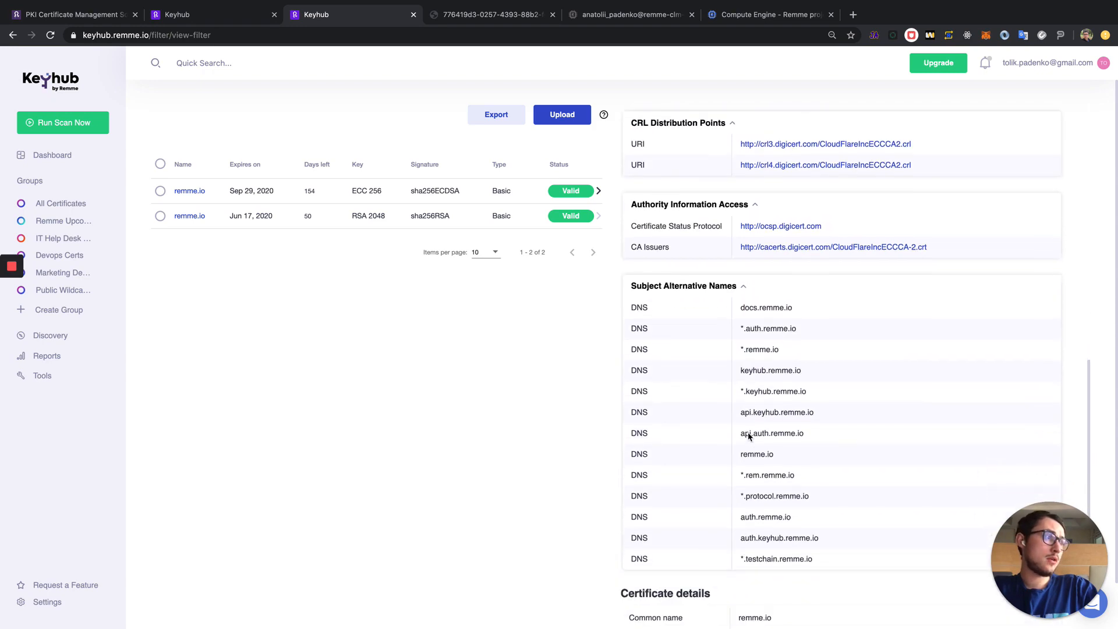
pyautogui.moveTo(630, 307); pyautogui.dragTo(801, 453)
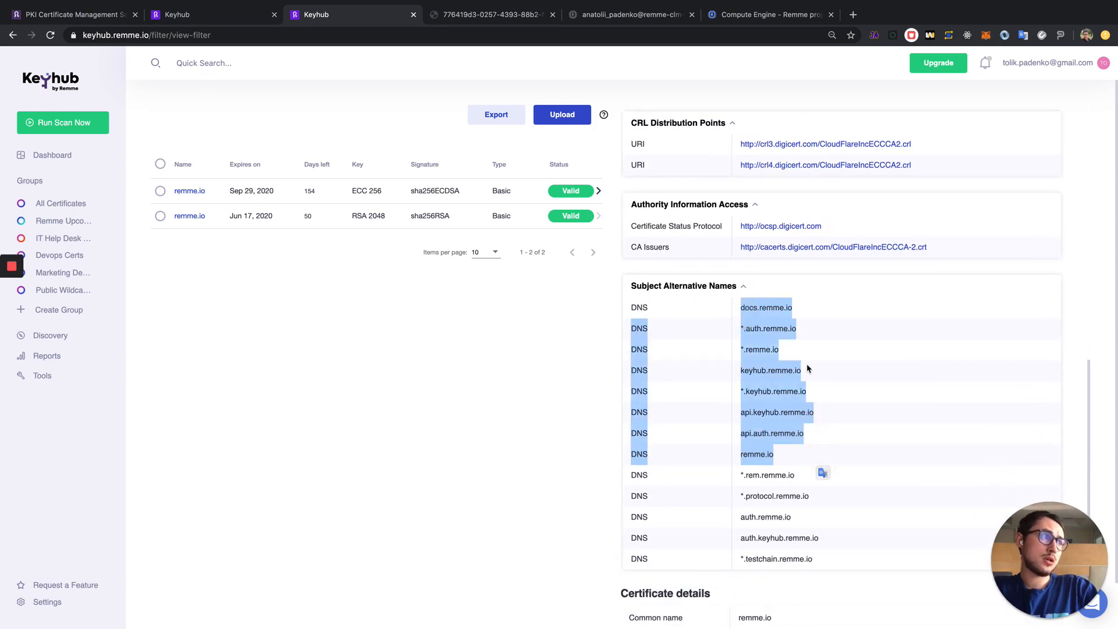
pyautogui.scroll(-3)
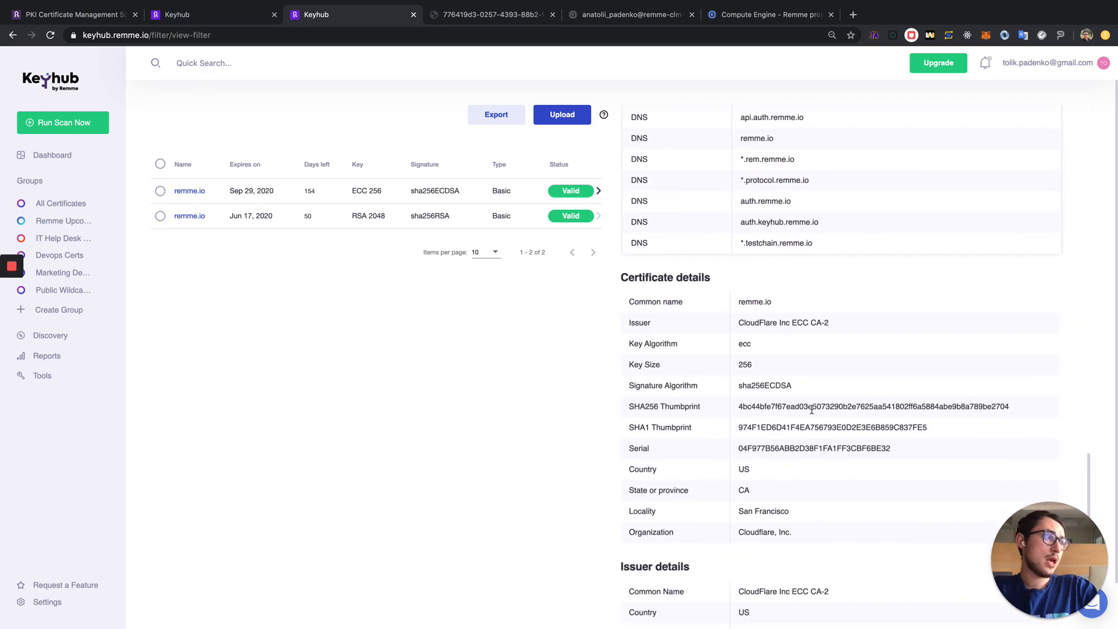
pyautogui.scroll(-3)
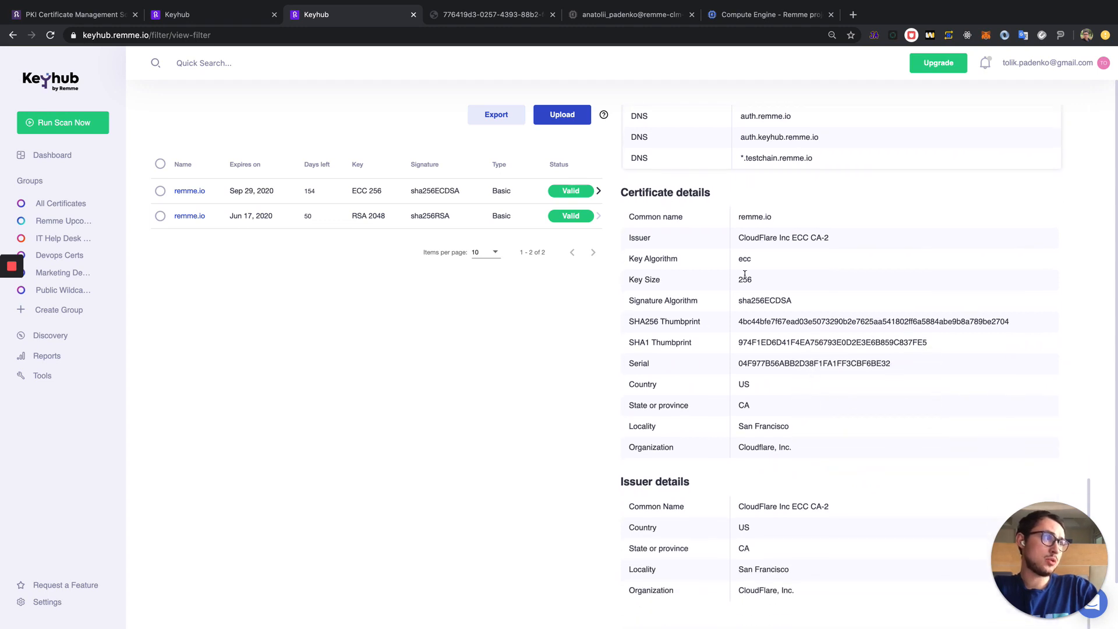
pyautogui.scroll(-3)
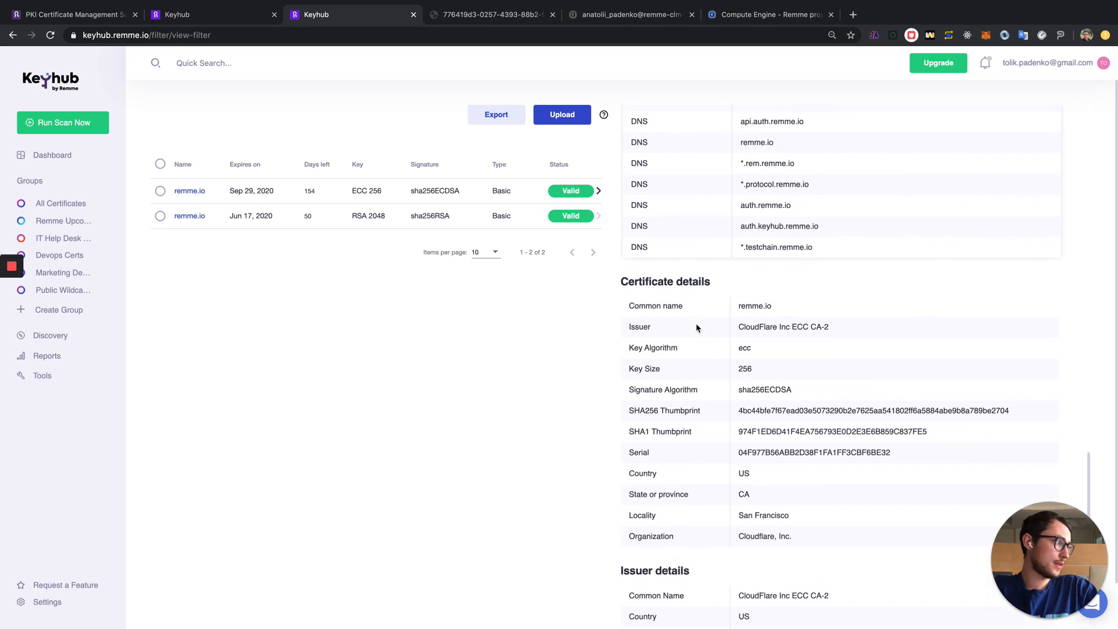
pyautogui.scroll(-3)
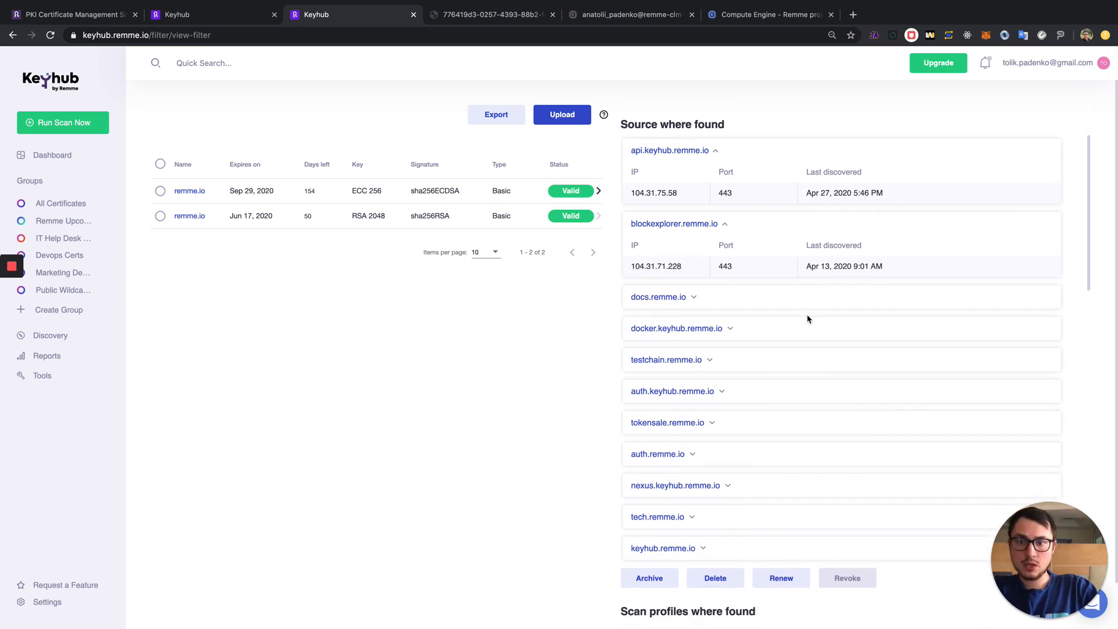
pyautogui.moveTo(894, 260)
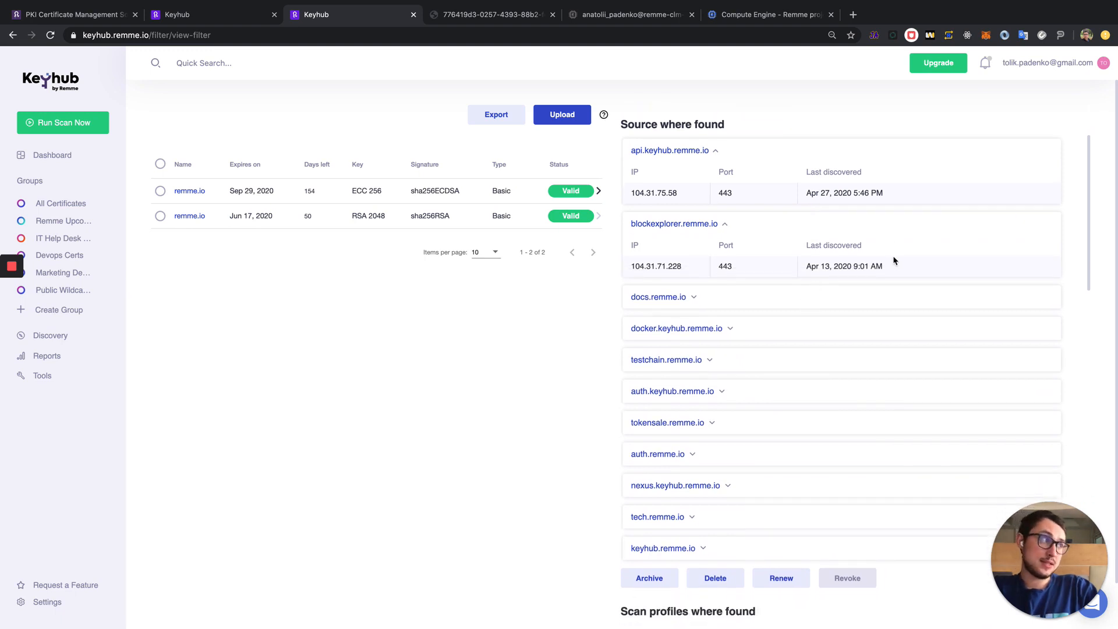
pyautogui.moveTo(733, 313)
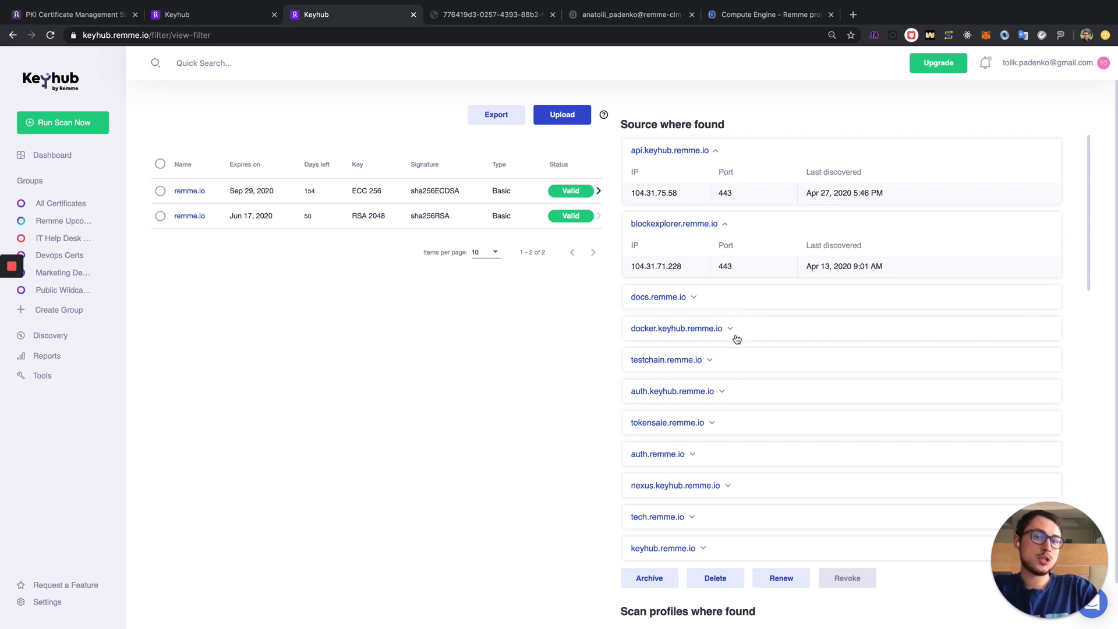
pyautogui.moveTo(752, 358)
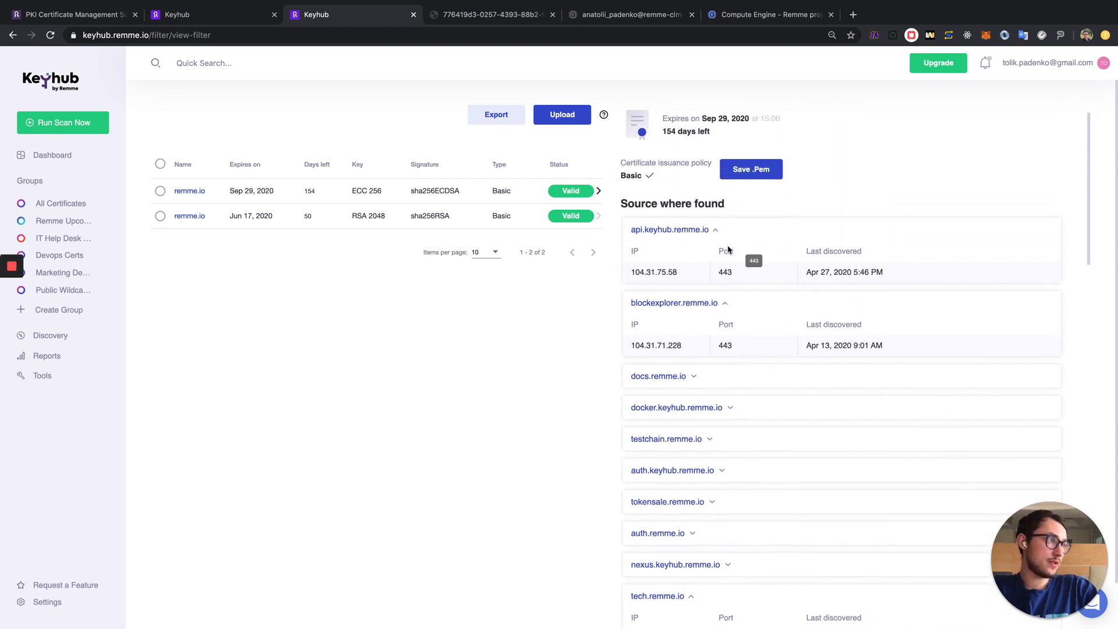
# Step: Scroll the remme.io details through the expanded source hosts' IPs, ports and discovery dates
pyautogui.scroll(-3)
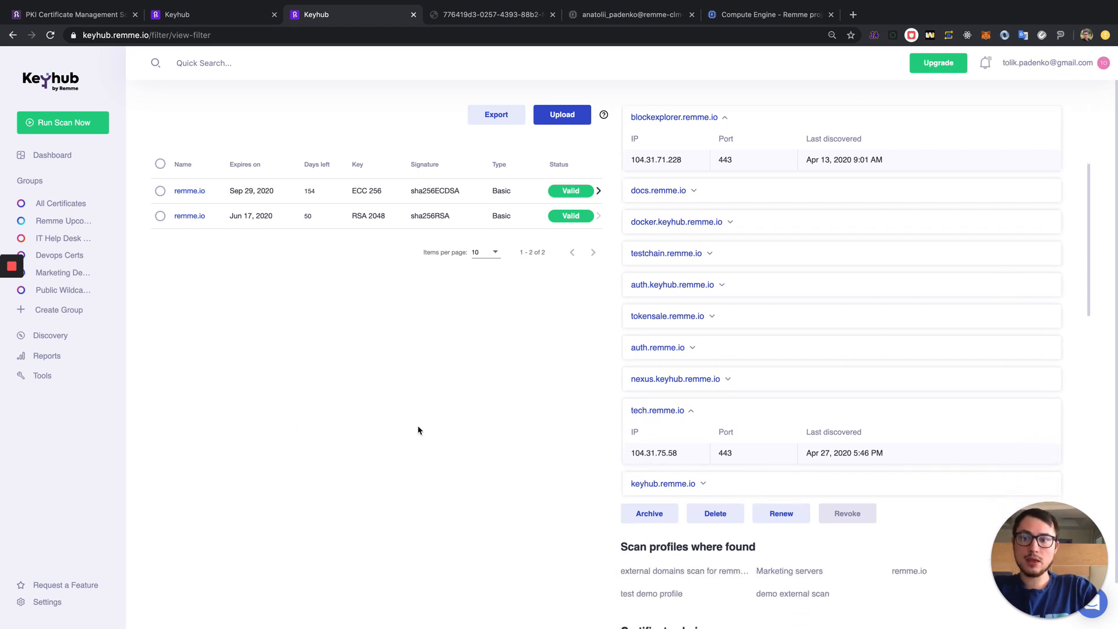
pyautogui.scroll(-3)
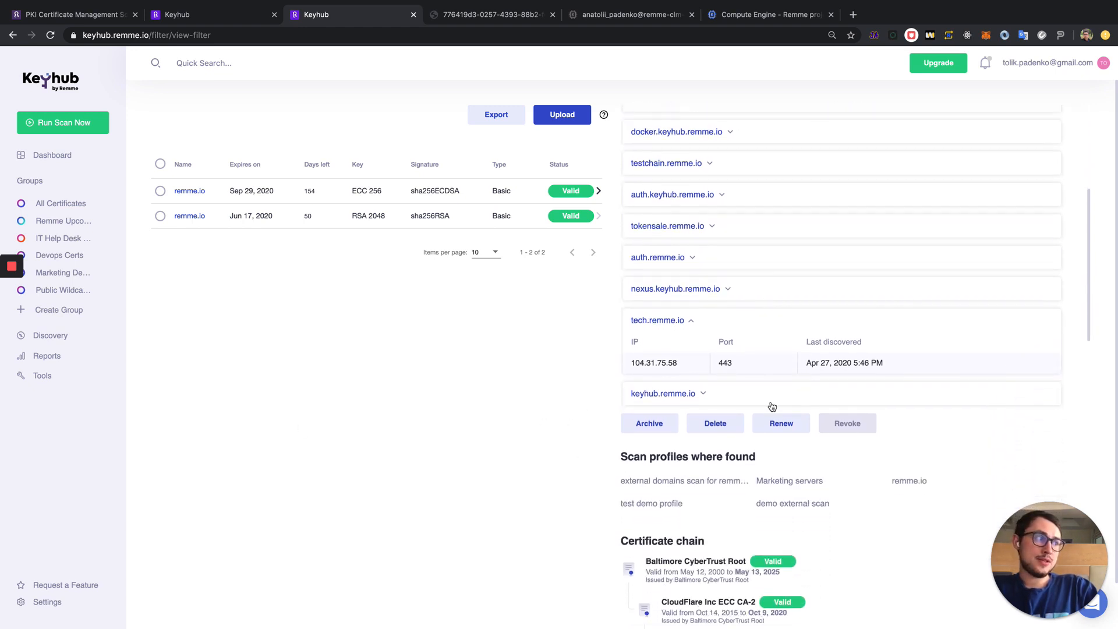
pyautogui.moveTo(625, 427)
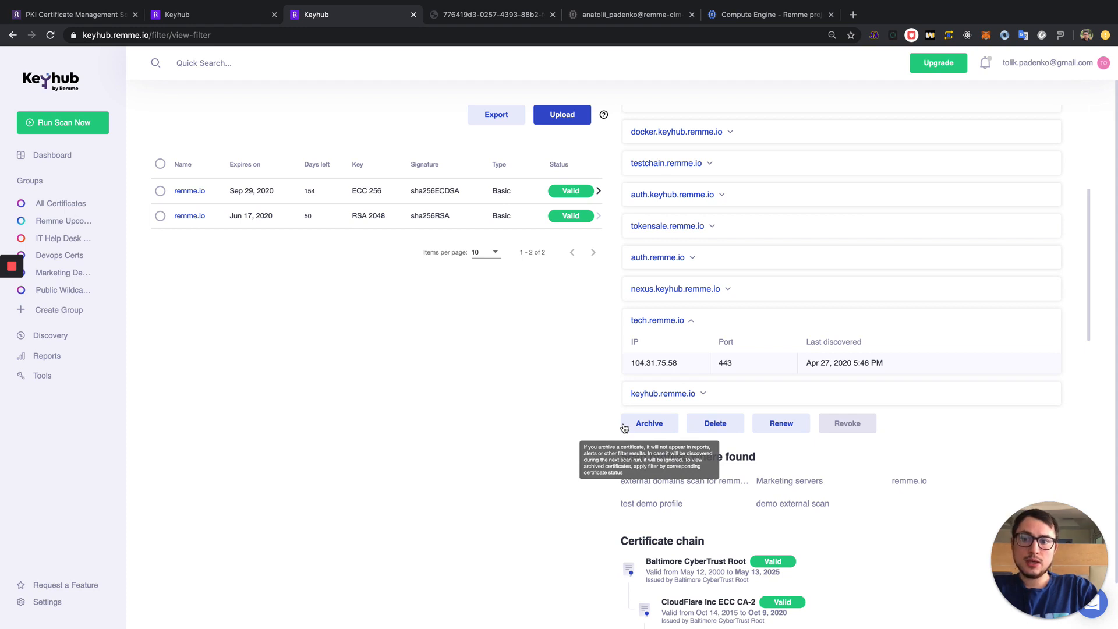
pyautogui.moveTo(707, 438)
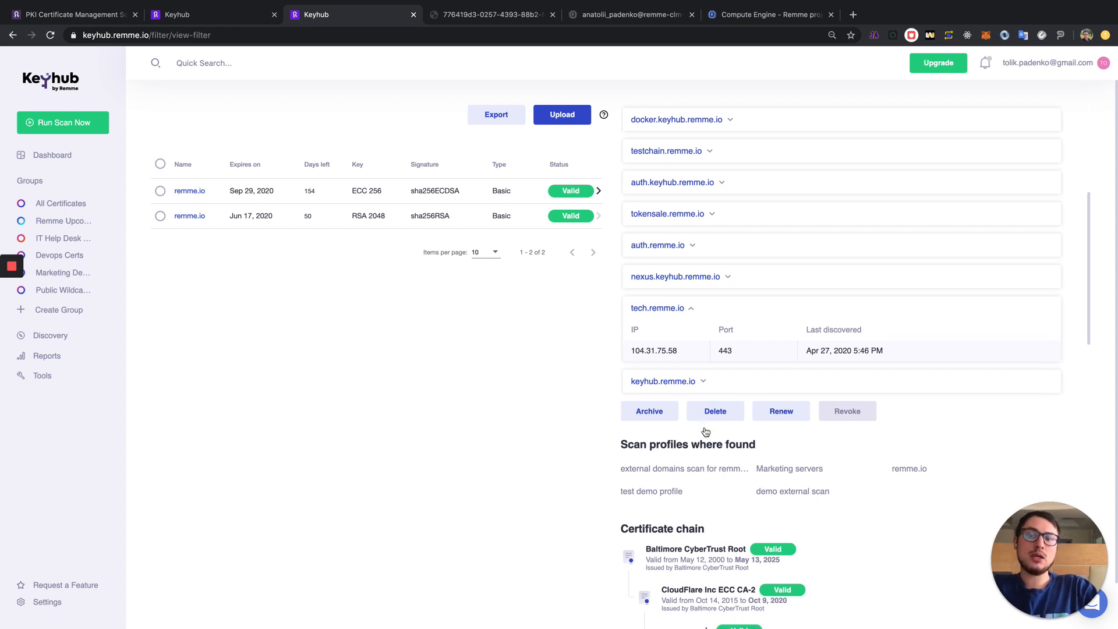
pyautogui.moveTo(625, 408)
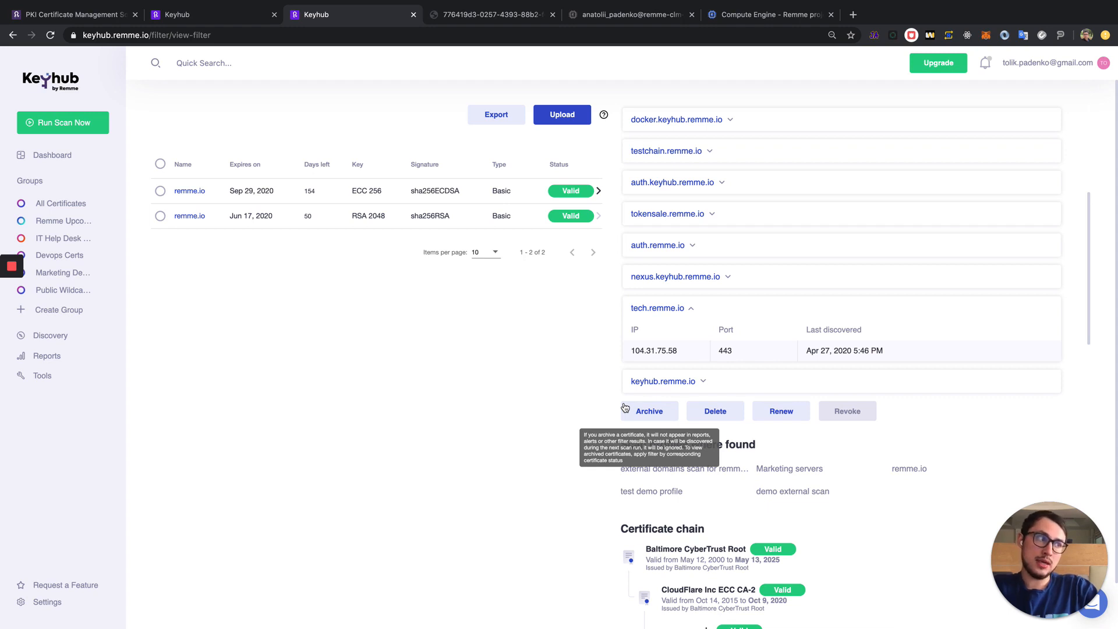
pyautogui.moveTo(626, 409)
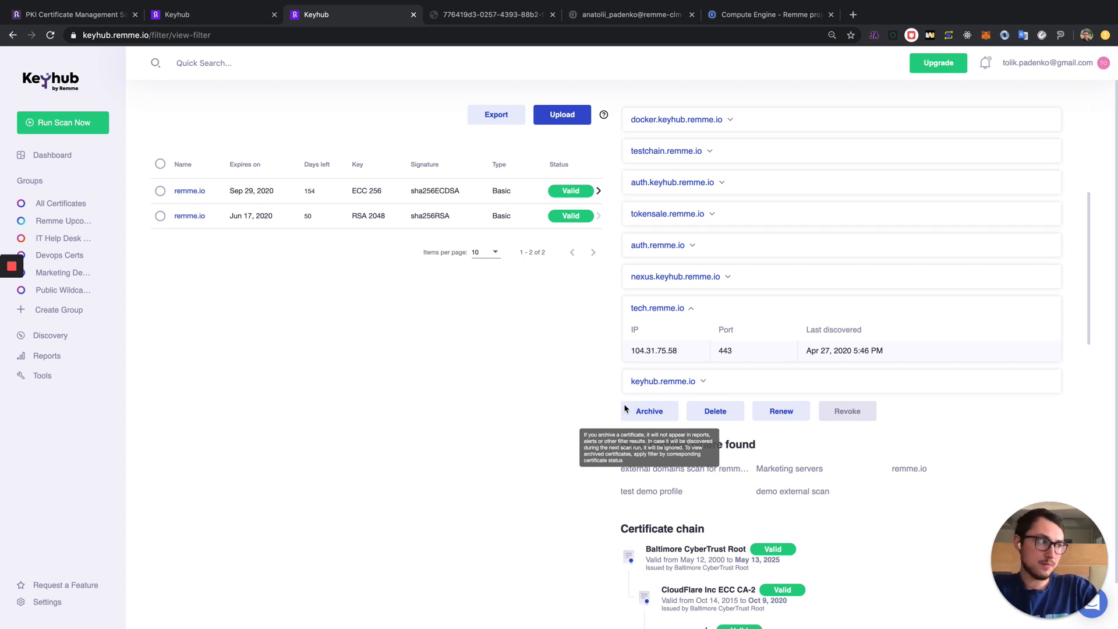
pyautogui.scroll(-3)
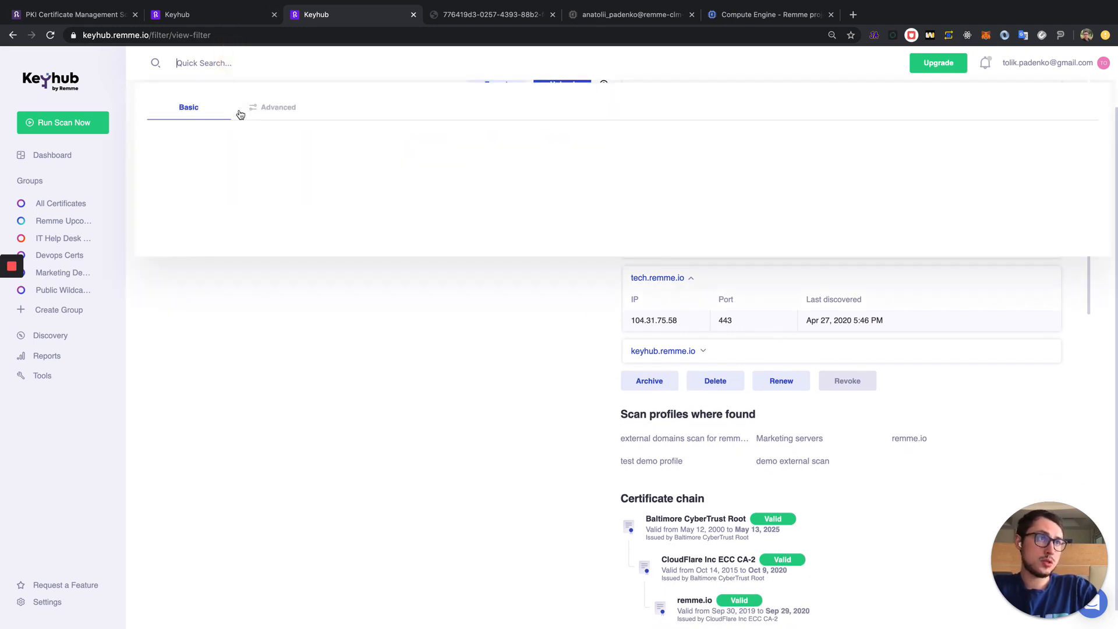
# Step: Filter certificates where Certificate status Is Archived and run the search
pyautogui.click(278, 107)
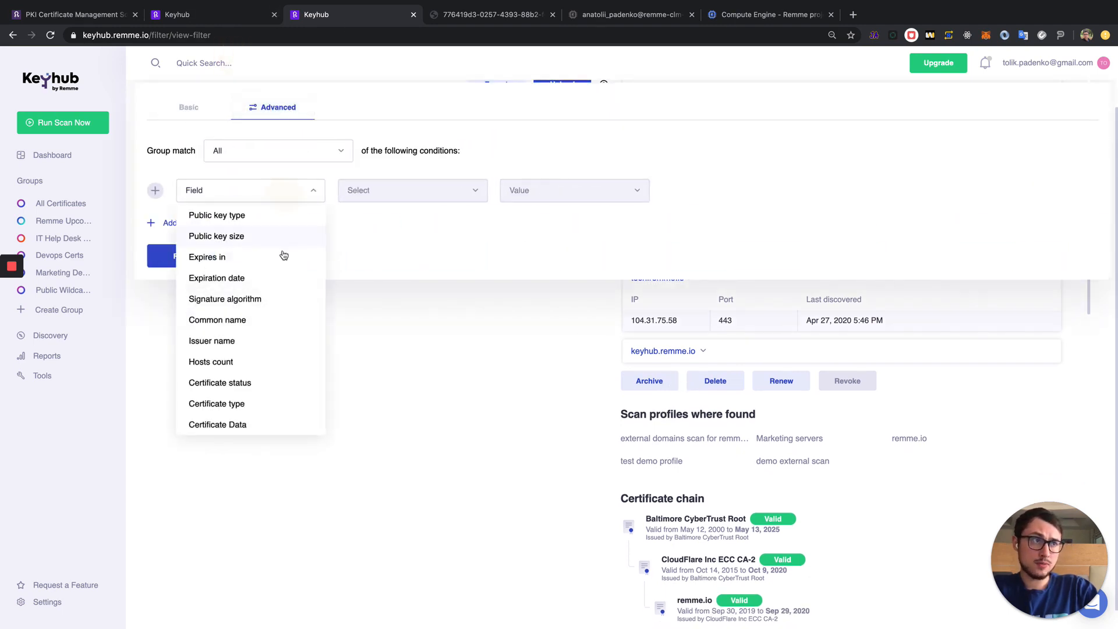
pyautogui.click(217, 403)
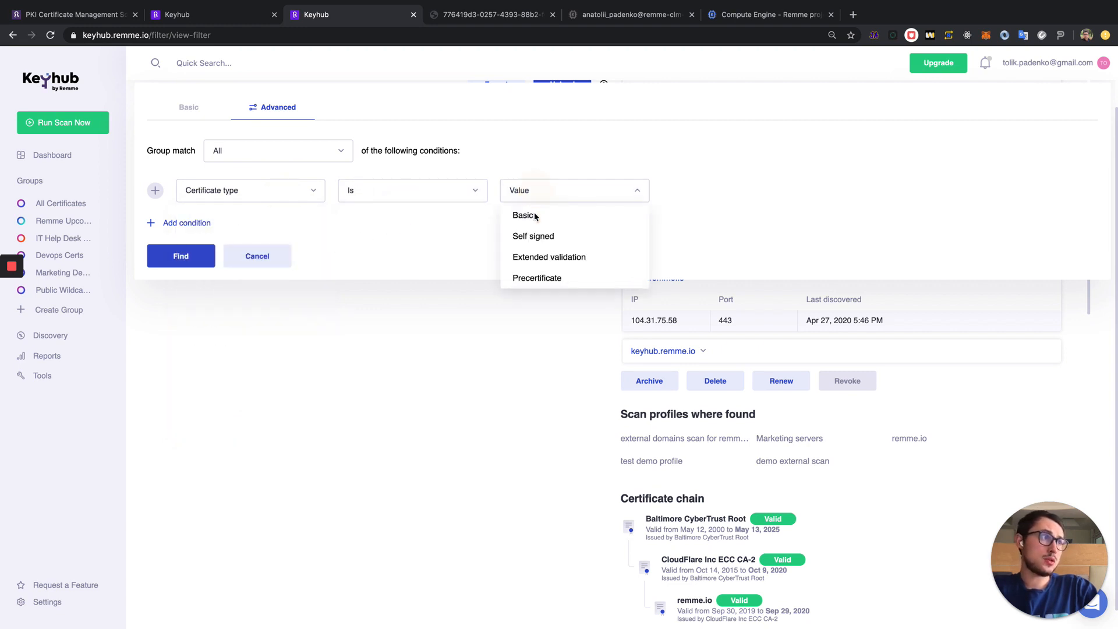
pyautogui.click(266, 191)
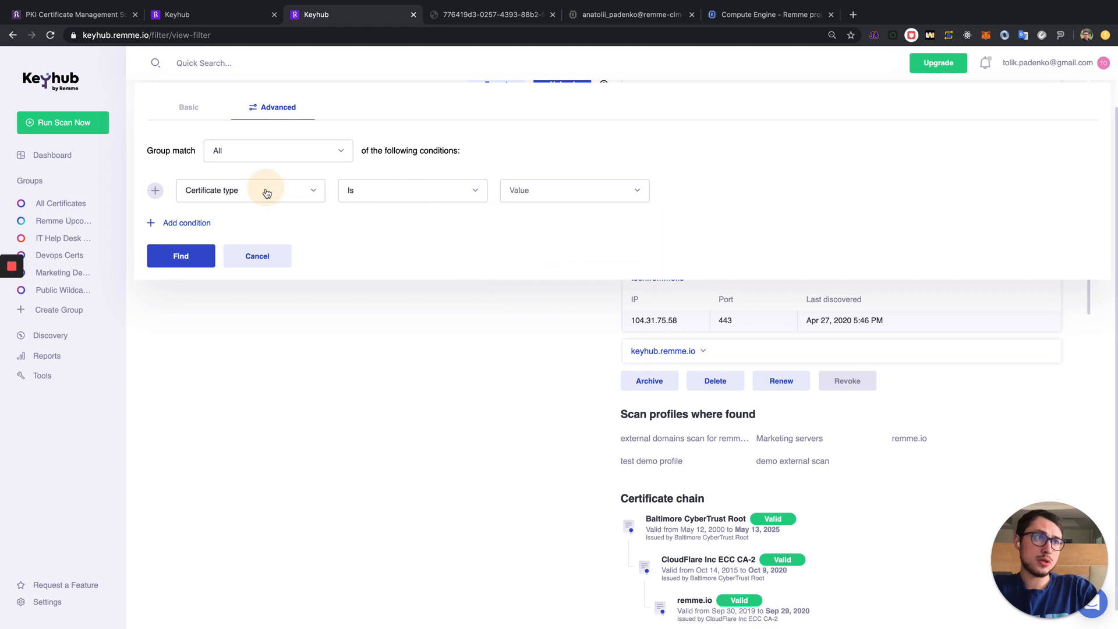
pyautogui.click(250, 190)
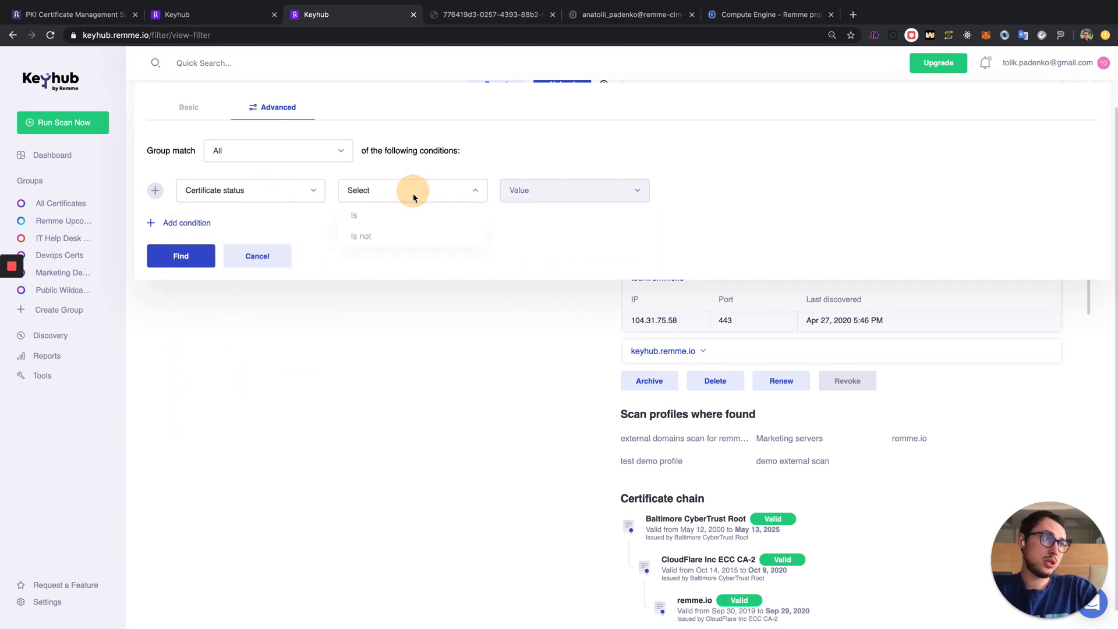
pyautogui.click(354, 215)
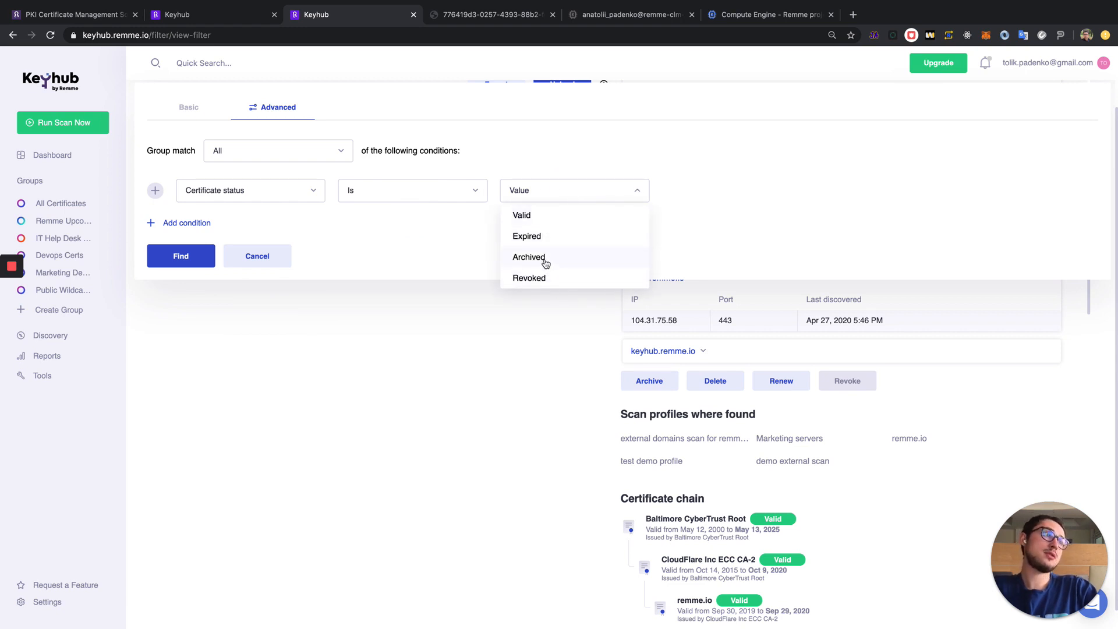
pyautogui.click(528, 257)
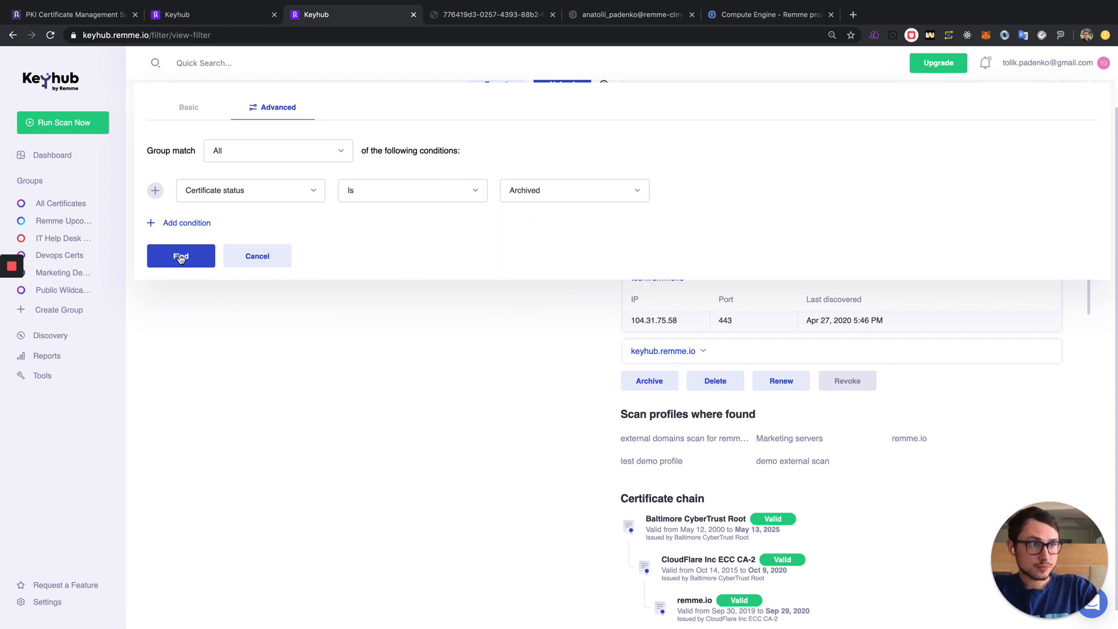
pyautogui.click(180, 256)
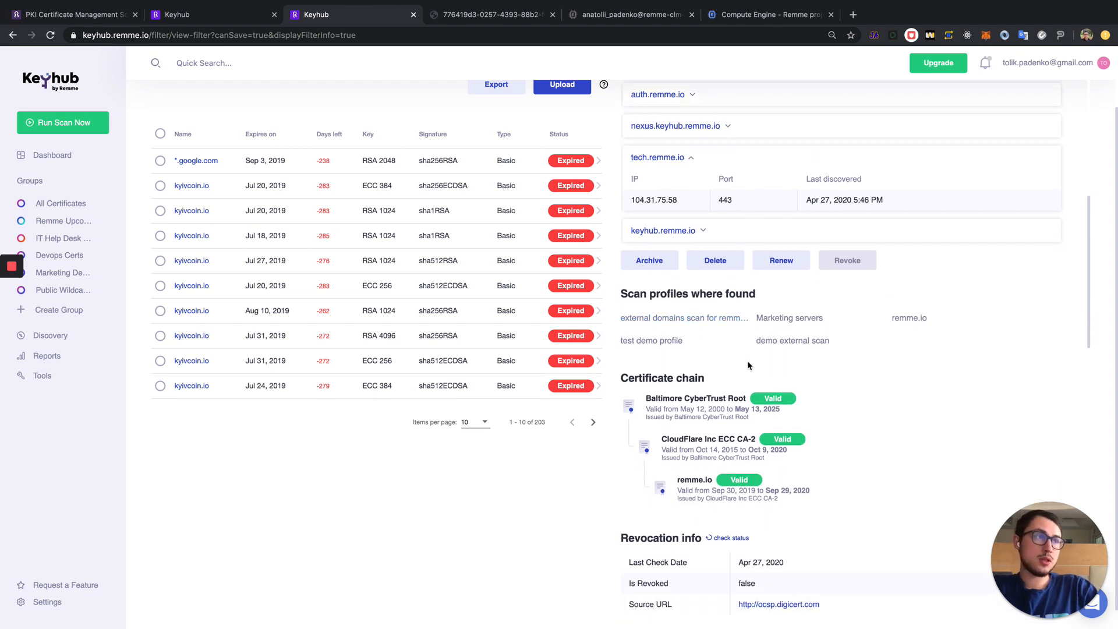
pyautogui.moveTo(773, 302)
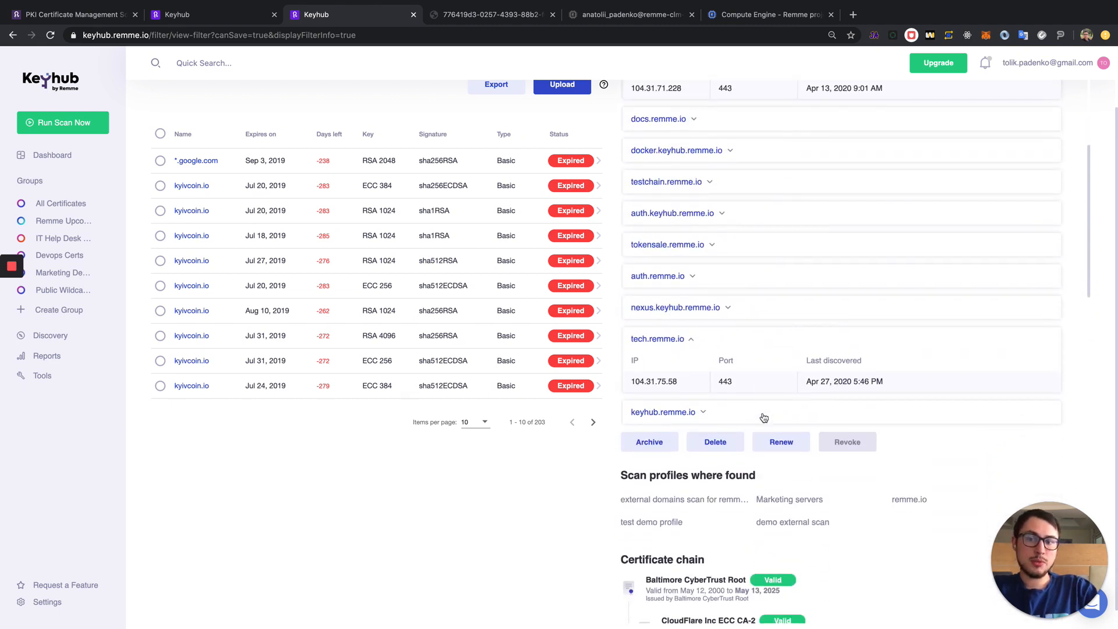
# Step: Scroll the certificate detail panel's hosts list beside the 203 filtered results
pyautogui.scroll(-3)
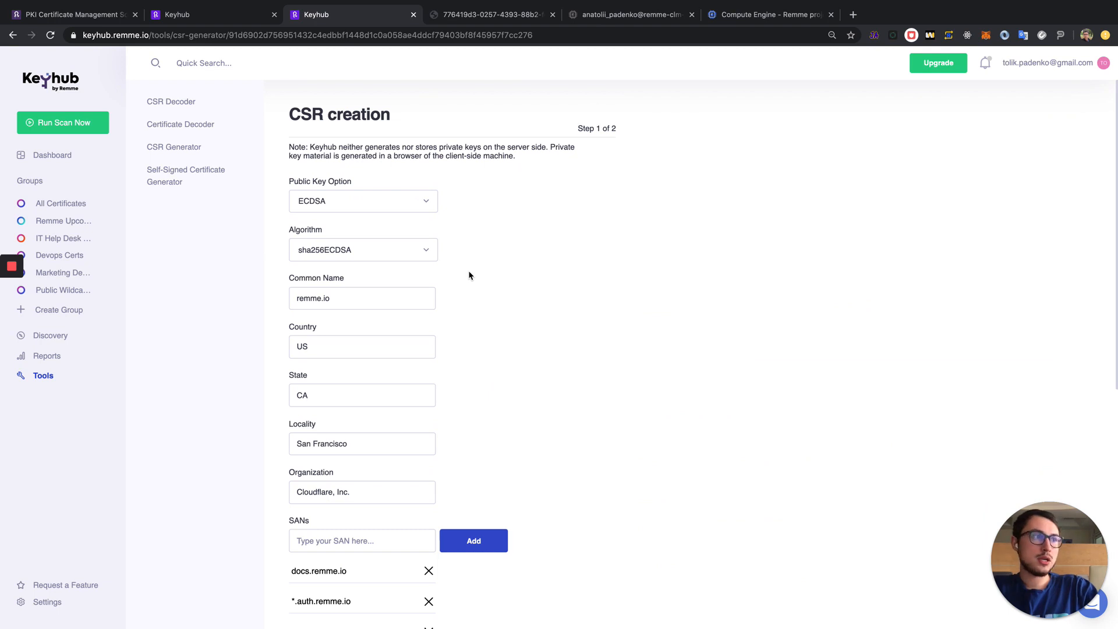
# Step: Generate the remme.io CSR and private key and download remme.io.key
pyautogui.scroll(-3)
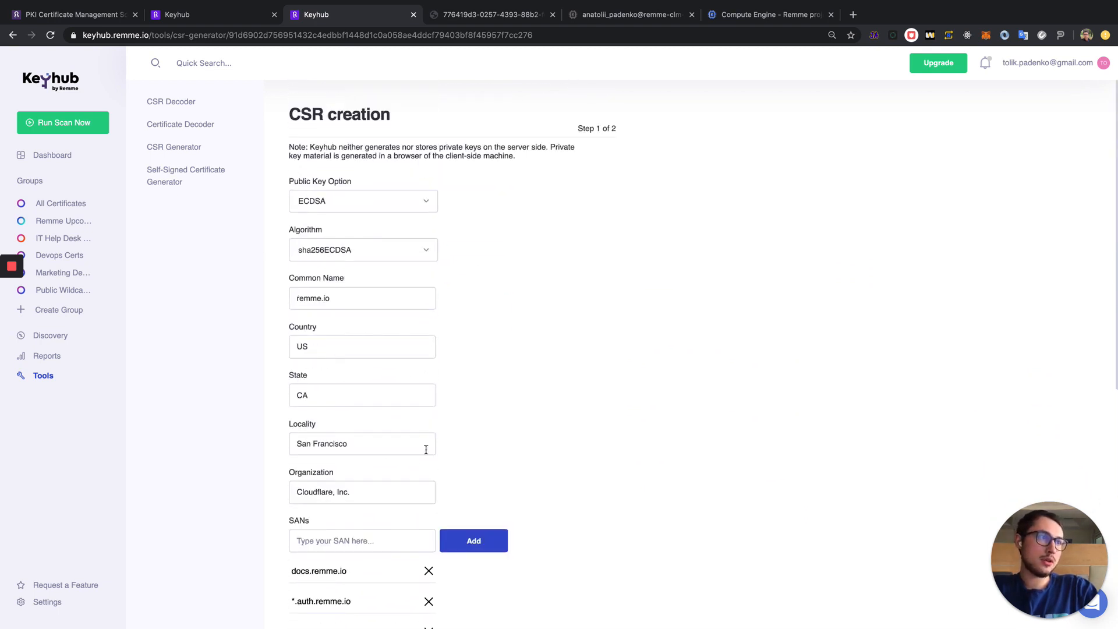
pyautogui.scroll(-3)
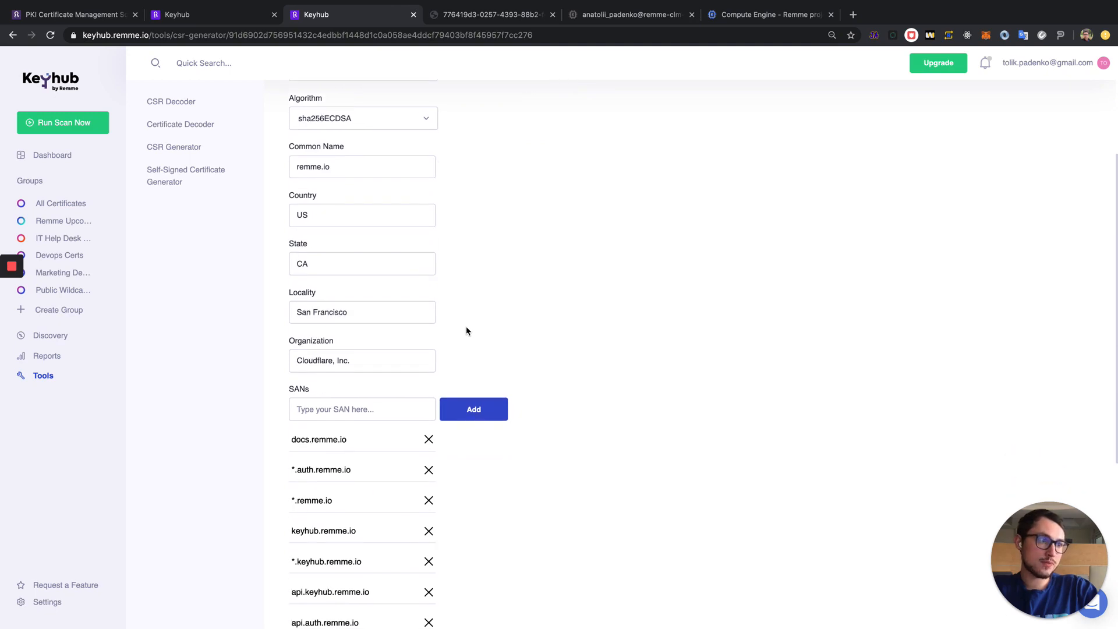
pyautogui.scroll(-3)
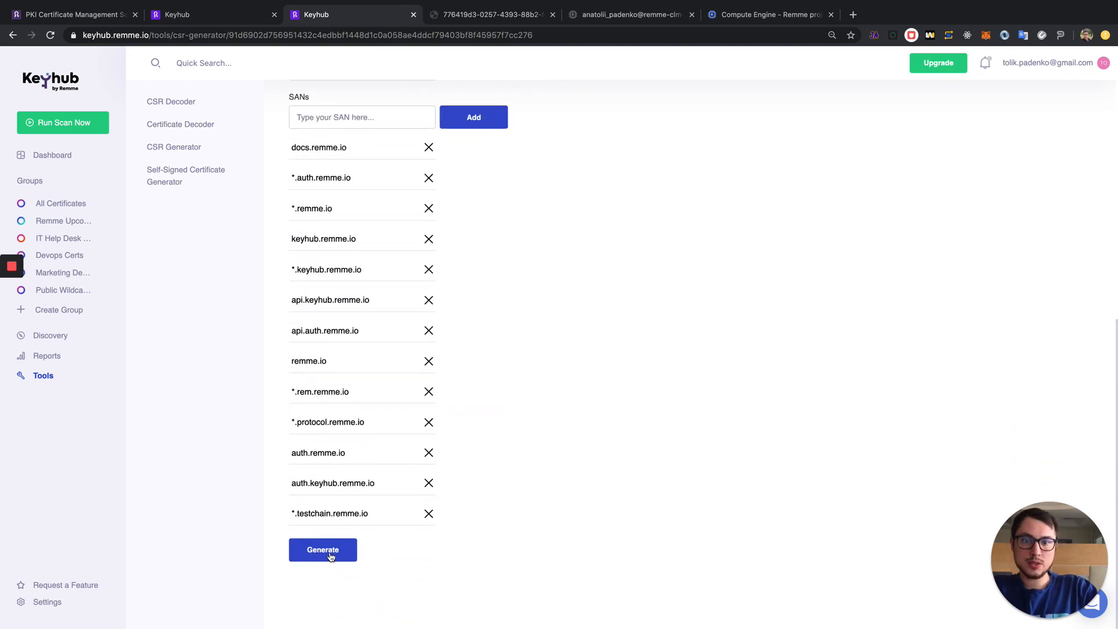
pyautogui.click(322, 549)
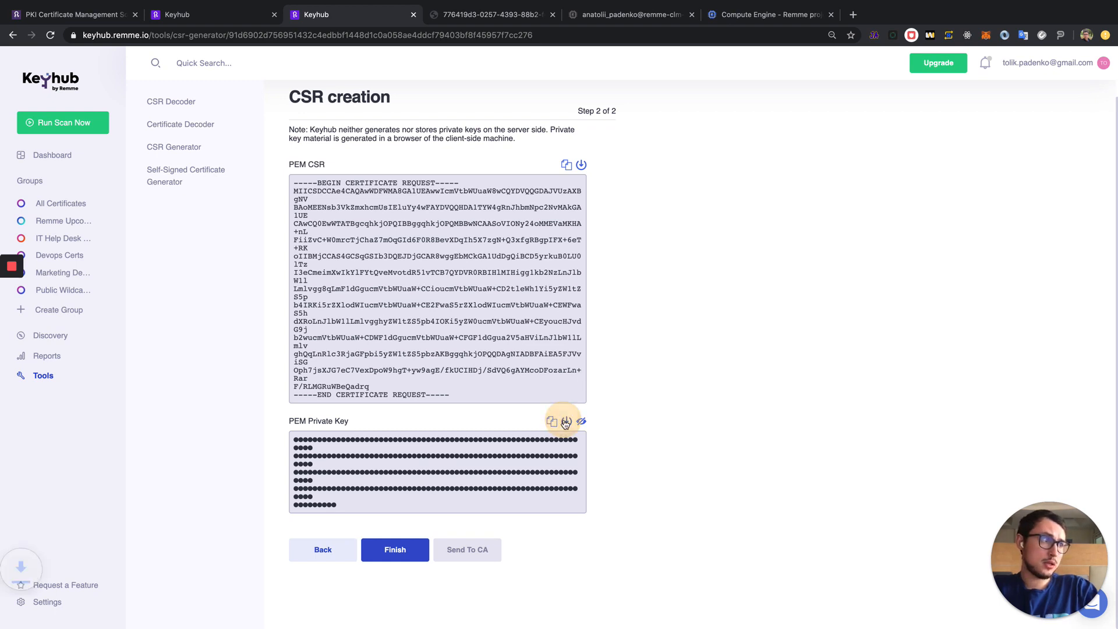
pyautogui.click(564, 422)
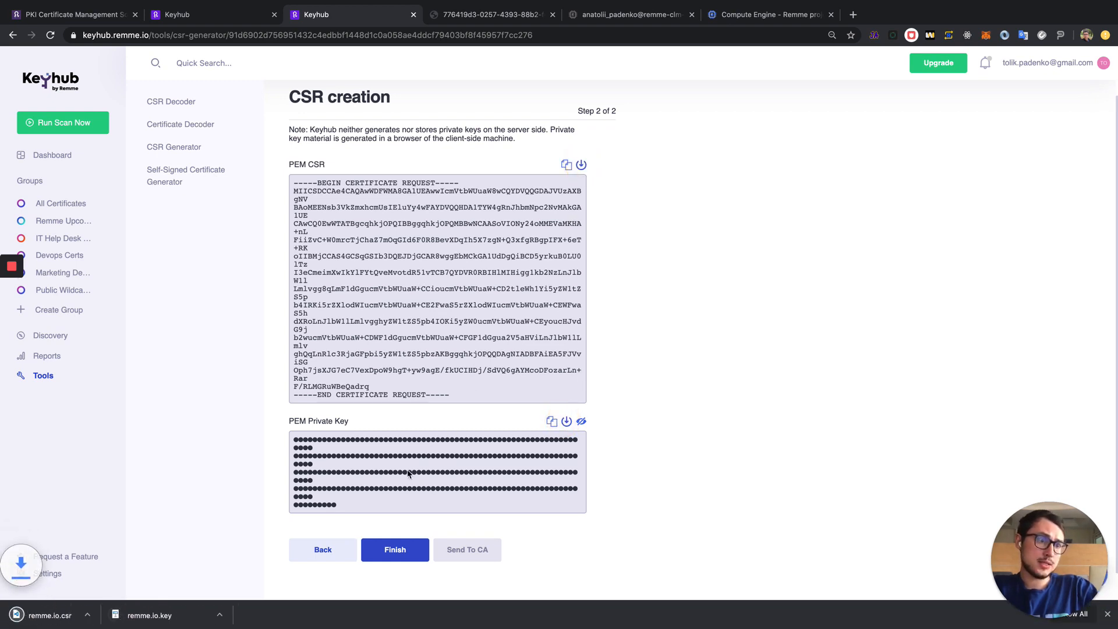
pyautogui.moveTo(458, 382)
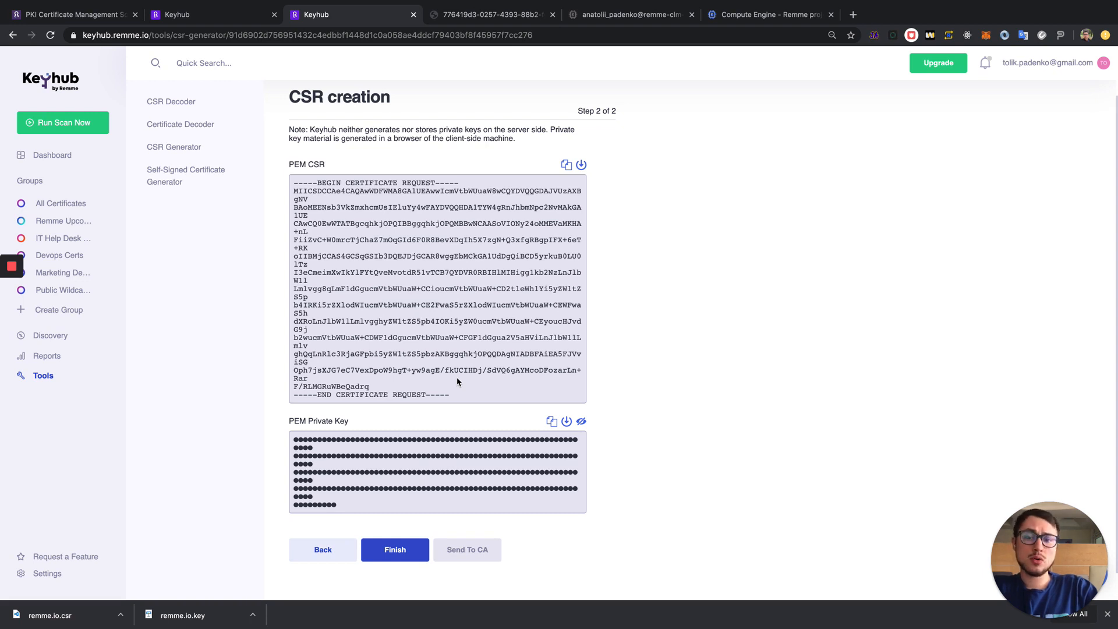
pyautogui.scroll(-3)
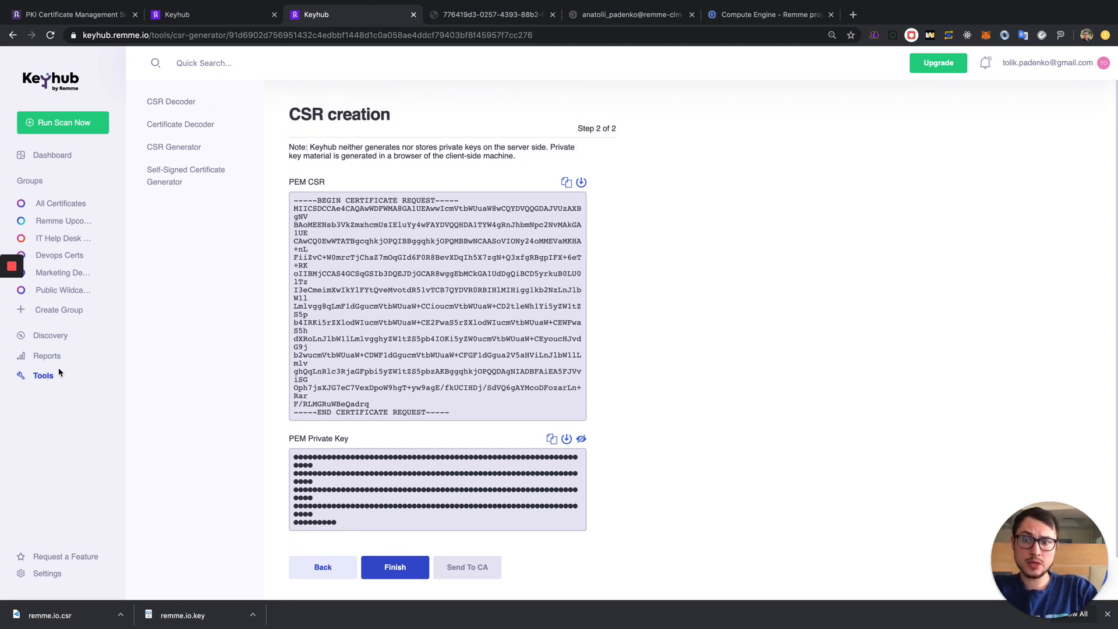
pyautogui.moveTo(180, 178)
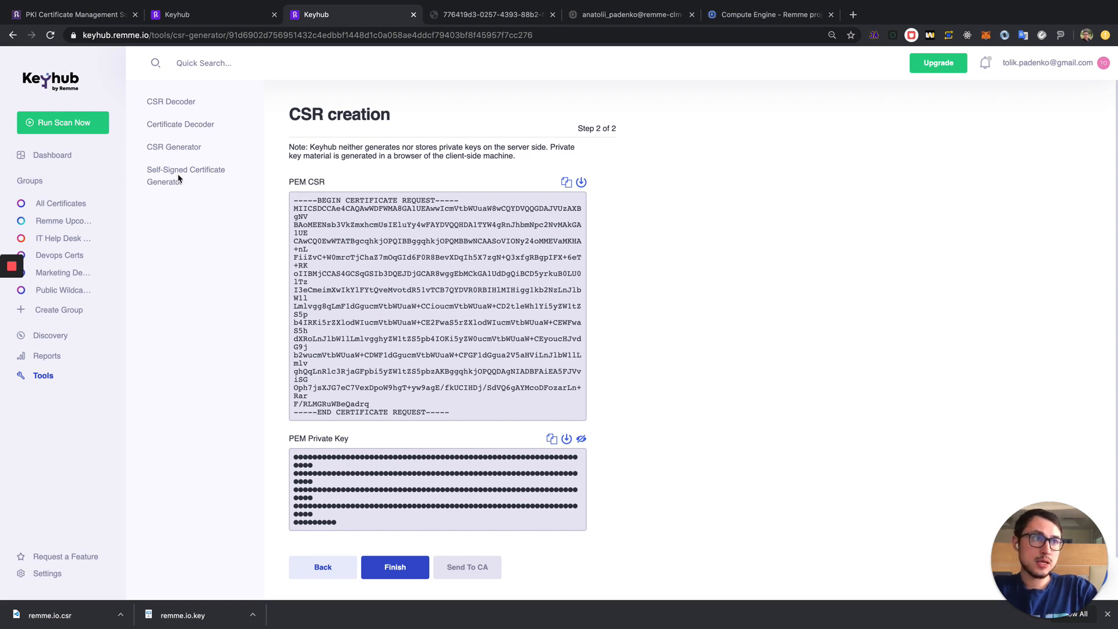
# Step: Decode the expired agent-3-clm.remme.io certificate in the Certificate Decoder, then return to the dashboard
pyautogui.click(185, 175)
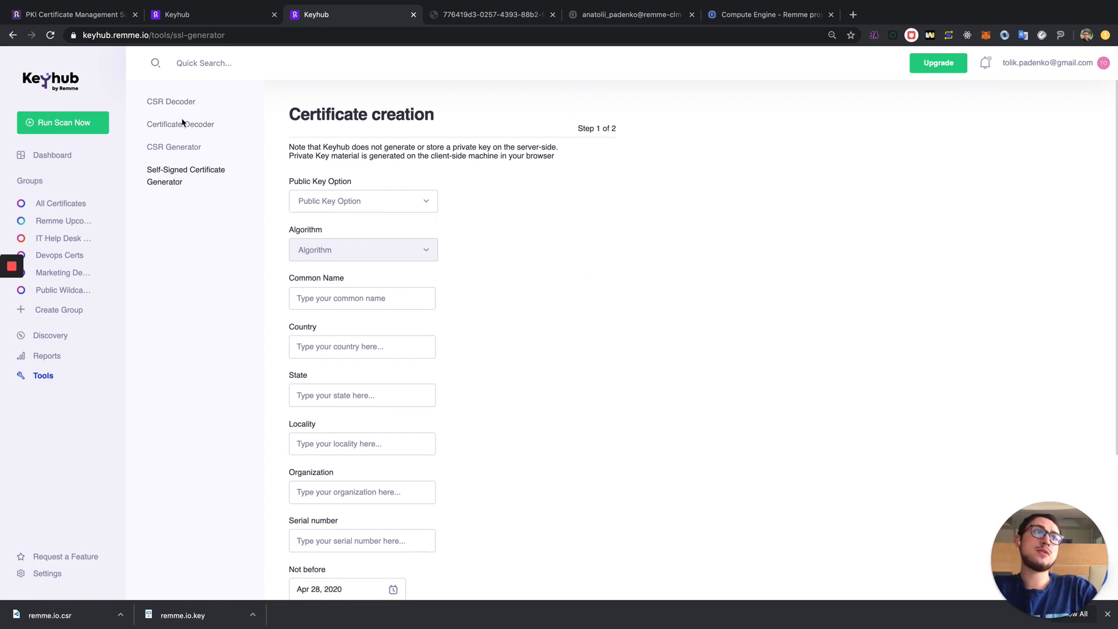
pyautogui.click(180, 124)
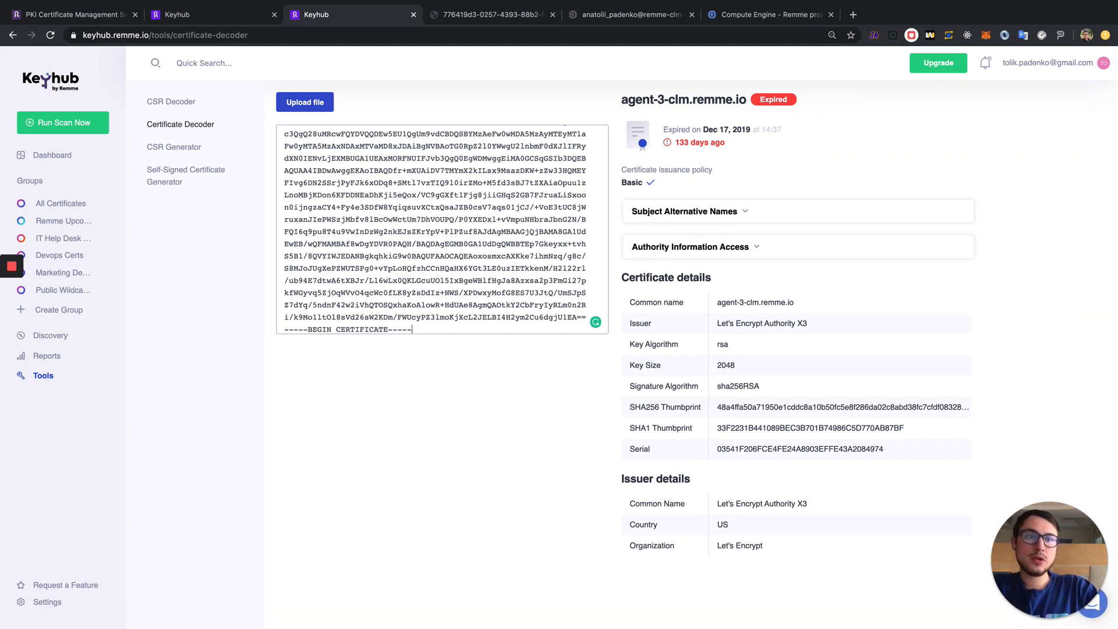
pyautogui.click(52, 155)
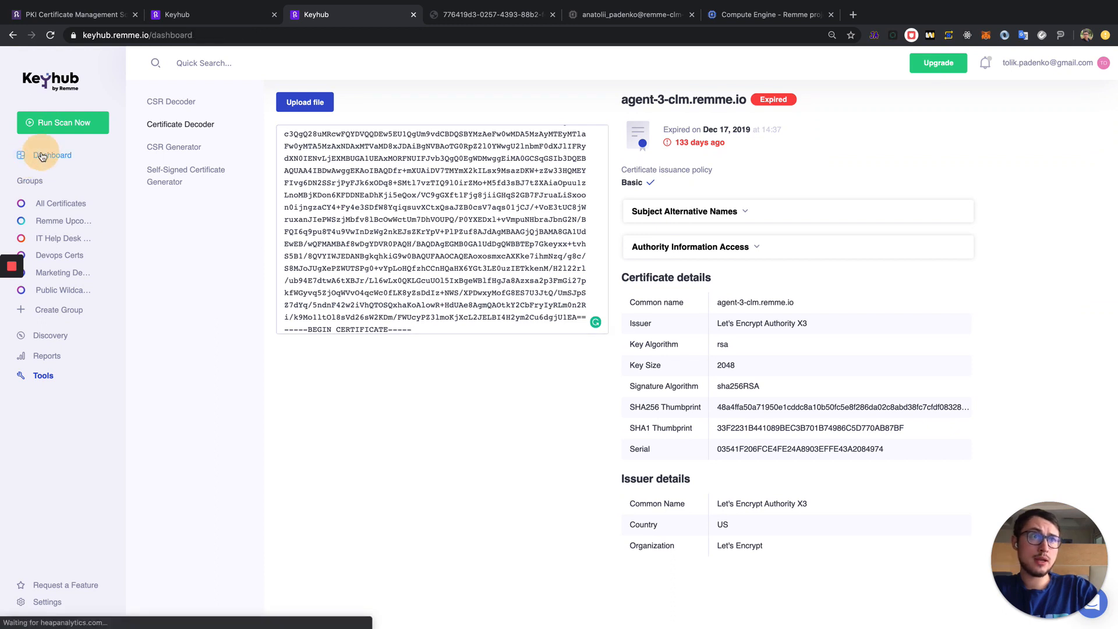
# Step: Show All Profiles under Discovery from the dashboard
pyautogui.click(53, 155)
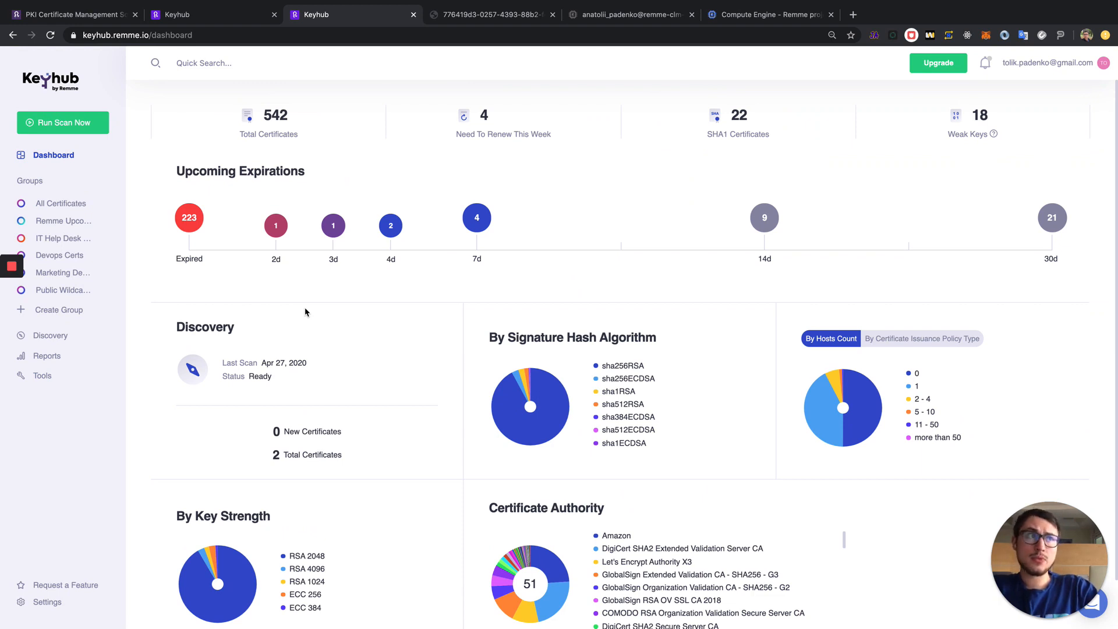
pyautogui.click(46, 335)
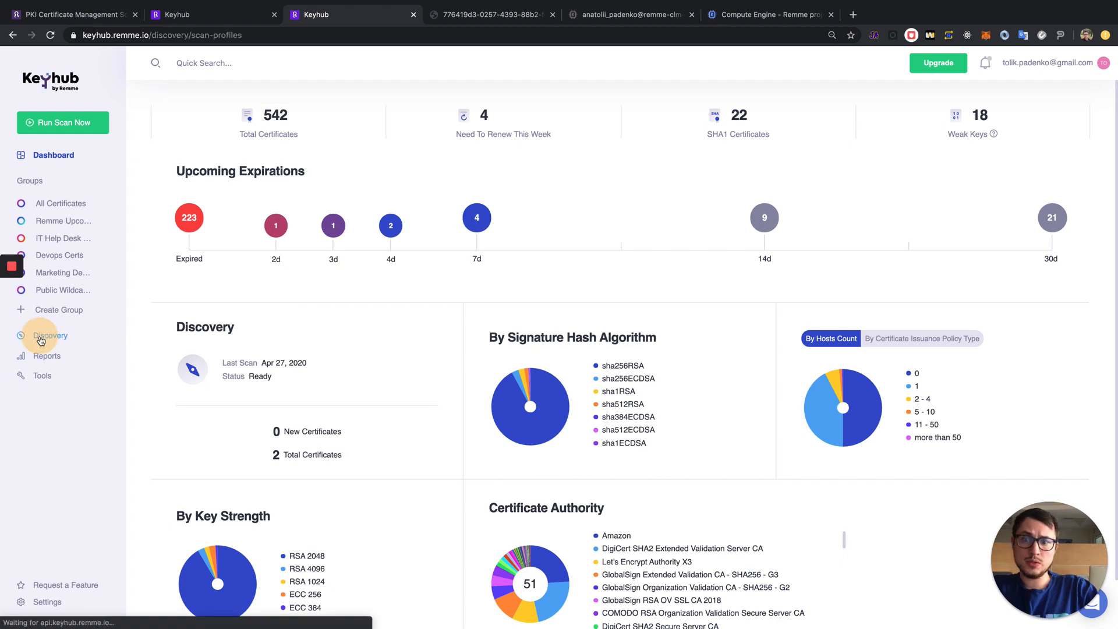
pyautogui.click(50, 335)
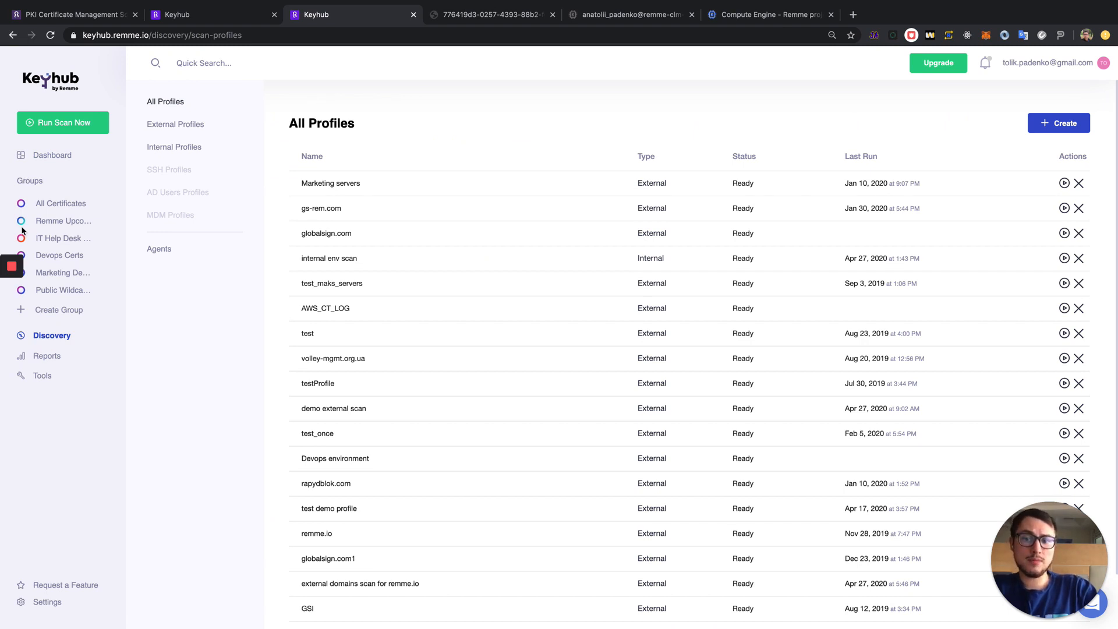
# Step: Create external network profile 'External PKI scan.' targeting domain remme.io with subdomains included
pyautogui.click(1059, 122)
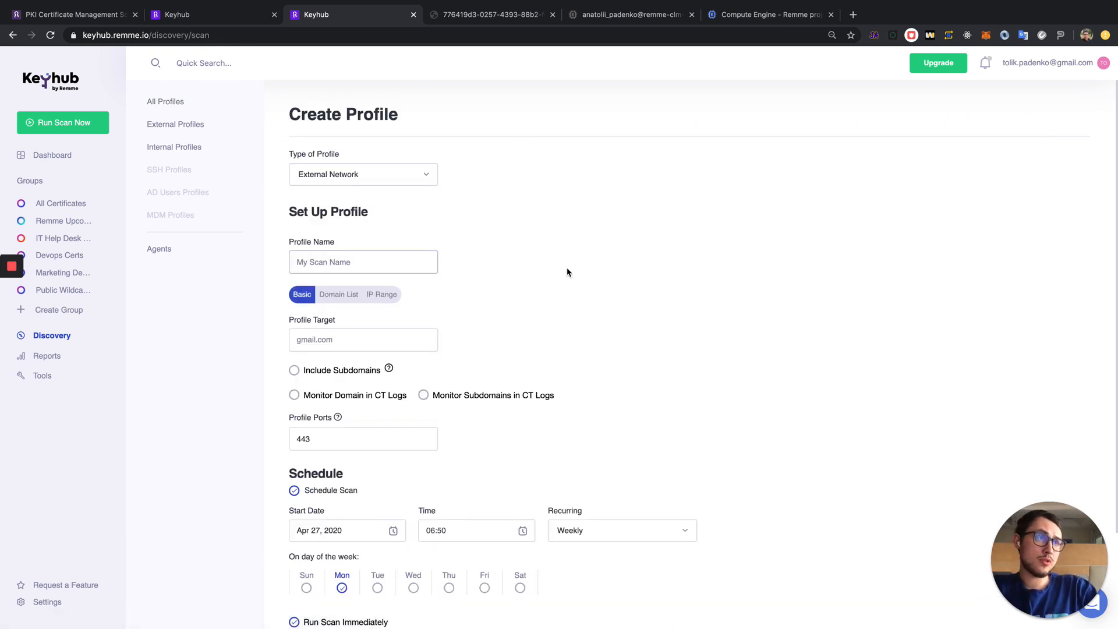
pyautogui.scroll(-3)
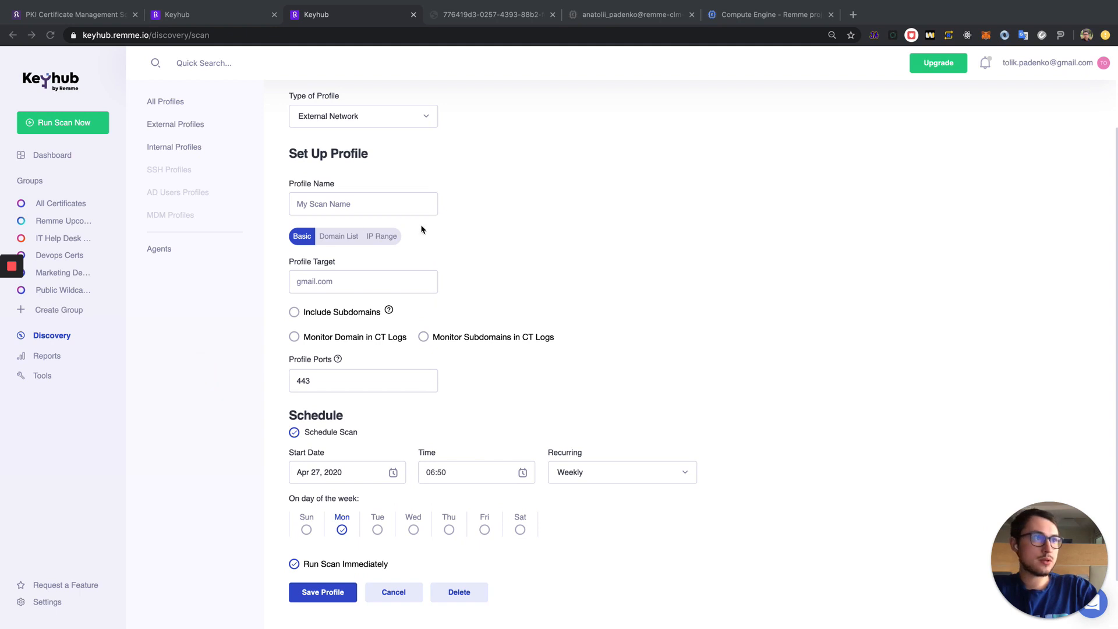
pyautogui.write('External PKI scan.')
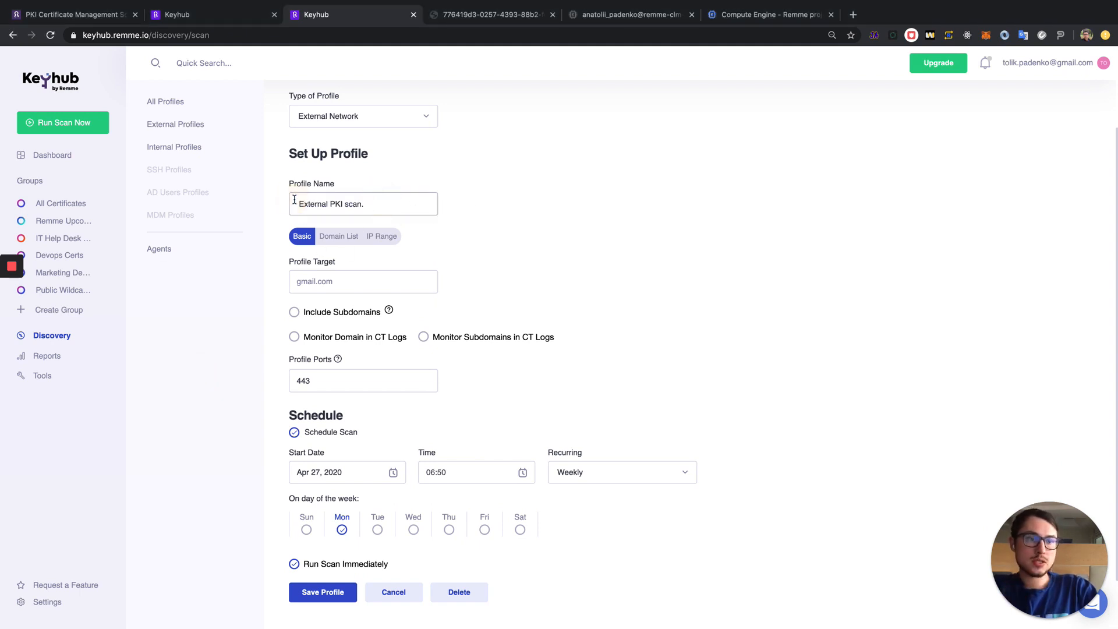
pyautogui.write('r')
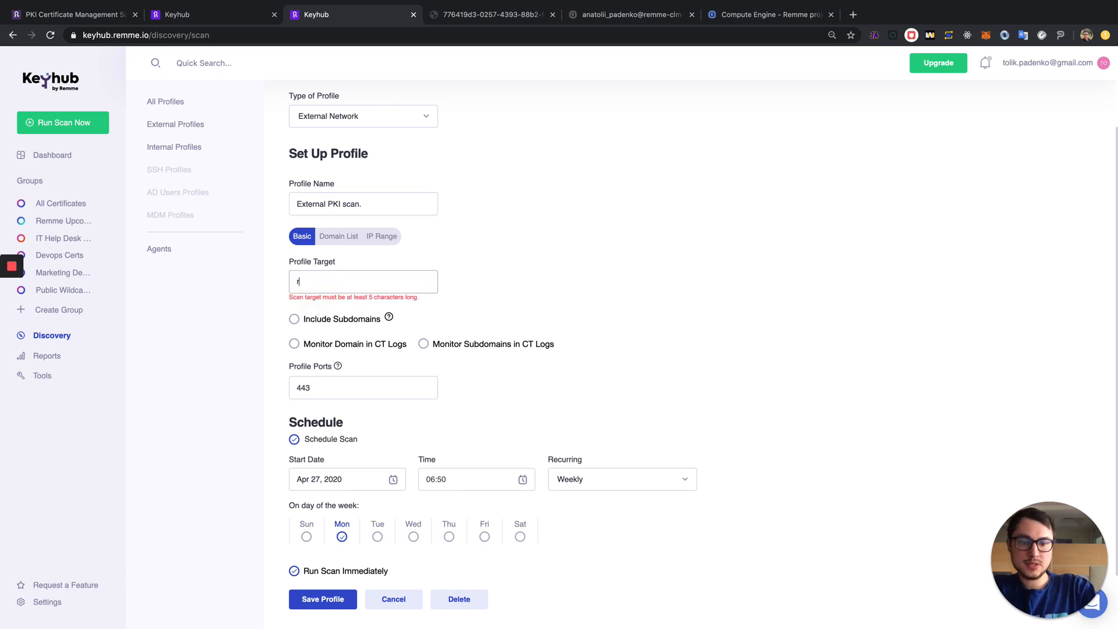
pyautogui.write('remme.io')
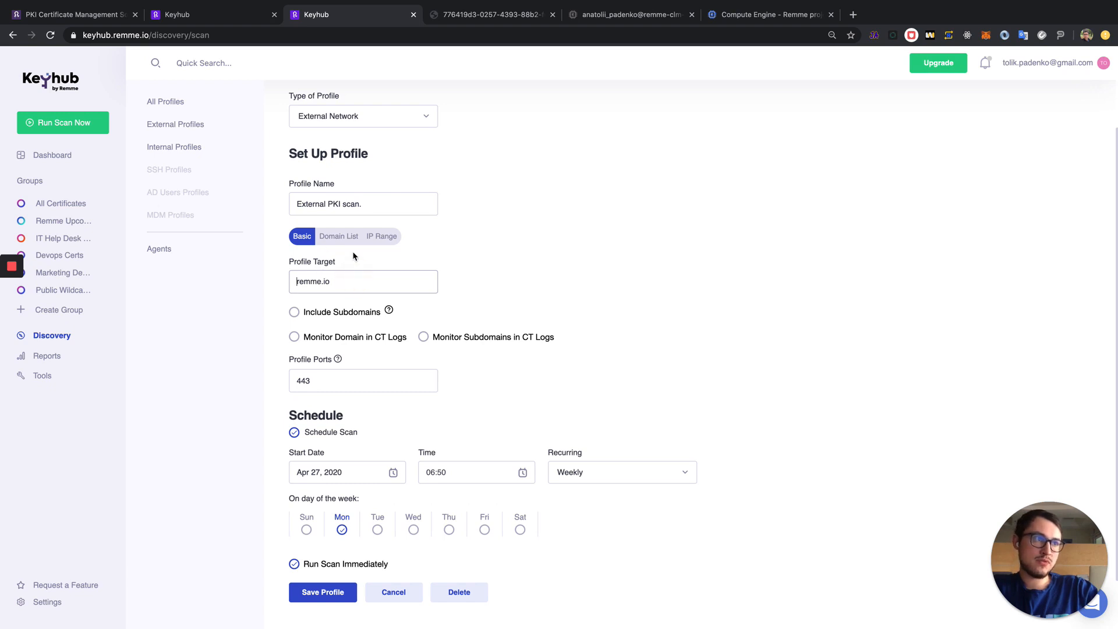
pyautogui.click(382, 236)
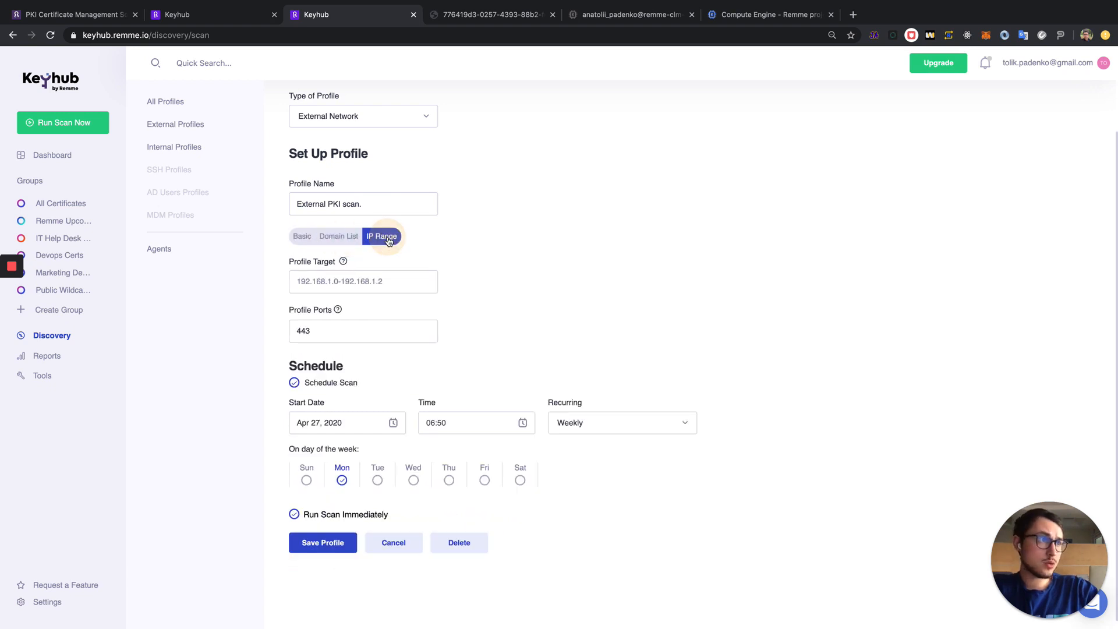
pyautogui.click(301, 236)
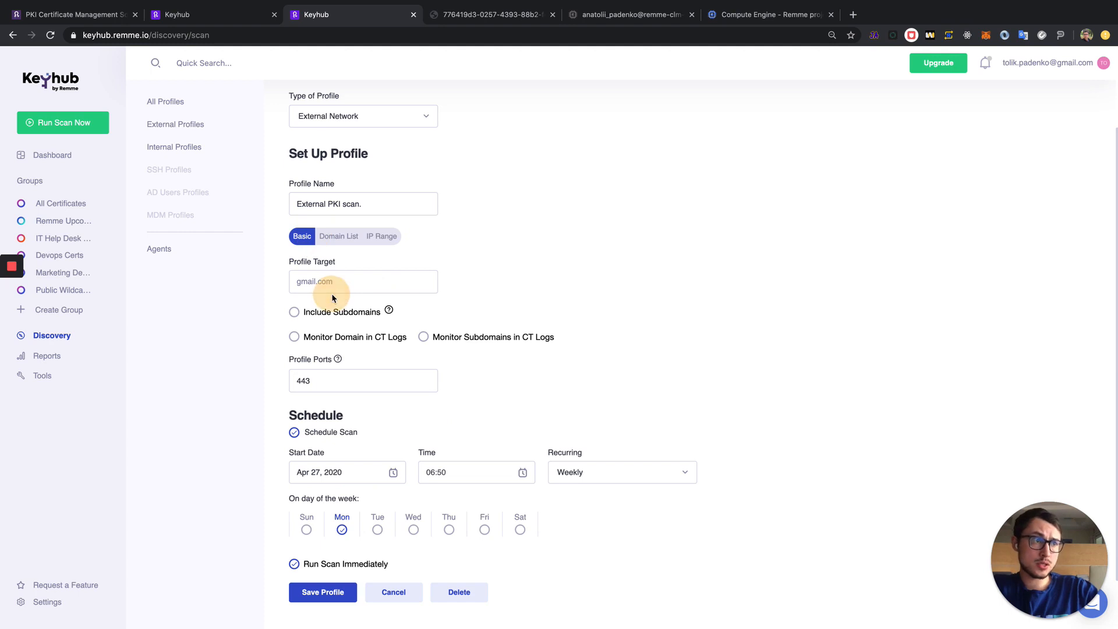
pyautogui.write('remme.io')
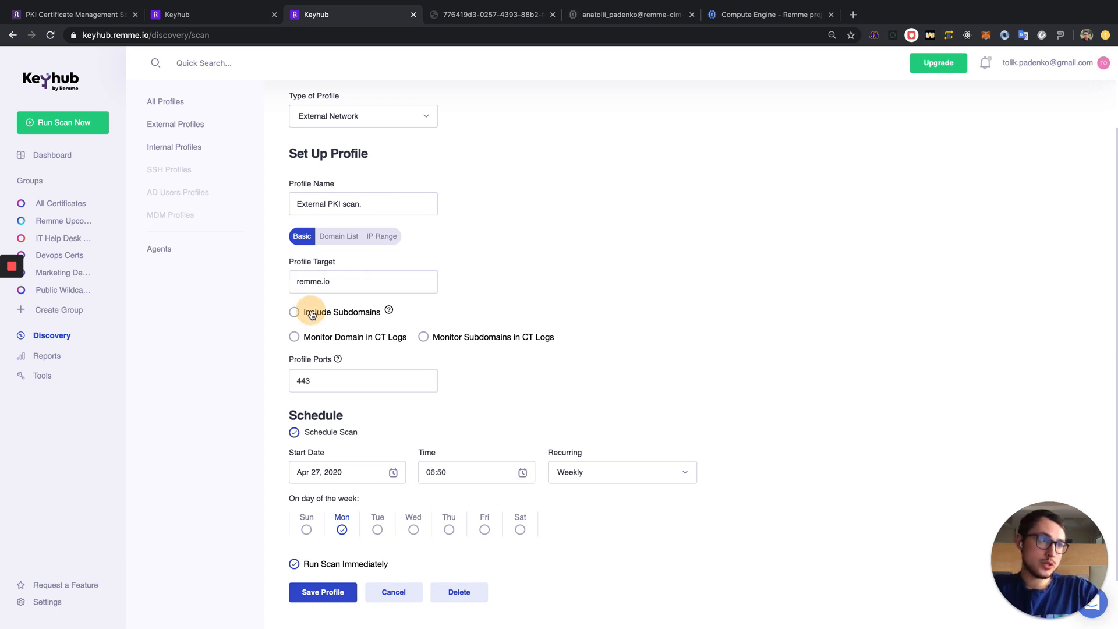
pyautogui.click(294, 312)
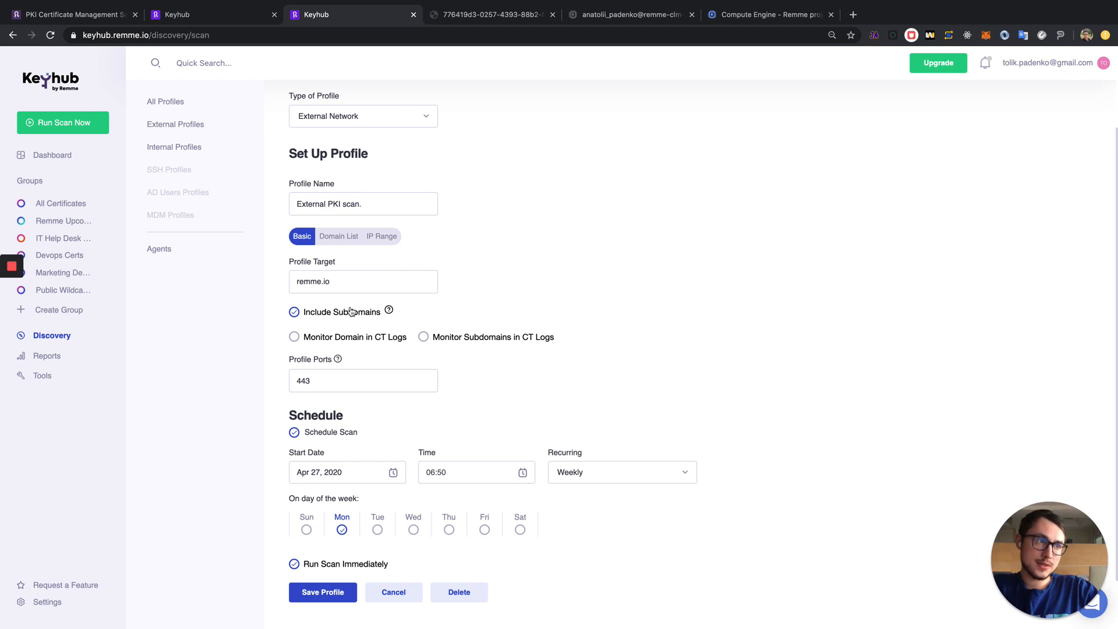
# Step: Enable CT log monitoring for the domain and subdomains, then save the profile
pyautogui.scroll(-3)
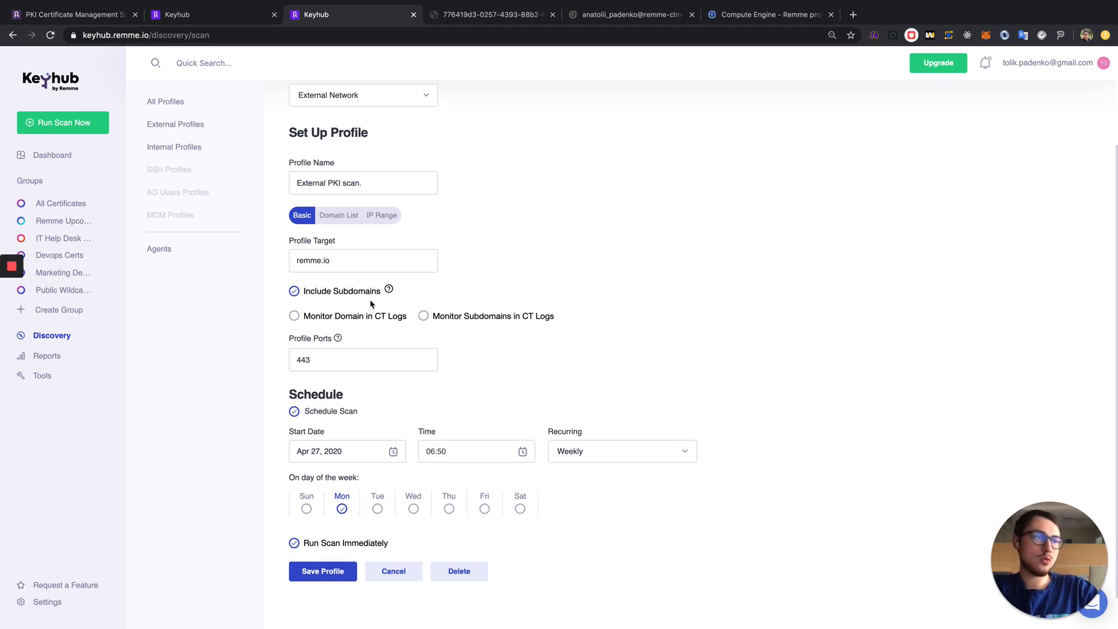
pyautogui.moveTo(411, 250)
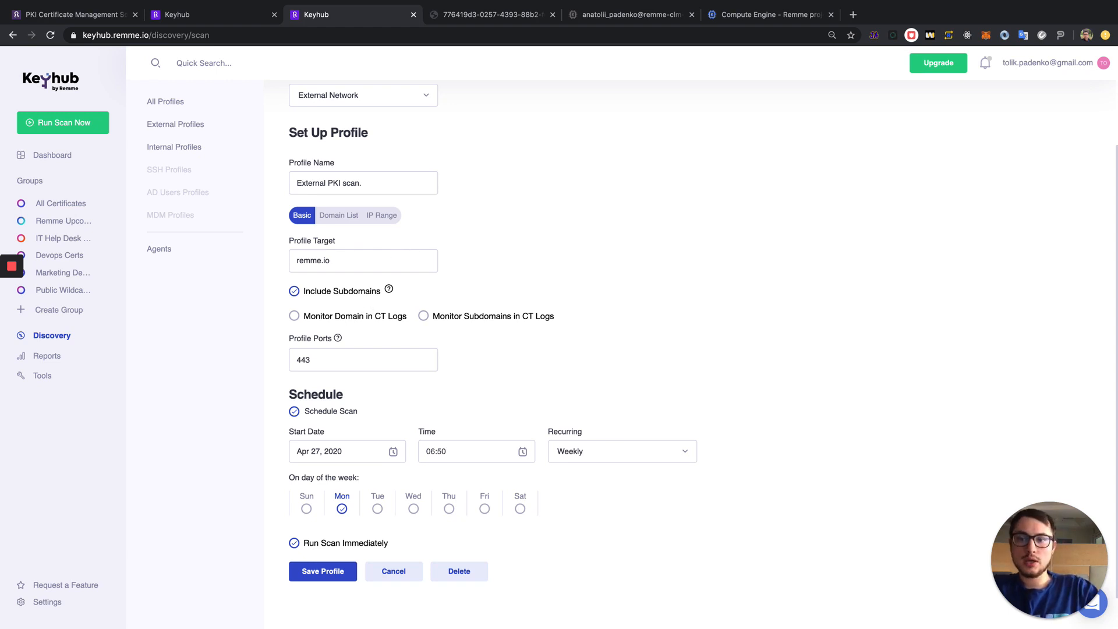
pyautogui.scroll(-3)
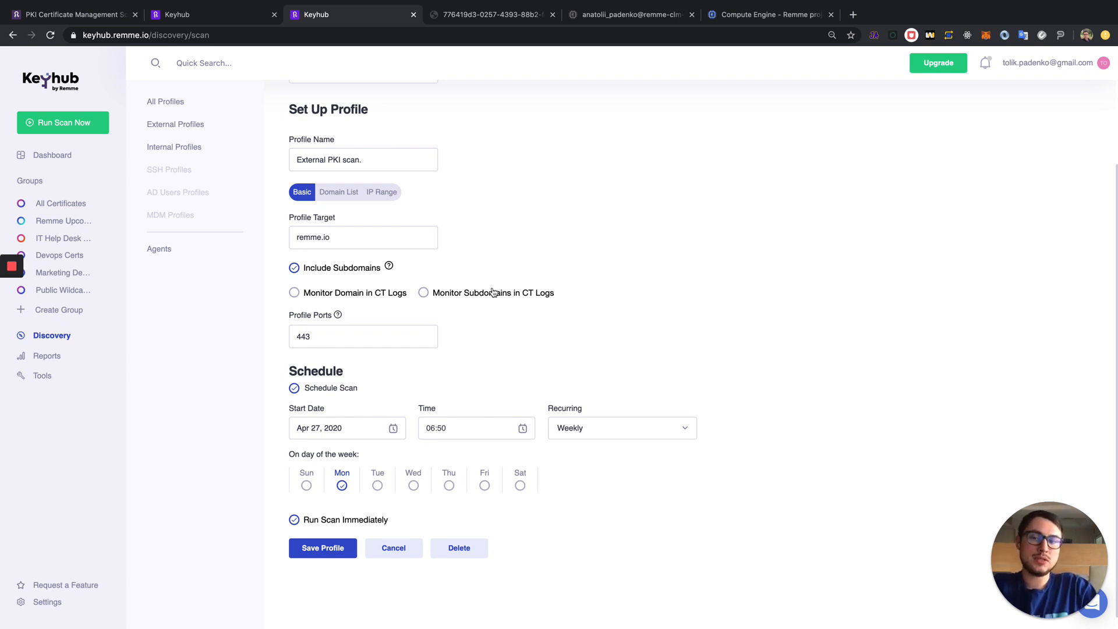
pyautogui.click(294, 293)
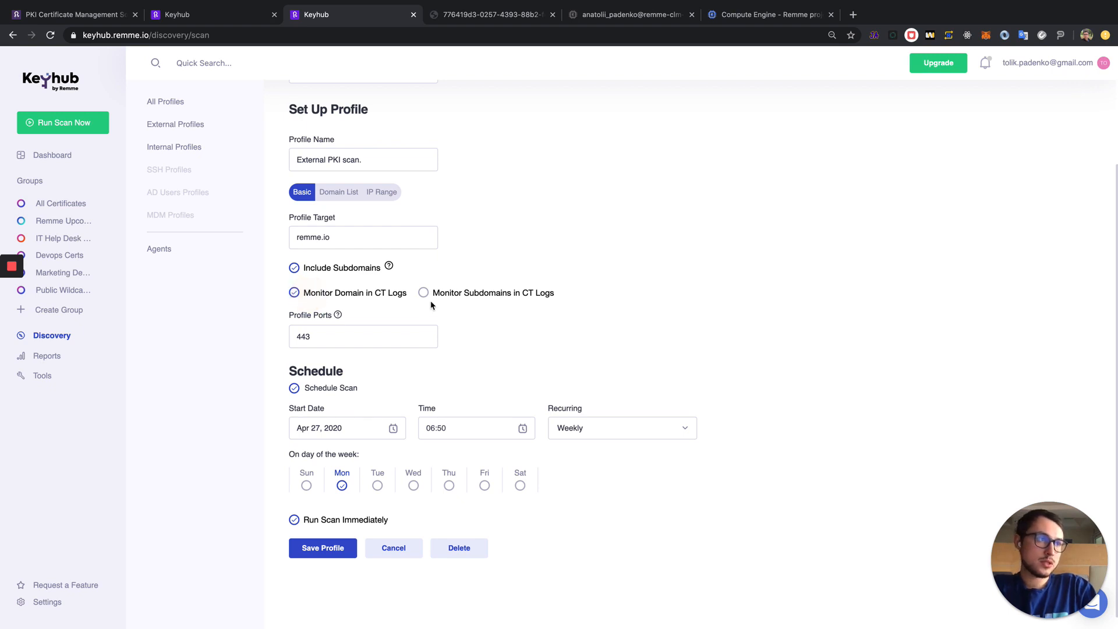
pyautogui.click(423, 293)
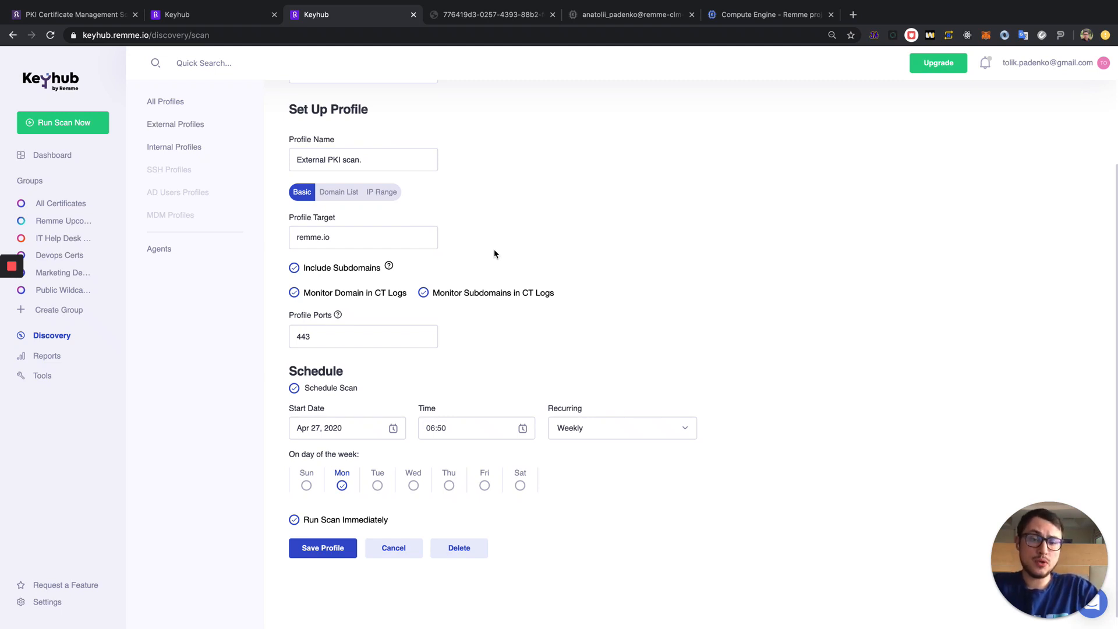
pyautogui.scroll(-3)
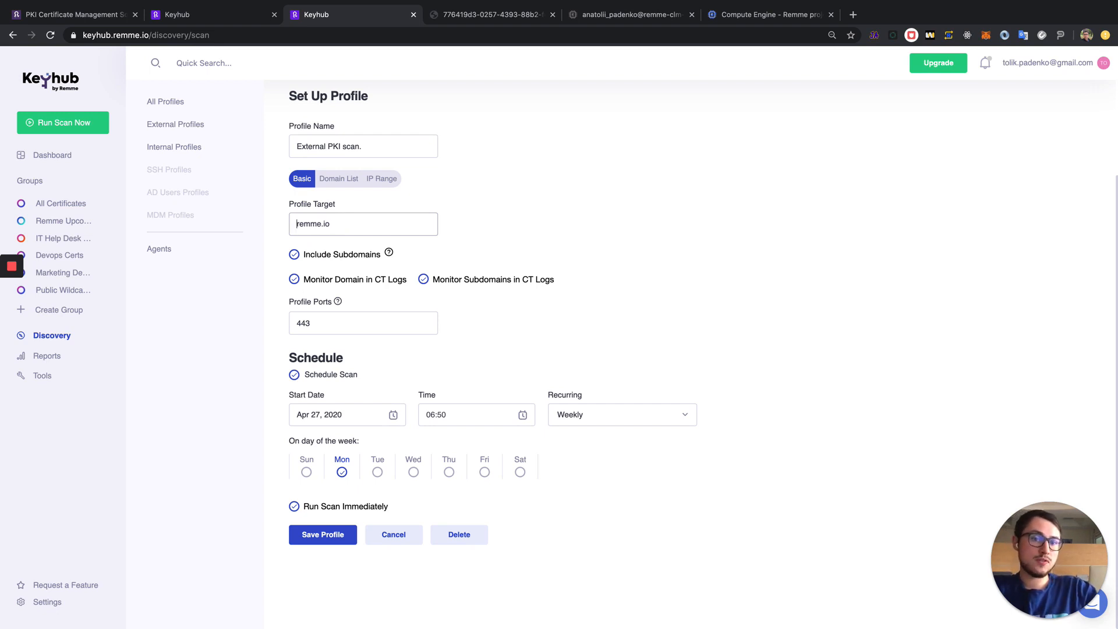
pyautogui.moveTo(33, 605)
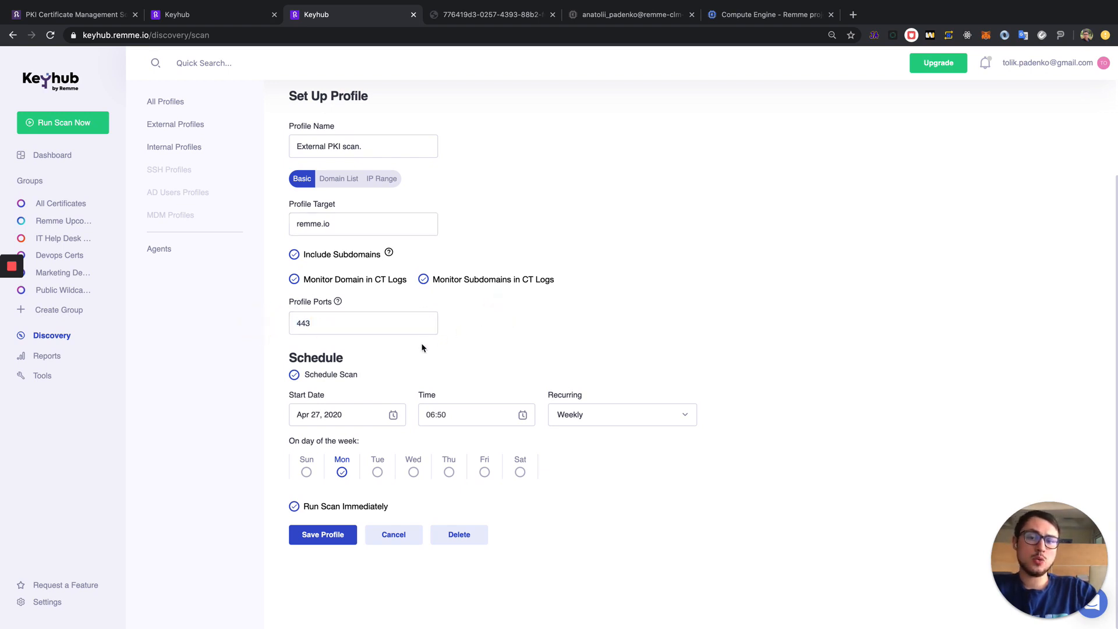
pyautogui.moveTo(326, 391)
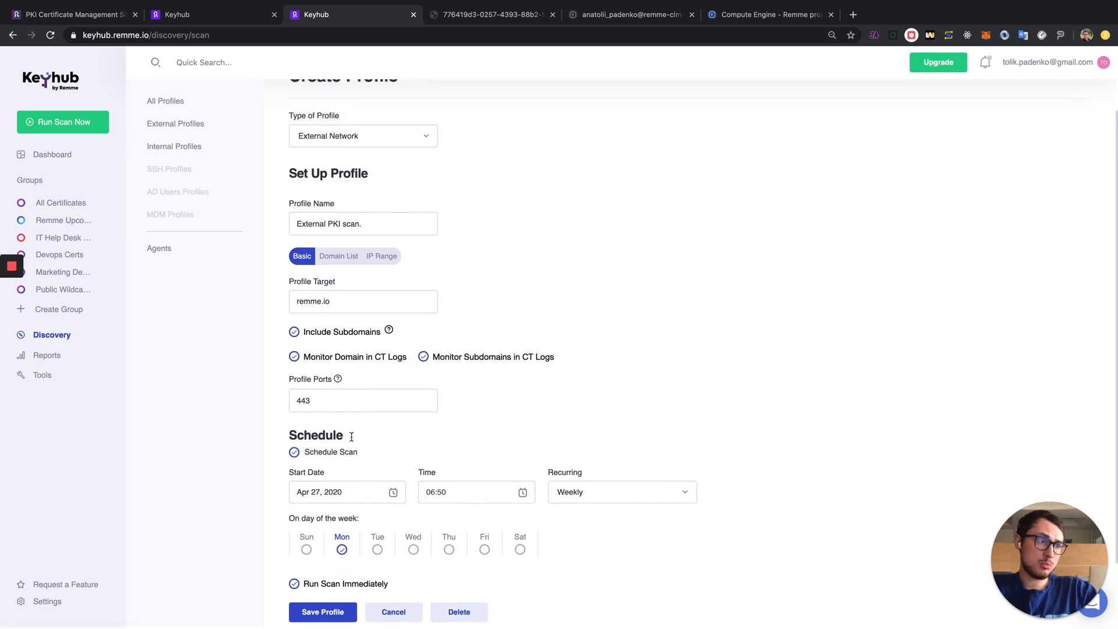
pyautogui.scroll(-3)
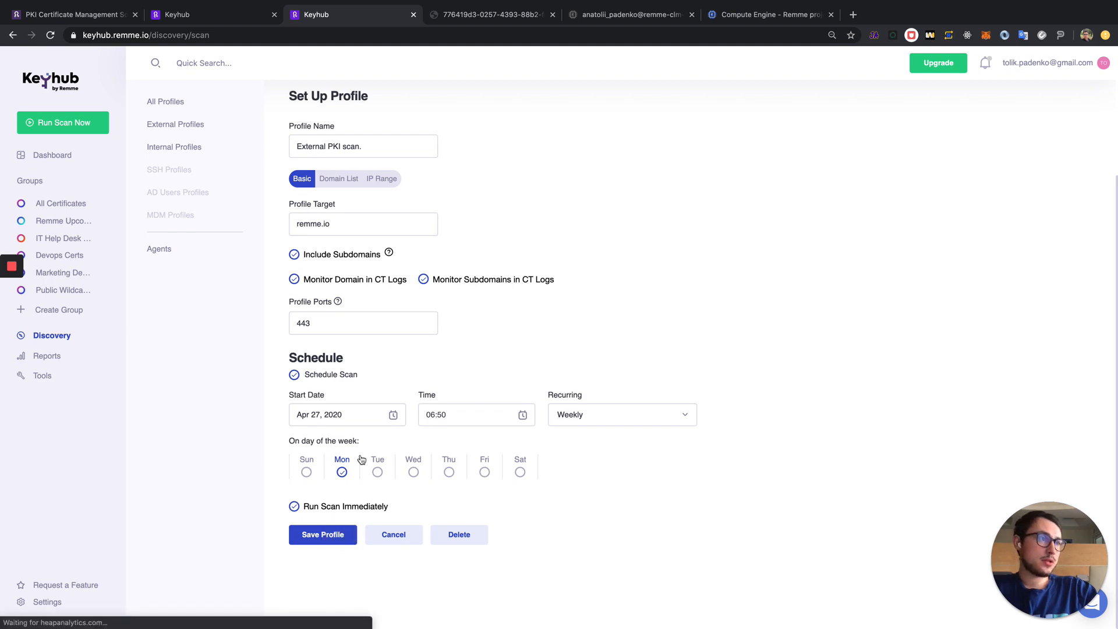
pyautogui.click(323, 534)
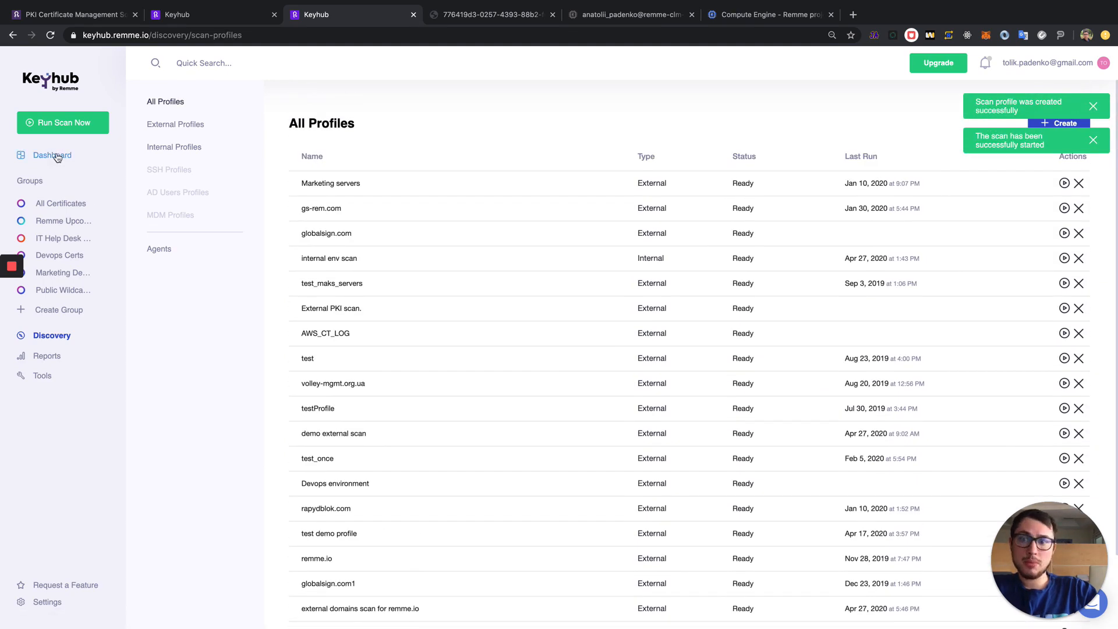
# Step: View the dashboard overview showing the discovery scan in progress
pyautogui.click(53, 155)
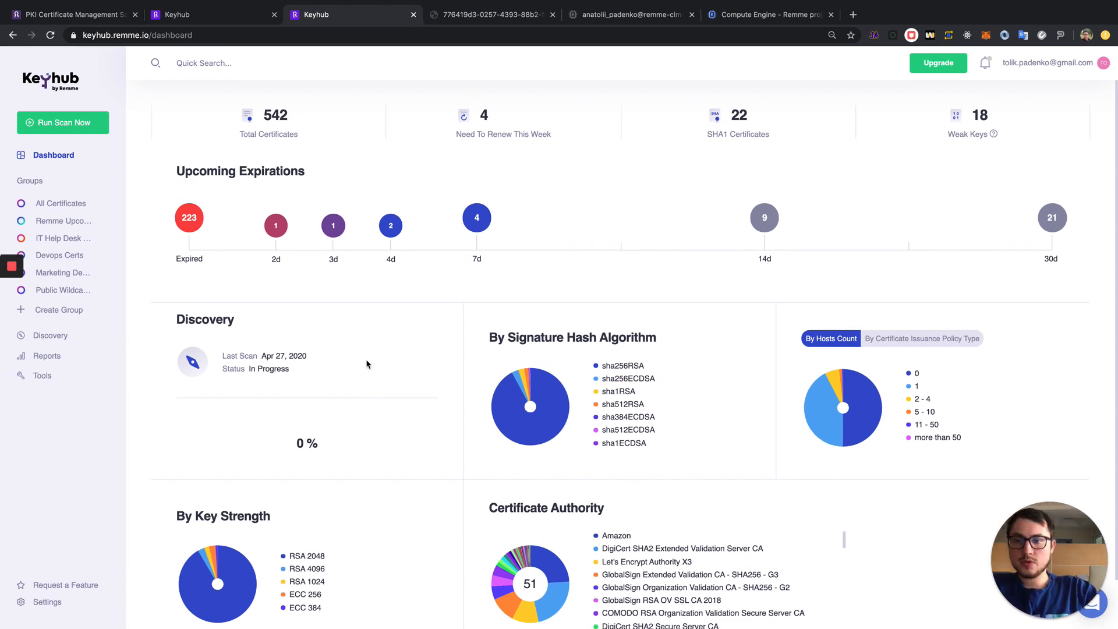
pyautogui.scroll(-3)
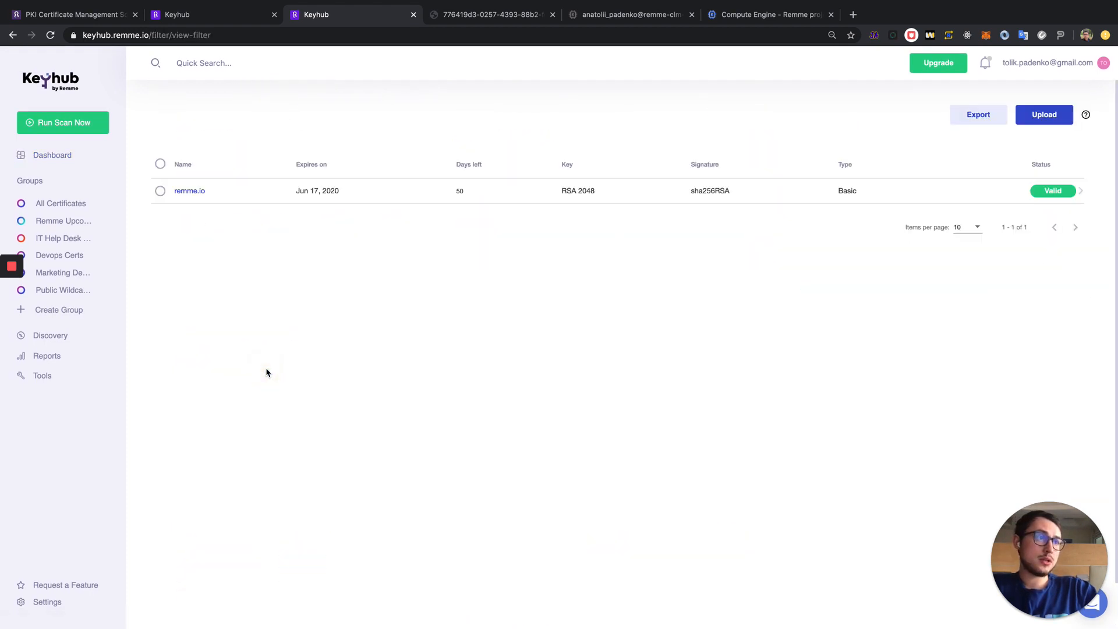
# Step: Inspect the remme.io certificate expiring Jun 17, 2020, then go back to the dashboard
pyautogui.click(189, 191)
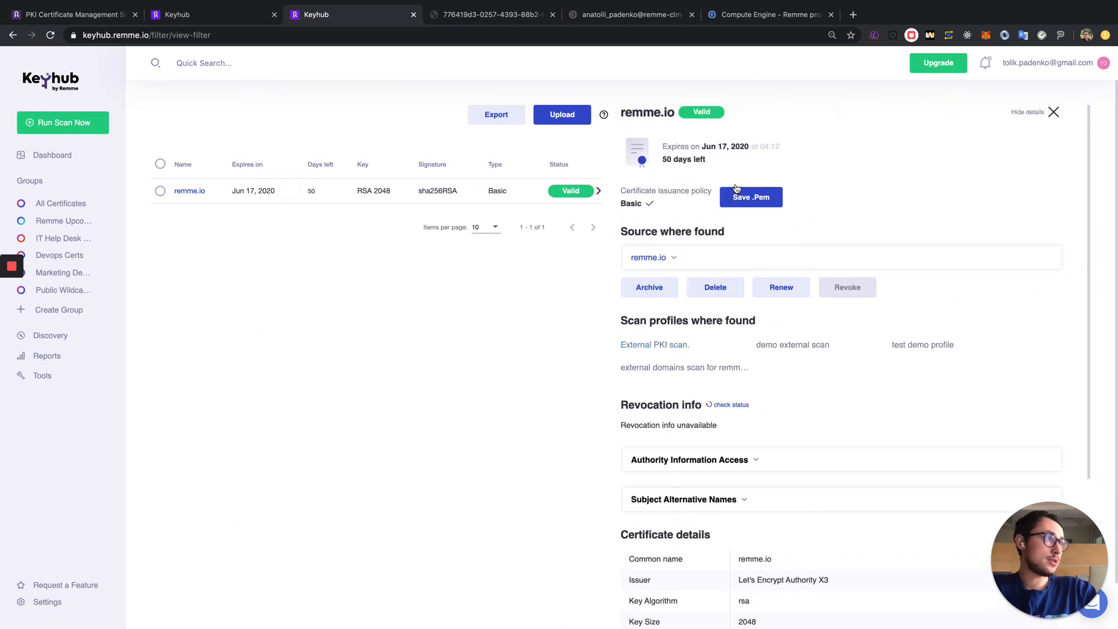
pyautogui.click(52, 154)
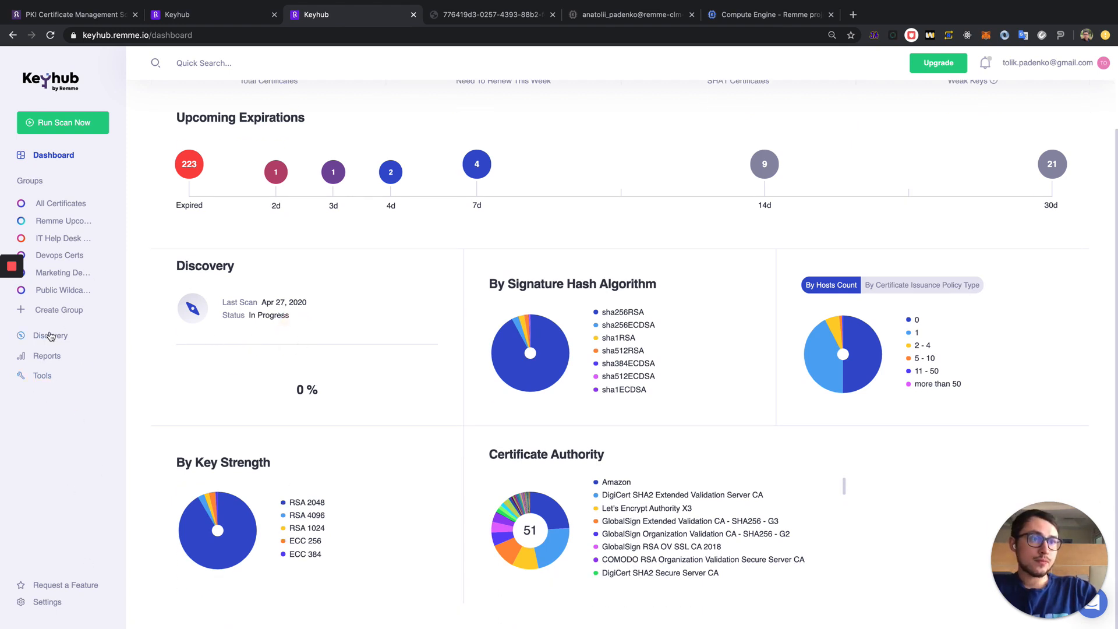
pyautogui.click(50, 335)
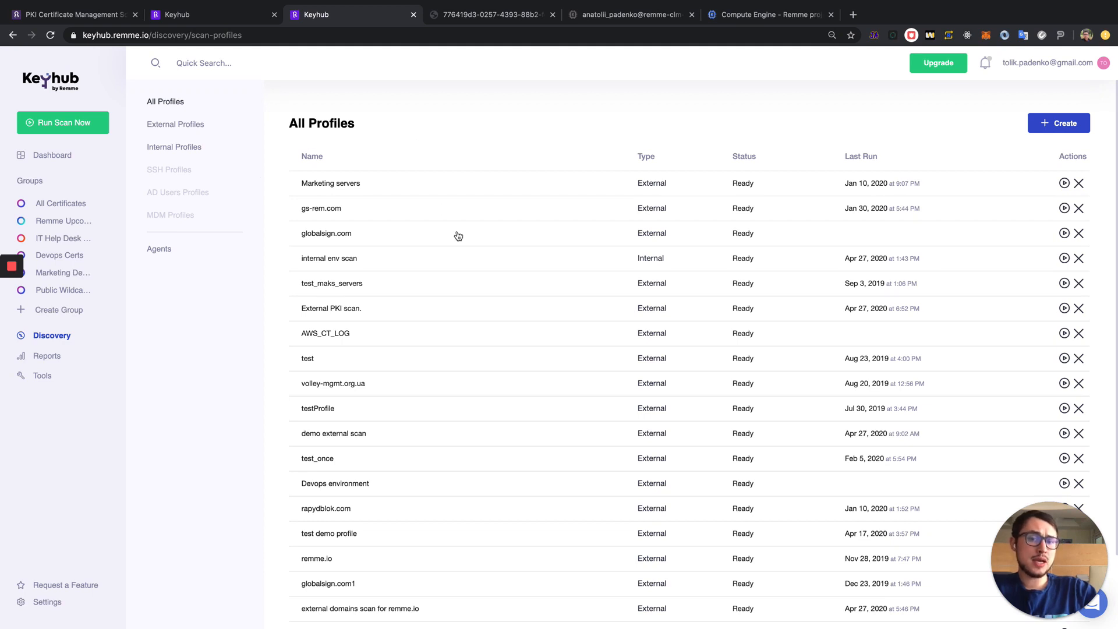
# Step: Create a new scan profile of type Internal Network, with IP range, ports and Monday schedule fields
pyautogui.click(1057, 123)
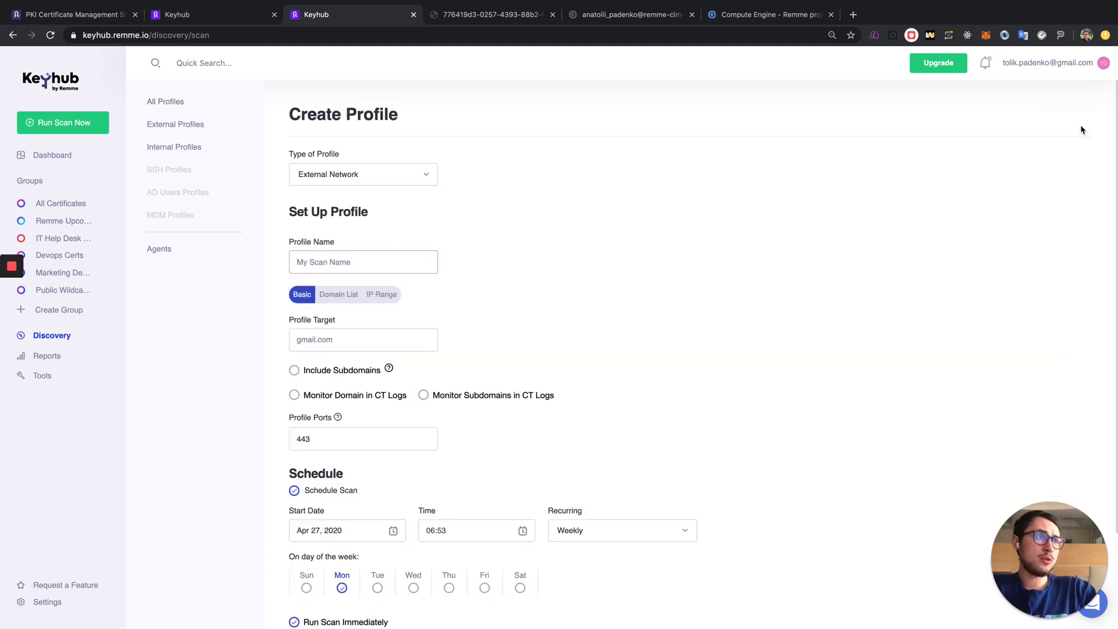
pyautogui.click(364, 174)
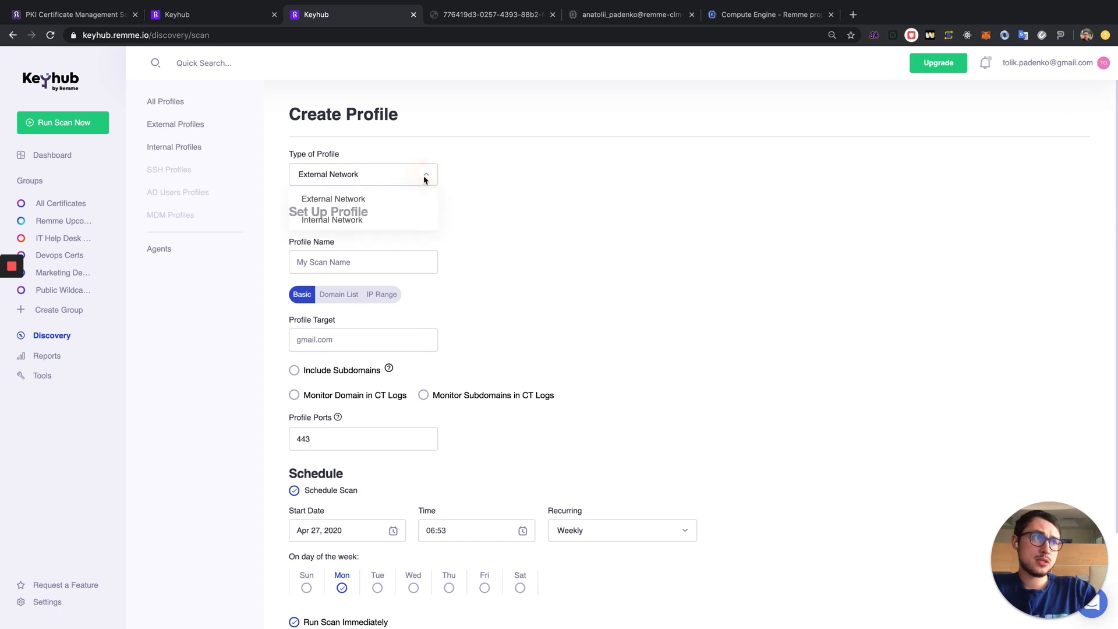
pyautogui.click(333, 219)
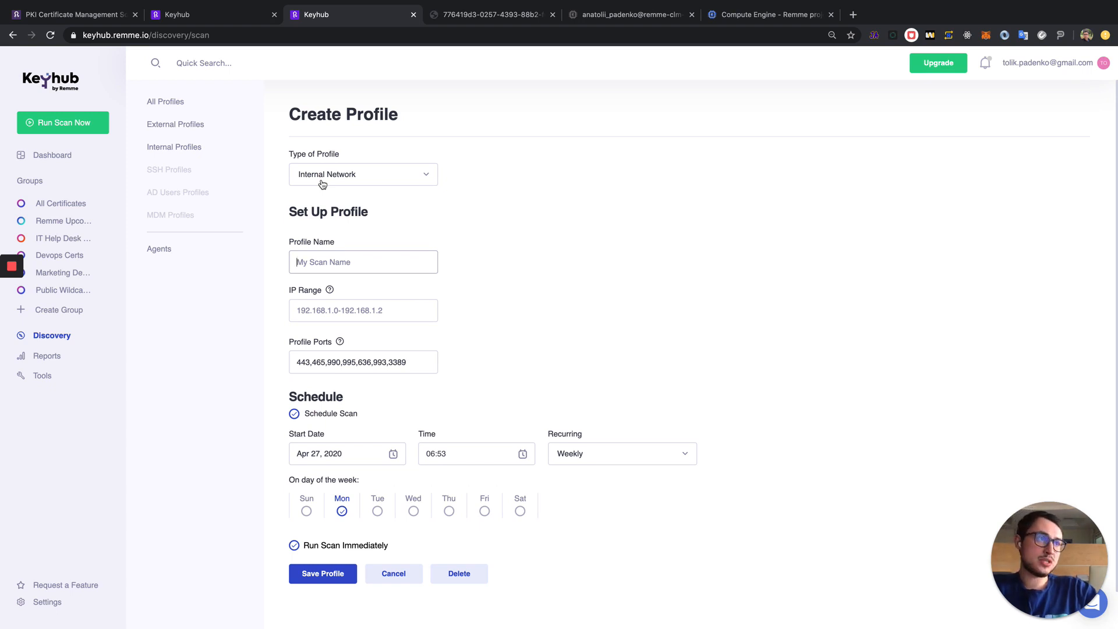
pyautogui.scroll(-3)
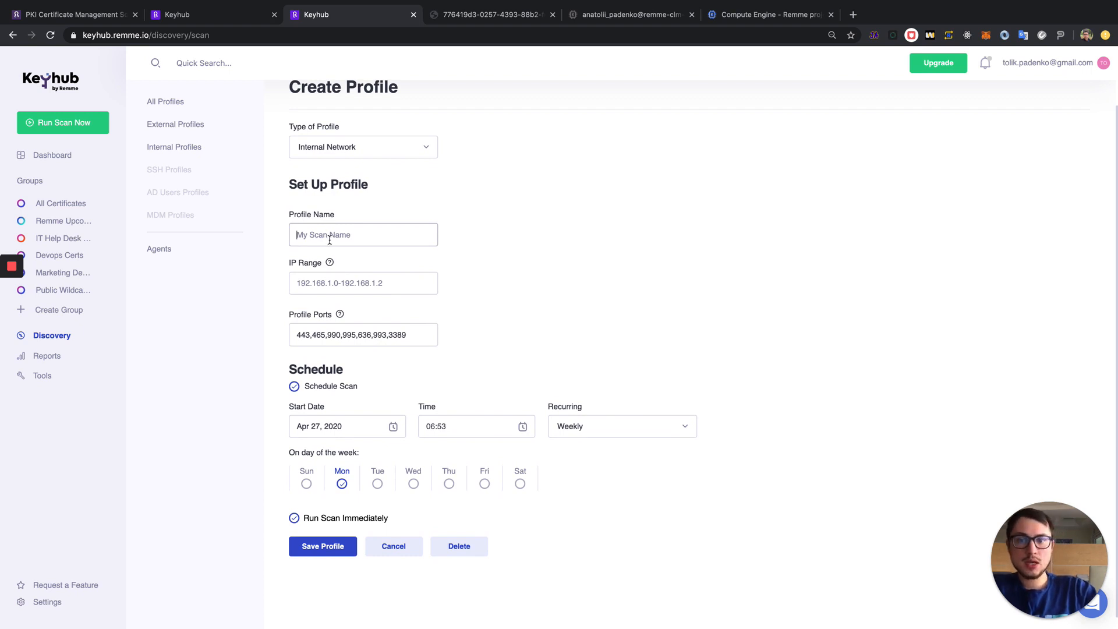
pyautogui.moveTo(280, 171)
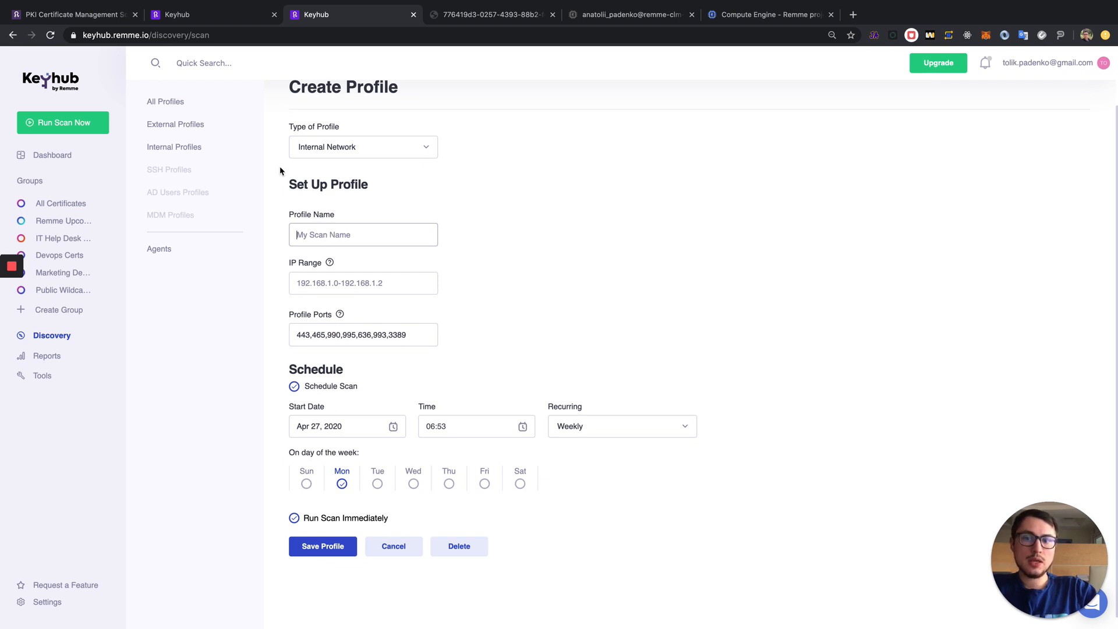
pyautogui.moveTo(158, 252)
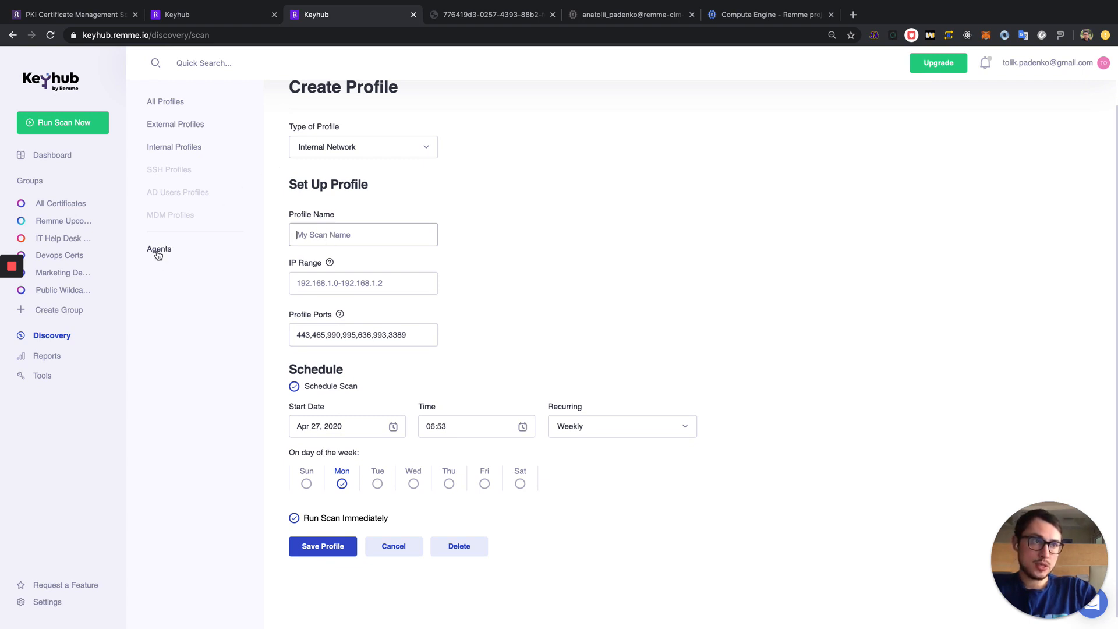
# Step: Open the All Agents list showing nine agents with health checks, operating systems and versions
pyautogui.click(159, 248)
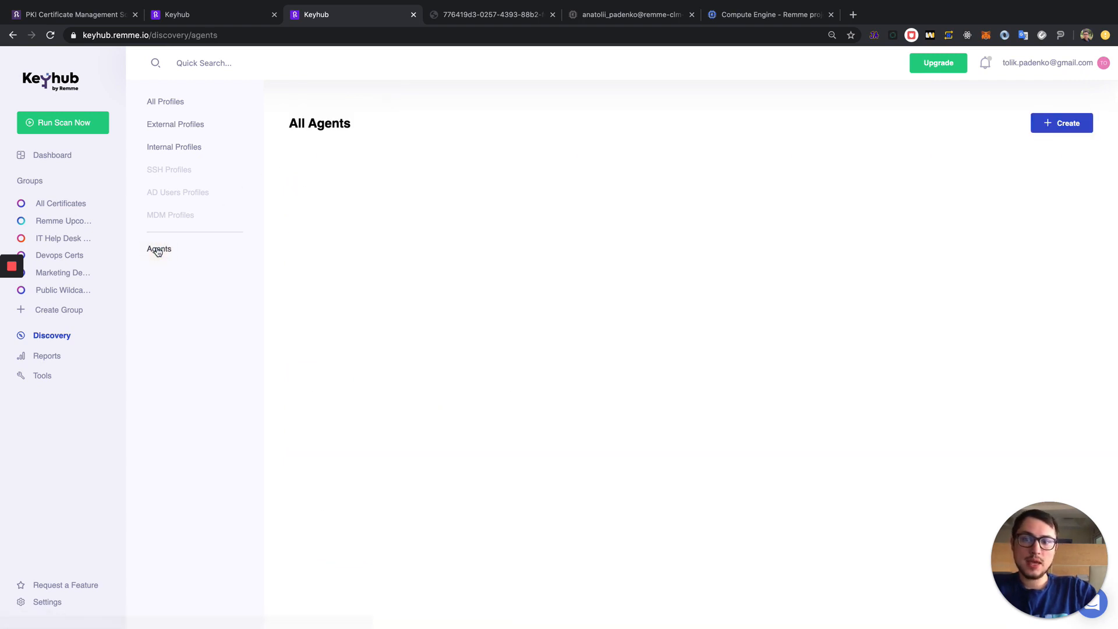
pyautogui.click(159, 249)
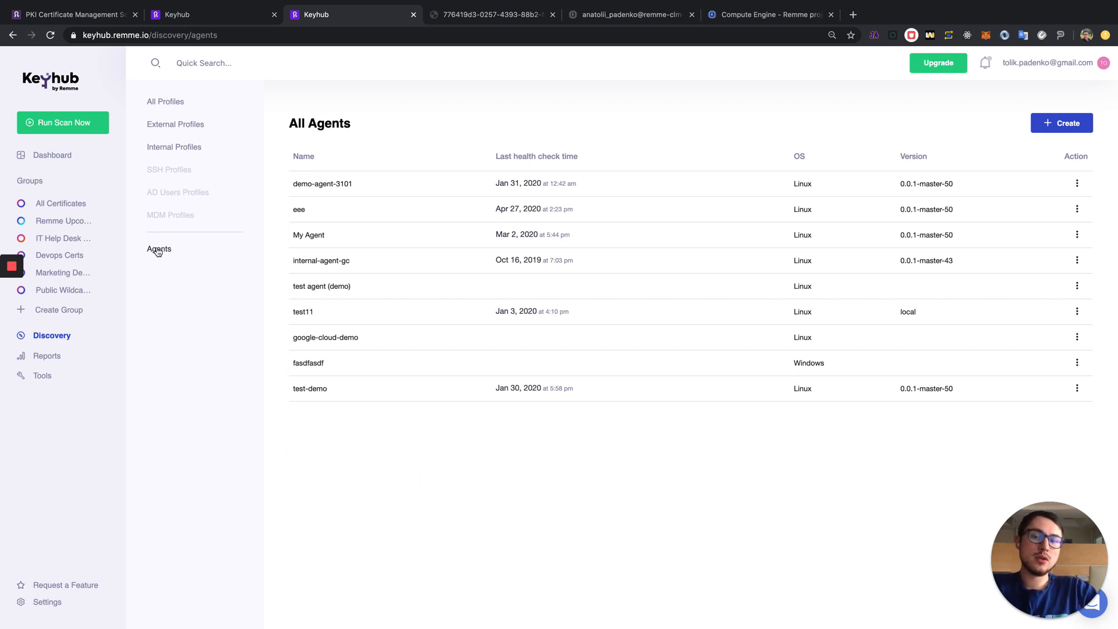
pyautogui.moveTo(110, 258)
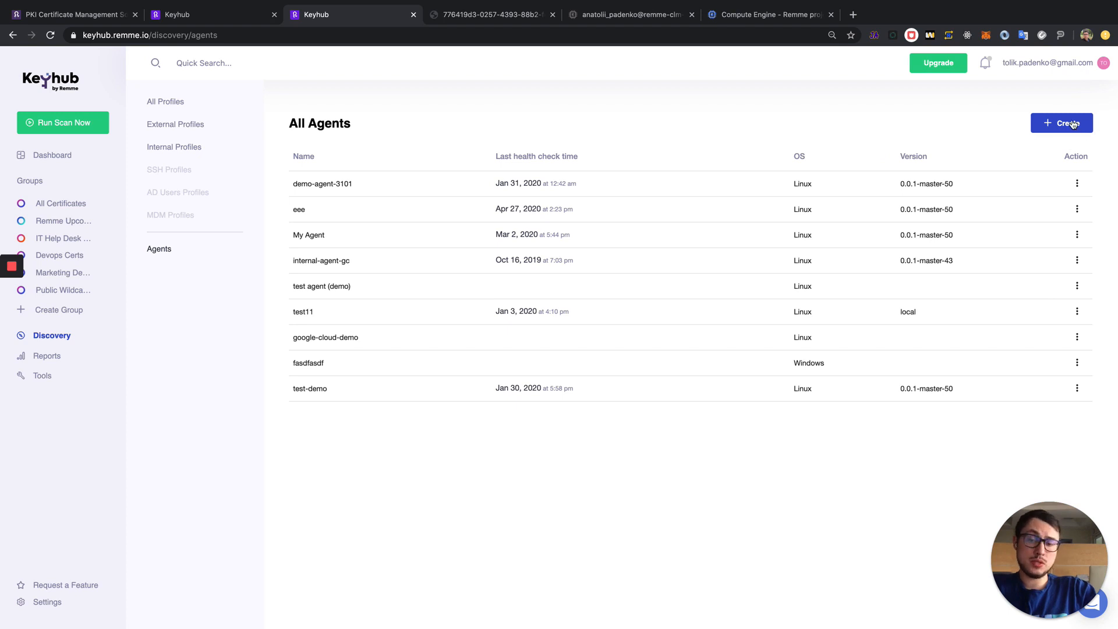
# Step: Name a new agent 'test agent demo', select Linux, and copy its curl download command
pyautogui.click(1062, 122)
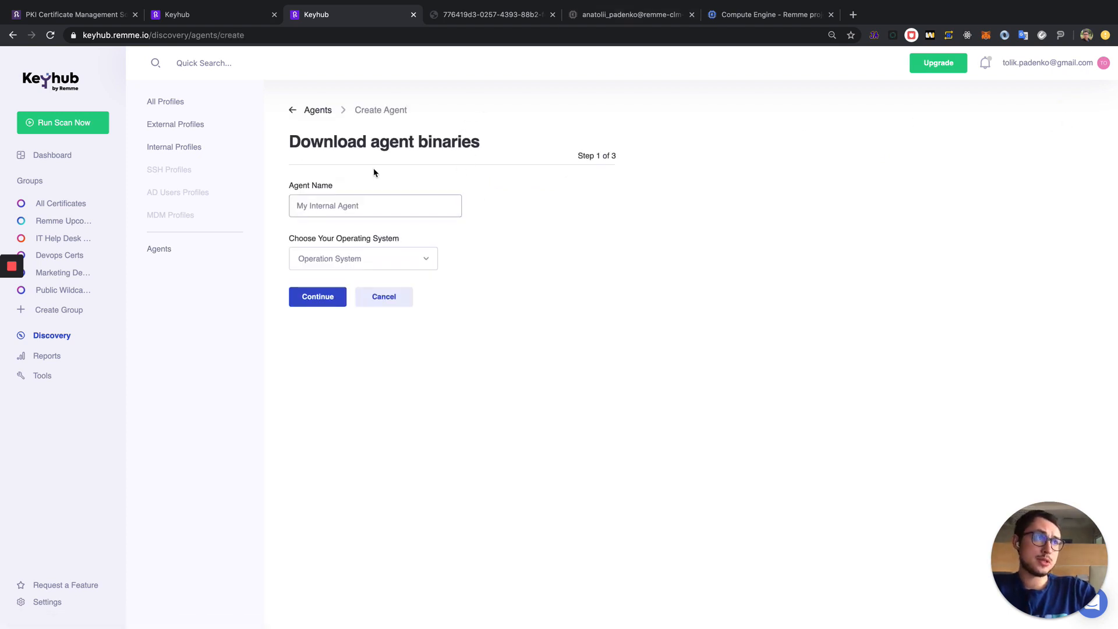
pyautogui.click(375, 205)
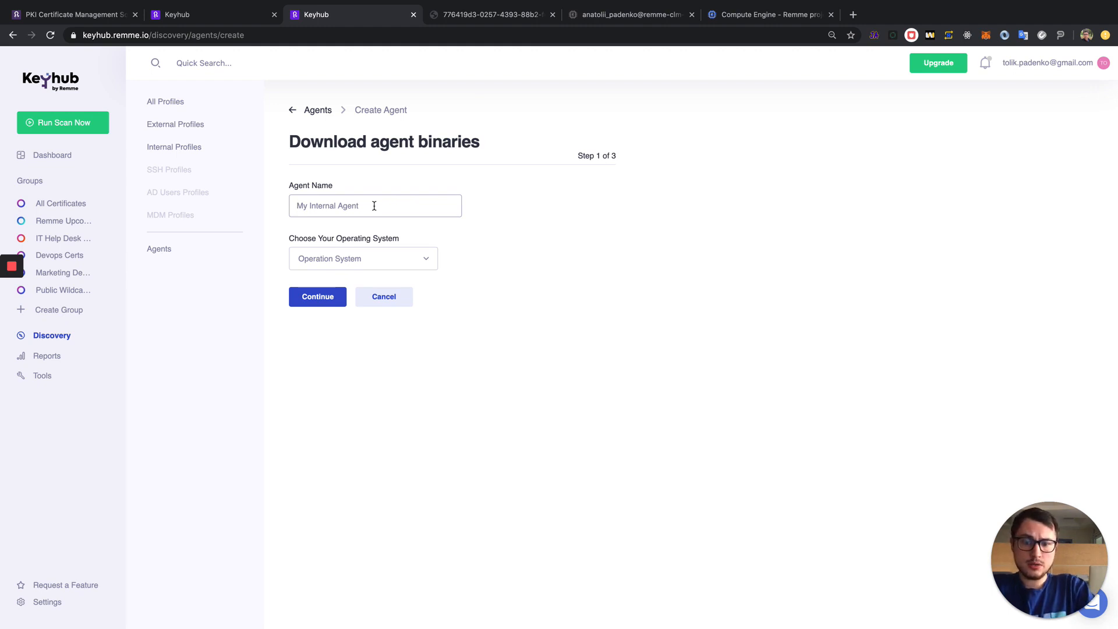
pyautogui.write('test agent demo')
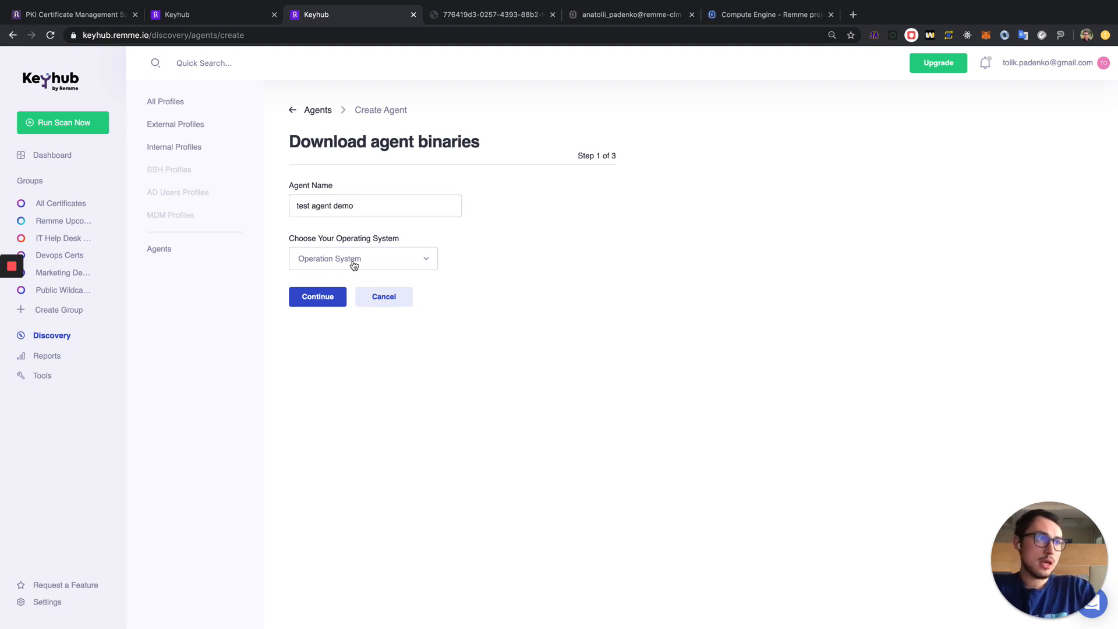
pyautogui.click(363, 258)
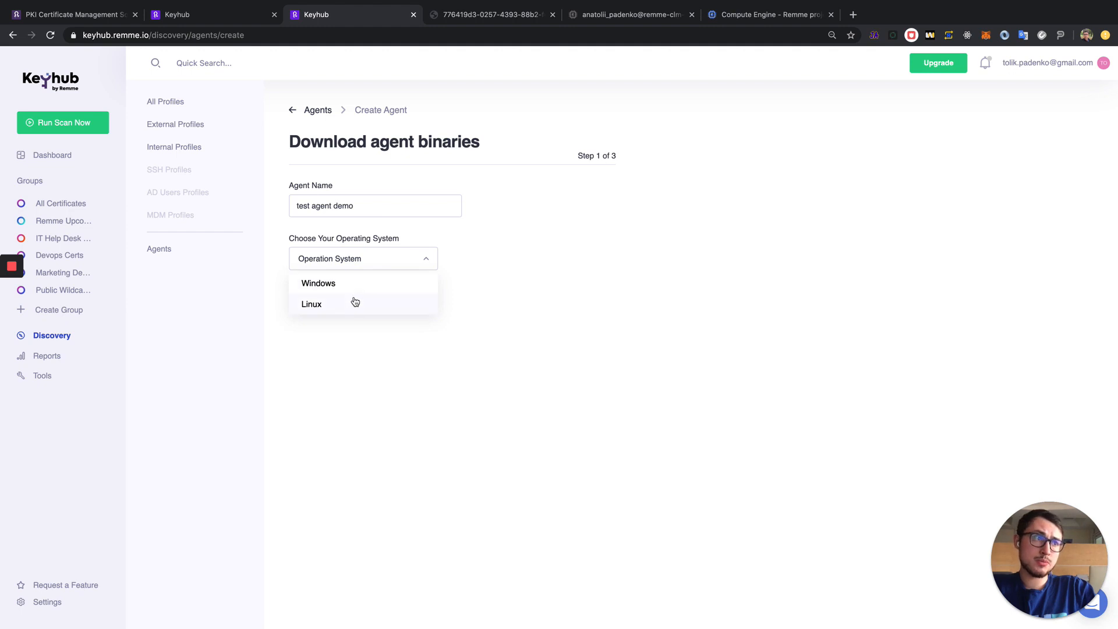
pyautogui.click(311, 304)
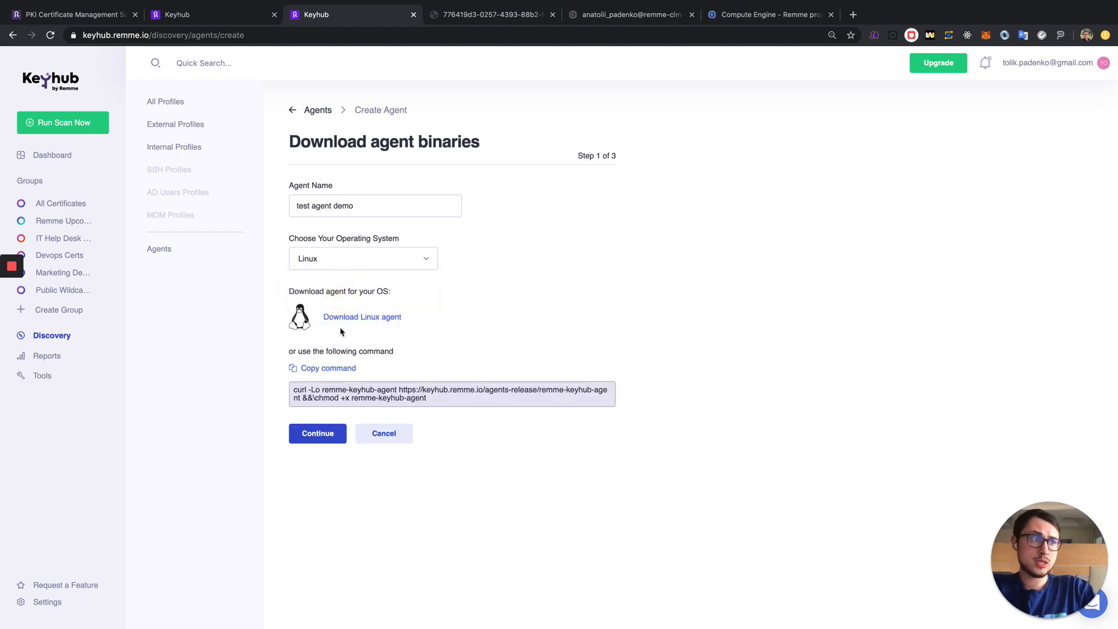
pyautogui.moveTo(340, 332)
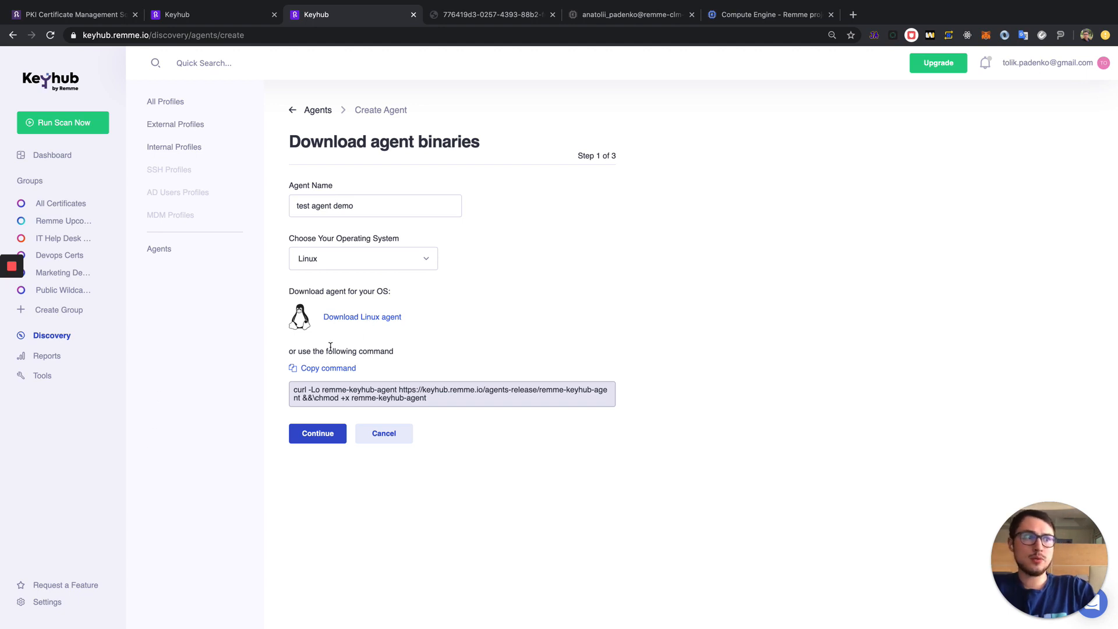
pyautogui.click(322, 368)
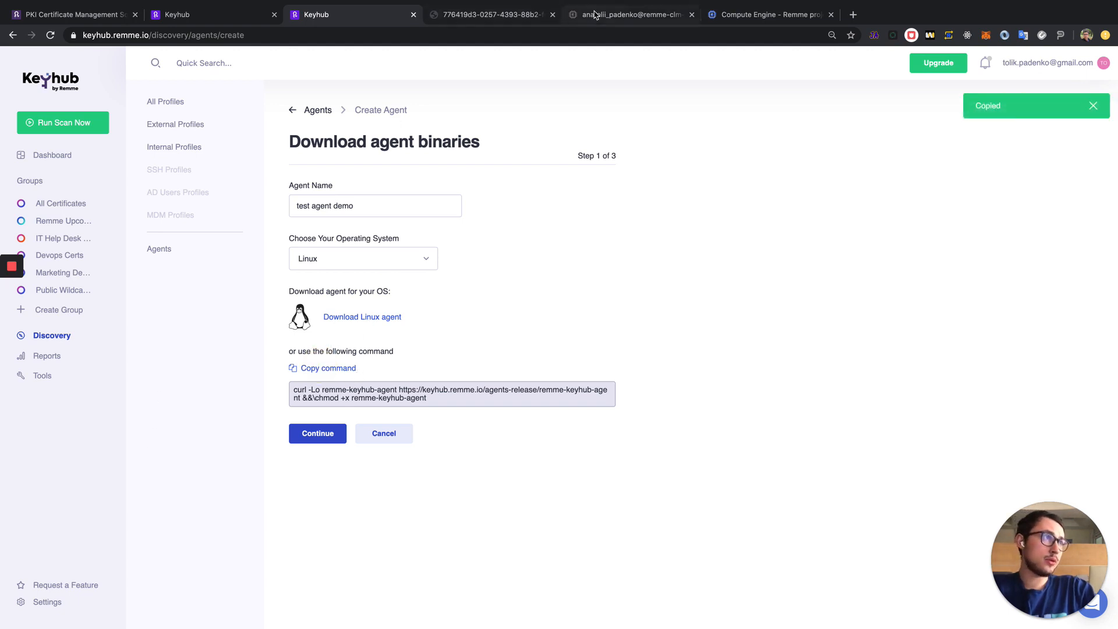
# Step: In the server terminal, enter the demo directory and run the agent download command
pyautogui.click(630, 14)
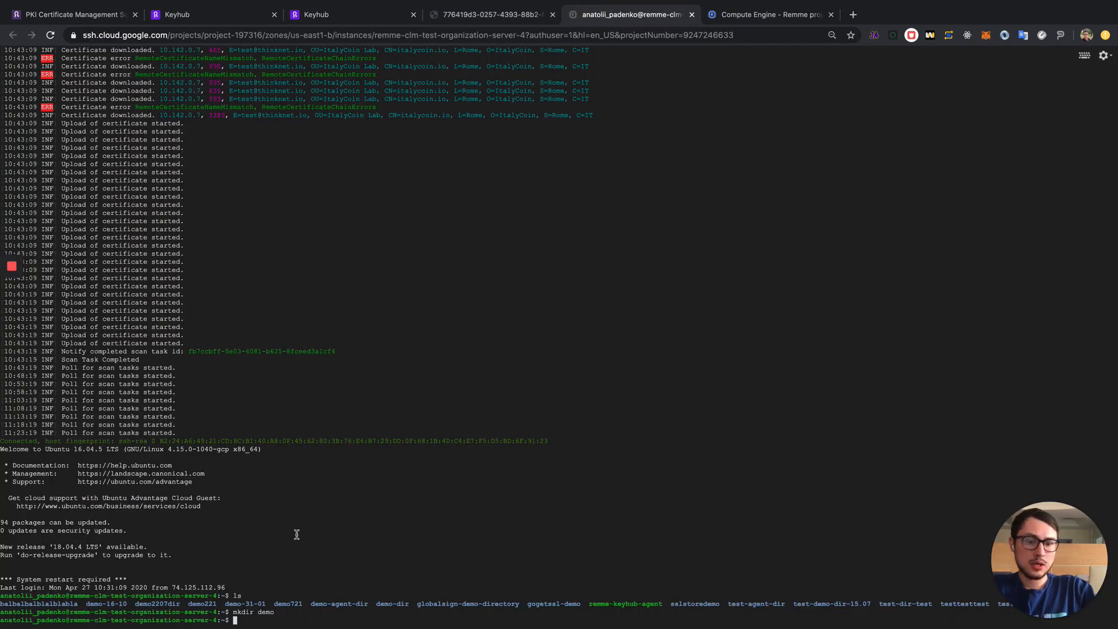
pyautogui.write('cd demo')
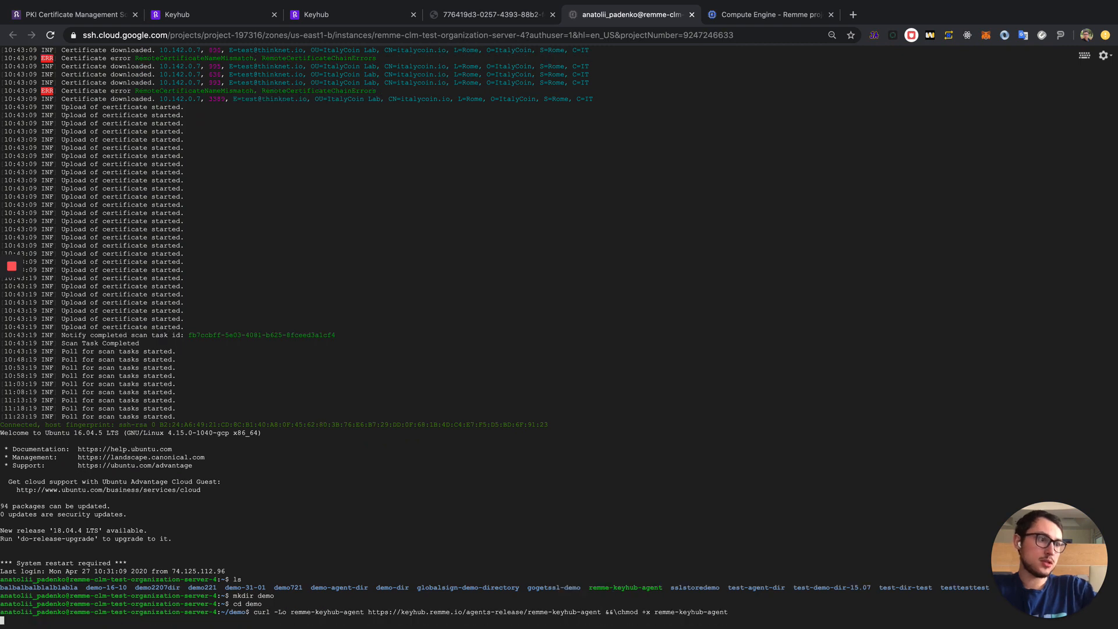
pyautogui.press('Return')
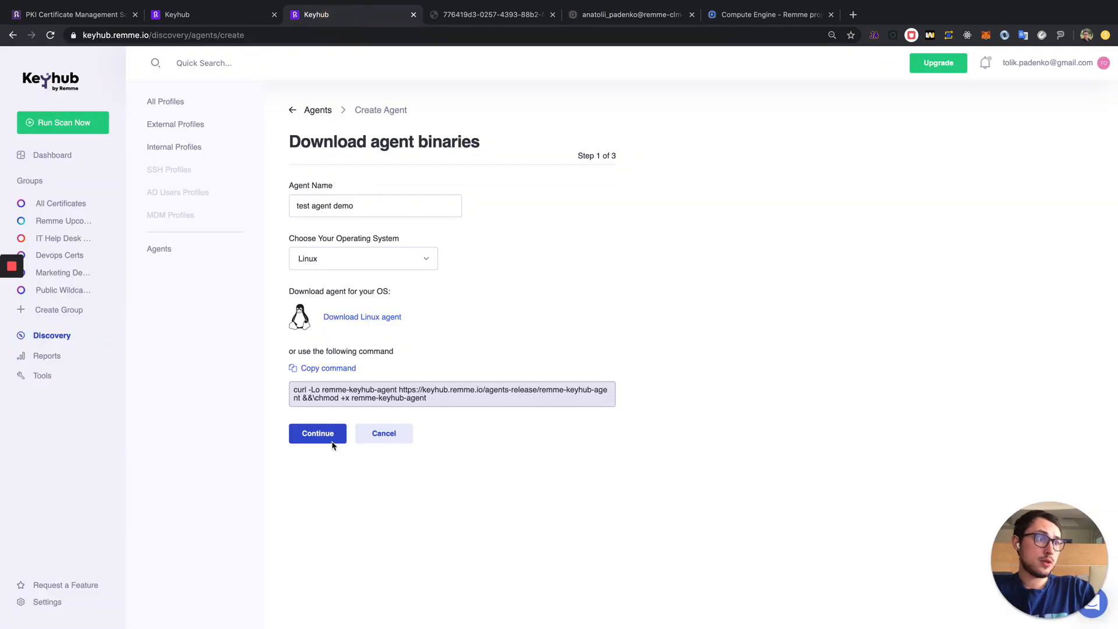
# Step: Advance to agent creation step 2 and copy the activation command with its token
pyautogui.click(317, 433)
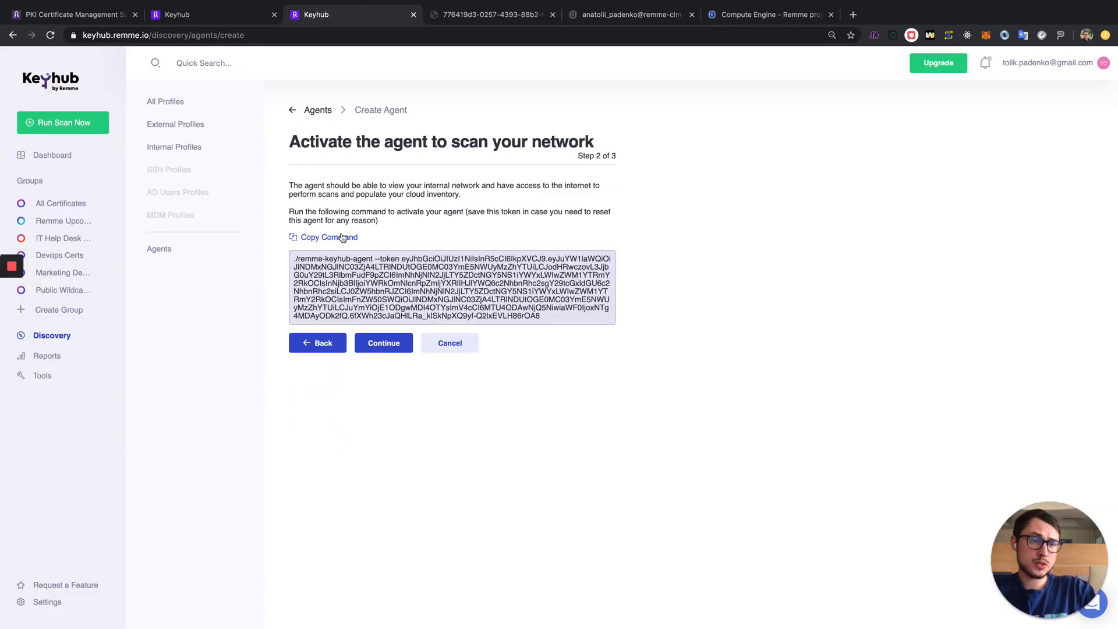
pyautogui.click(635, 15)
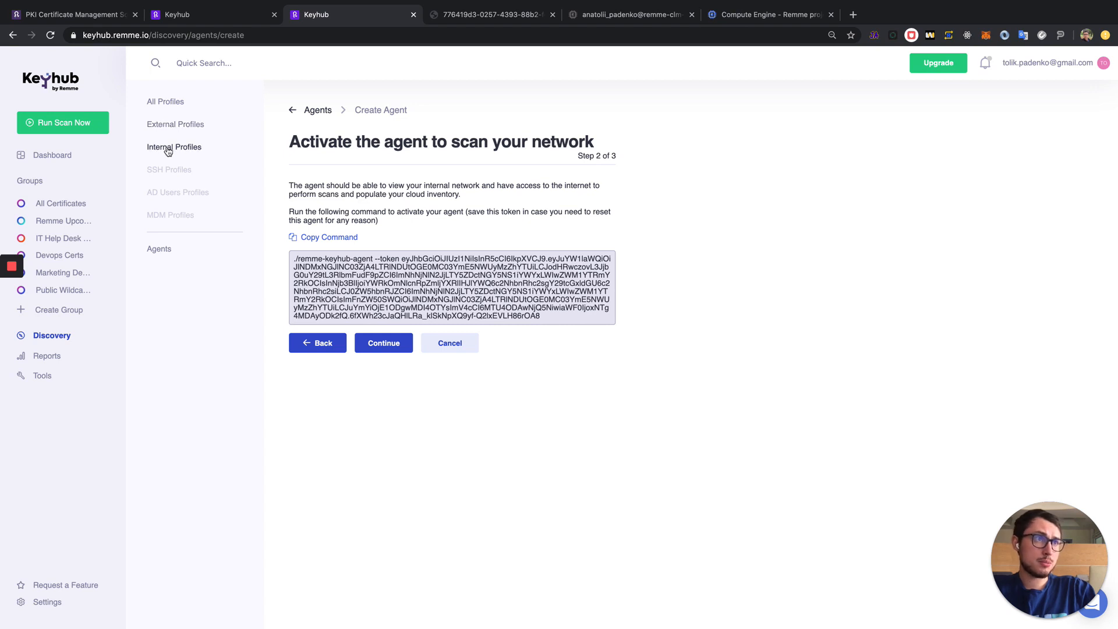
# Step: Update the 'internal env scan' profile covering 10.142.0.5–10.142.0.8 to start the scan
pyautogui.click(383, 343)
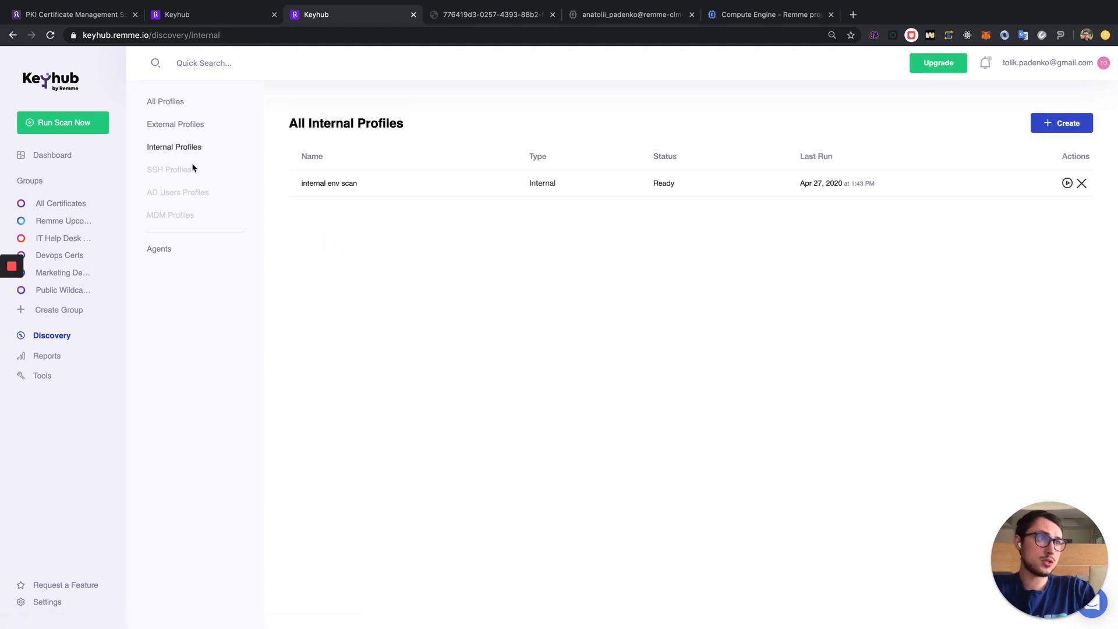
pyautogui.moveTo(368, 192)
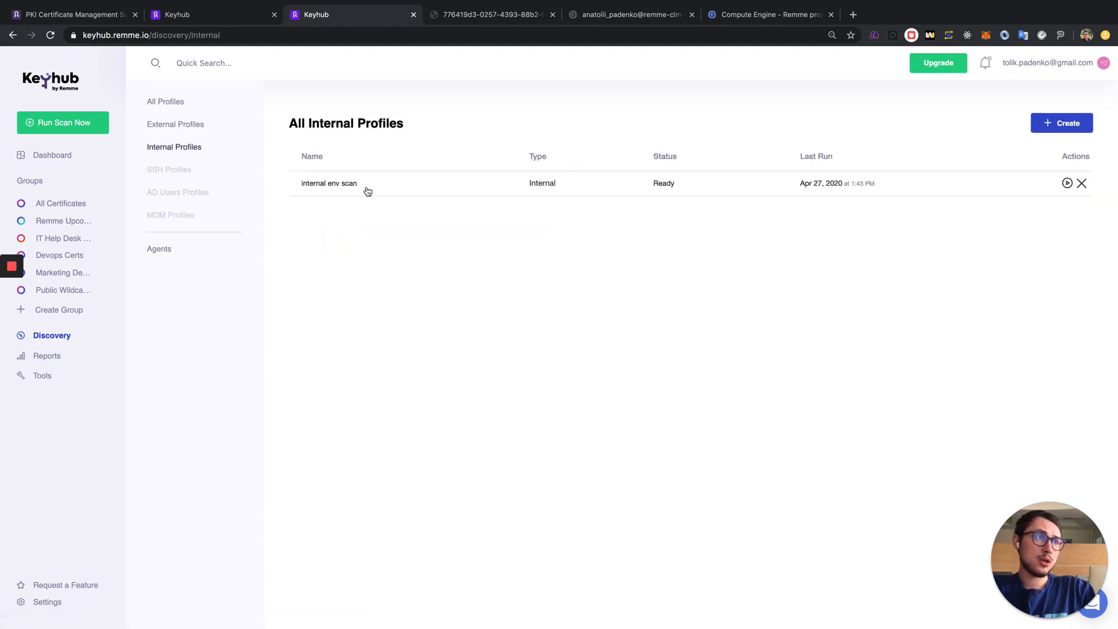
pyautogui.click(328, 183)
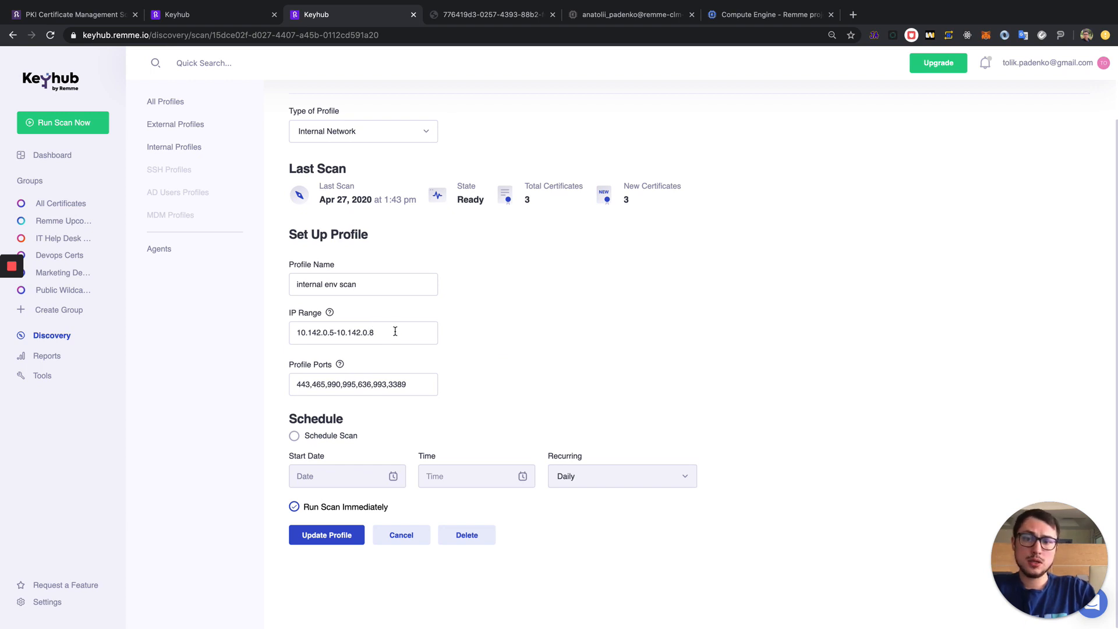
pyautogui.moveTo(524, 317)
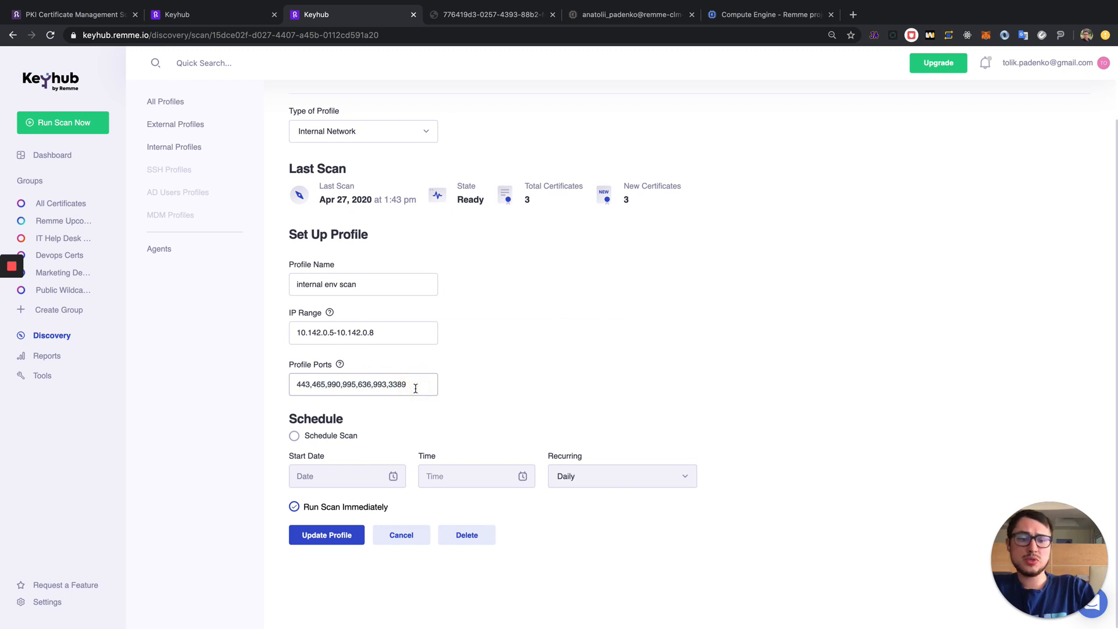
pyautogui.write(',1-')
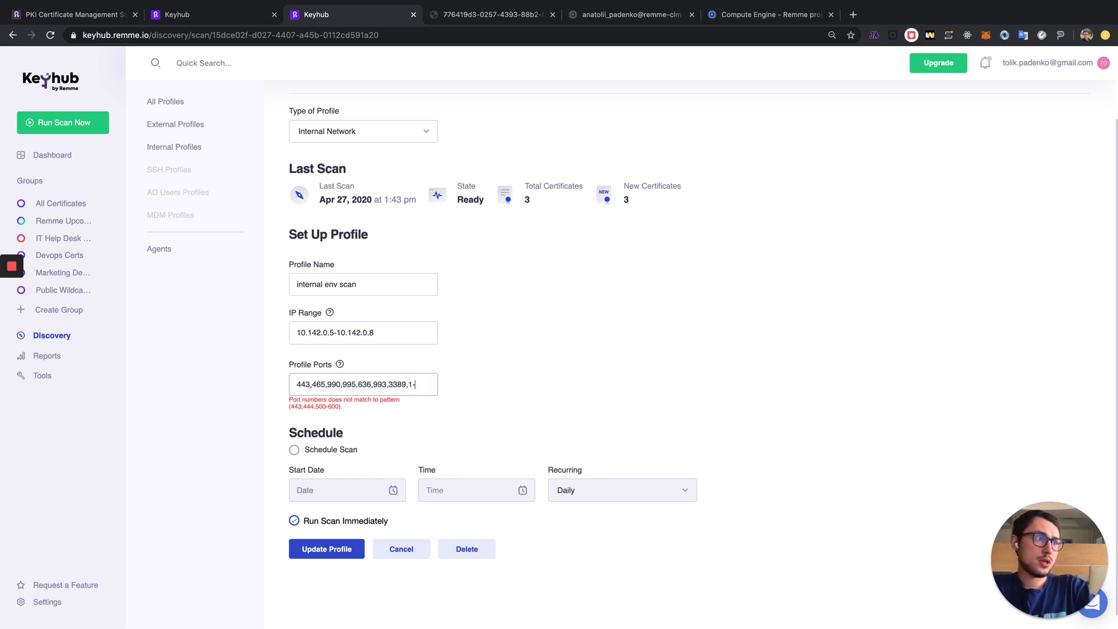
pyautogui.write('00-10')
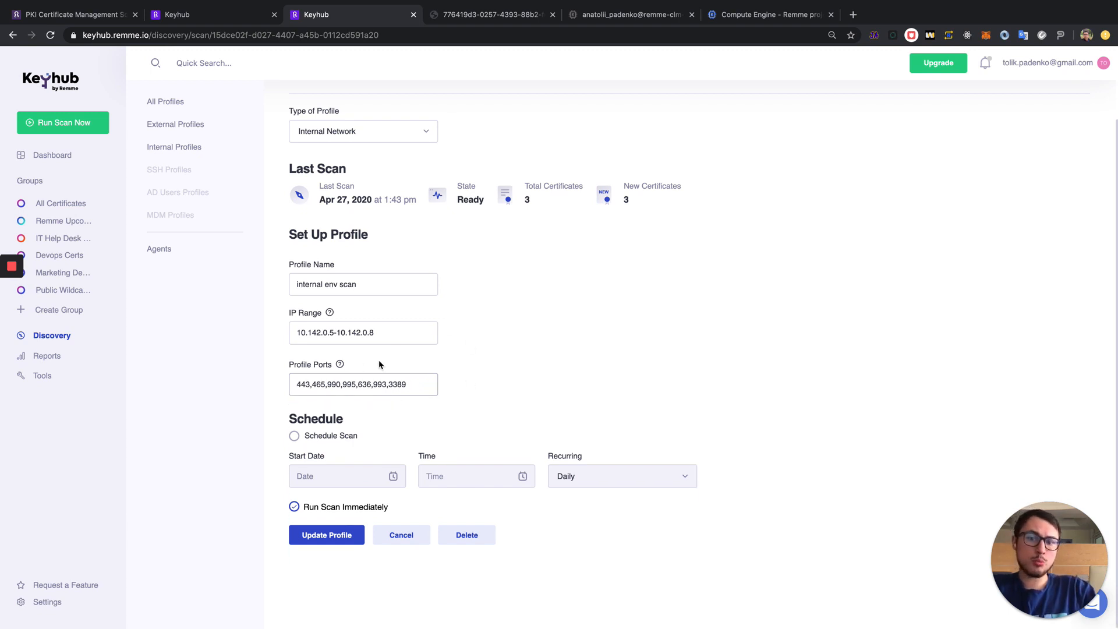
pyautogui.moveTo(386, 416)
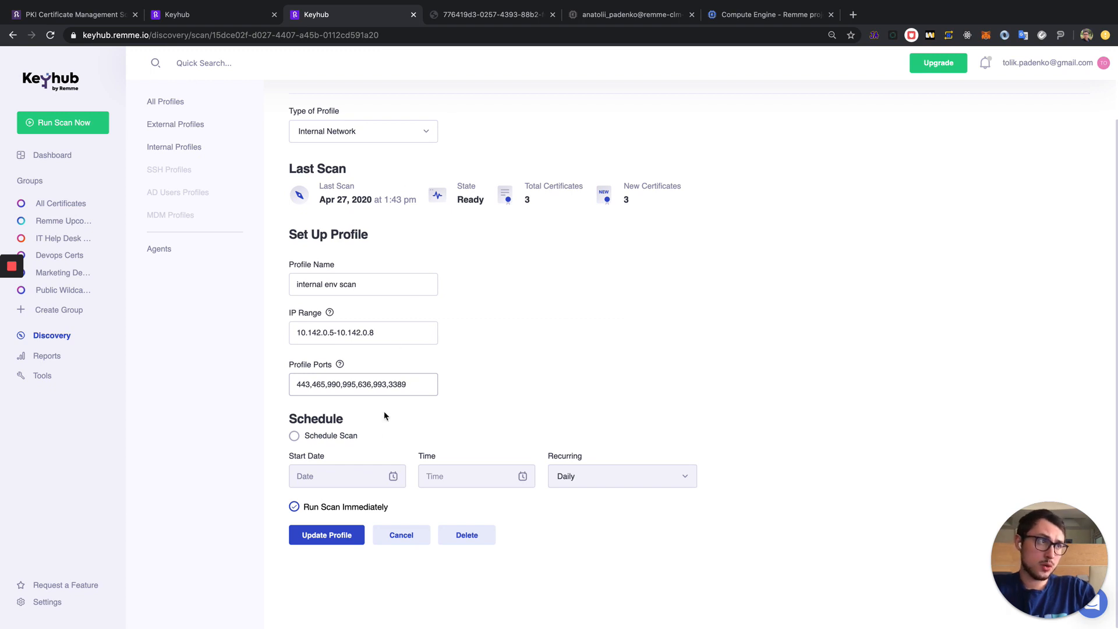
pyautogui.click(326, 534)
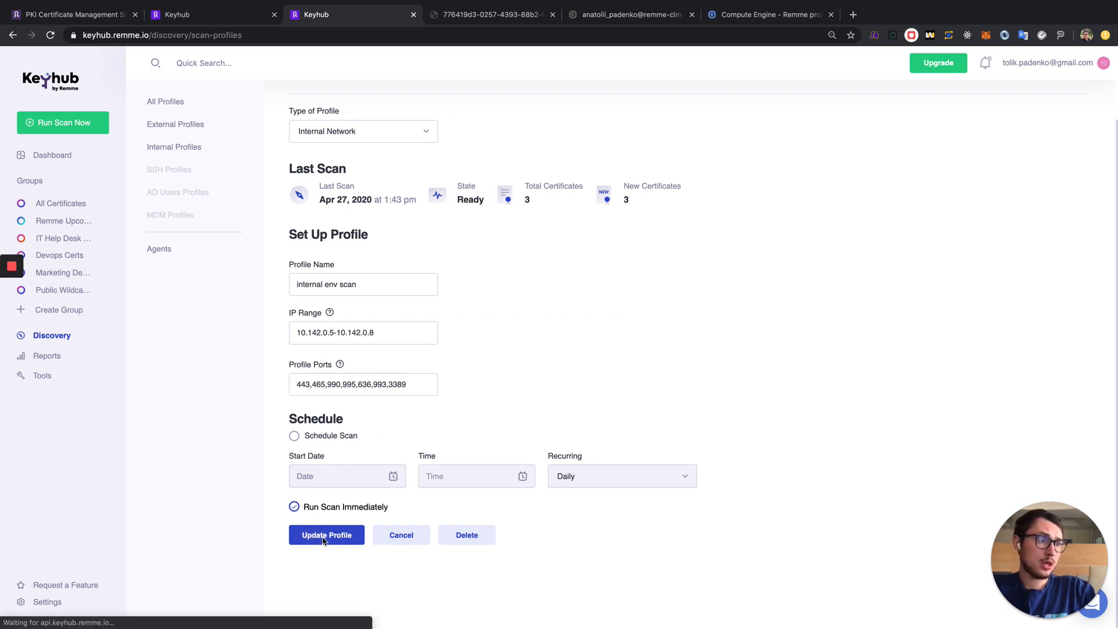
# Step: Watch internal env scan running and the agent downloading certificates from 10.142.0.5
pyautogui.click(326, 534)
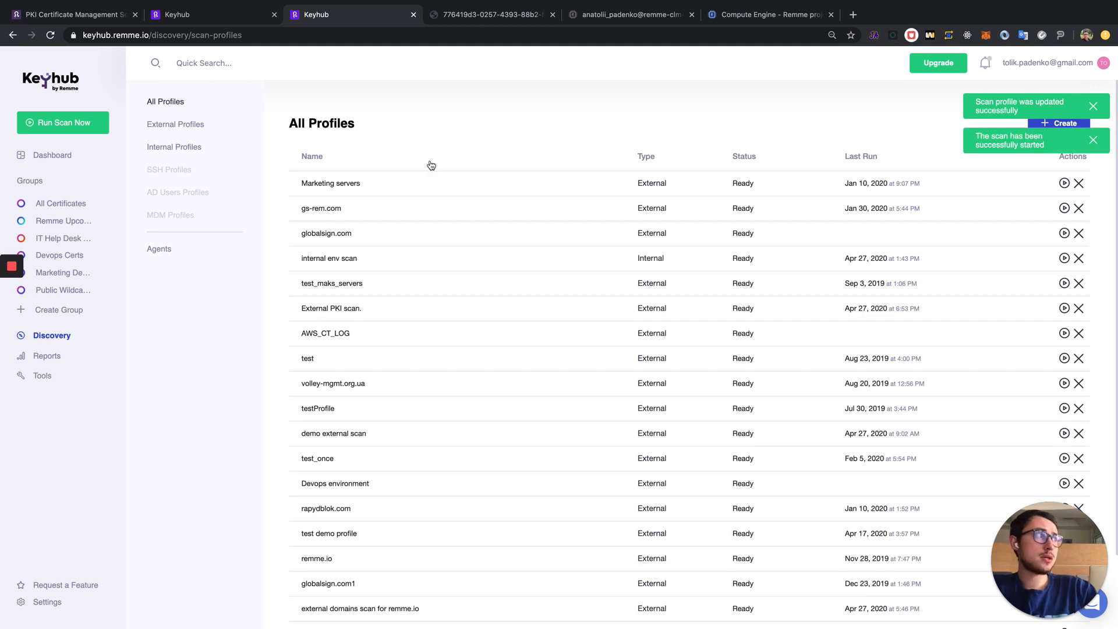
pyautogui.click(174, 146)
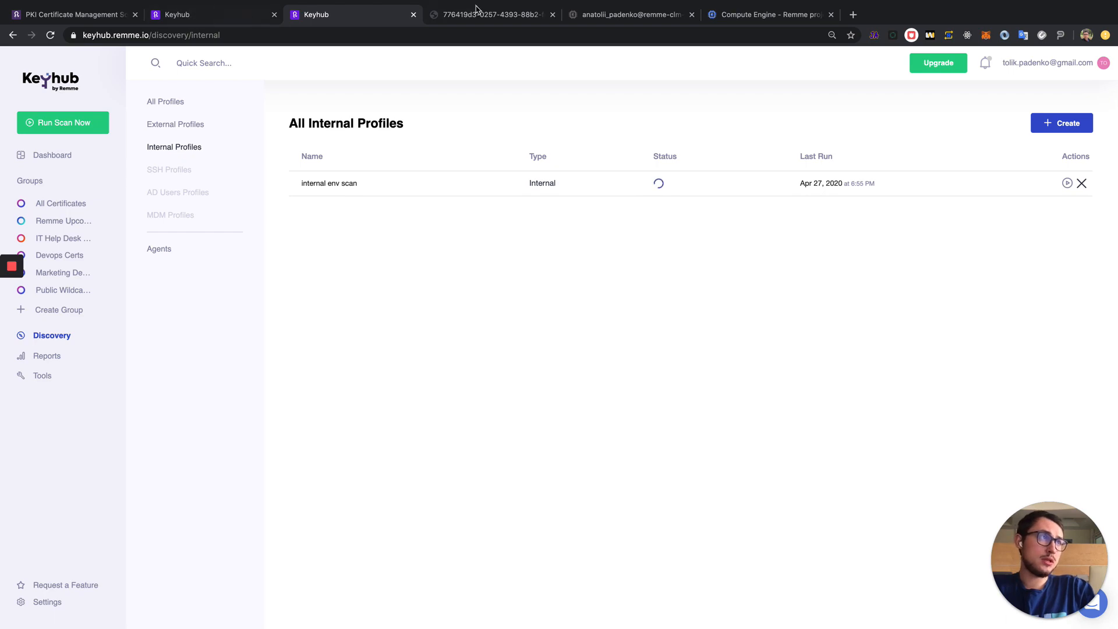
pyautogui.click(635, 13)
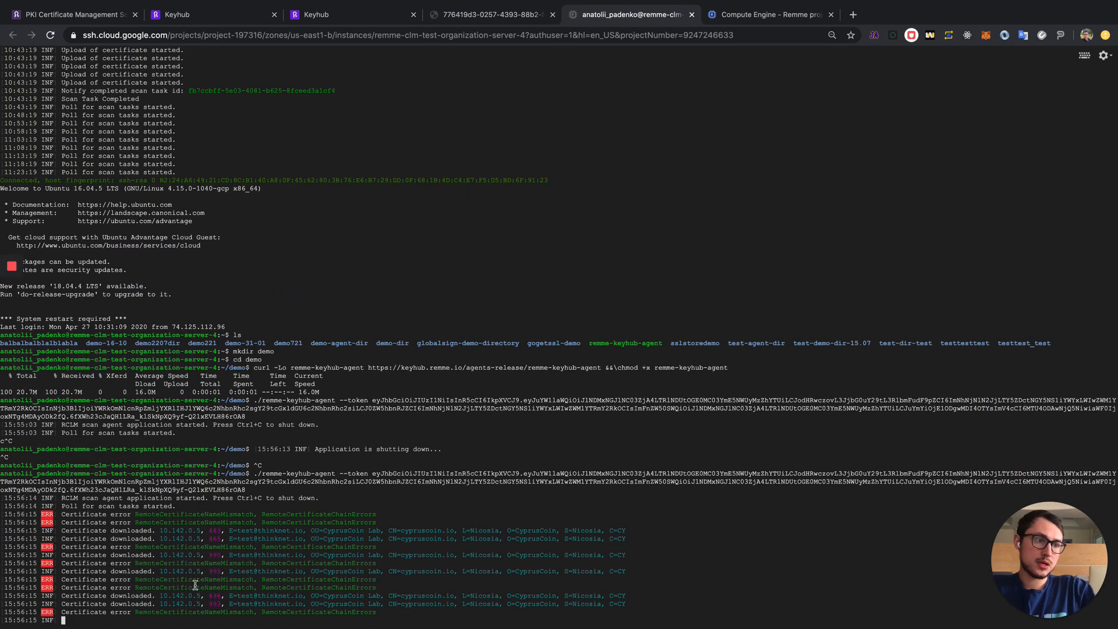
pyautogui.click(329, 14)
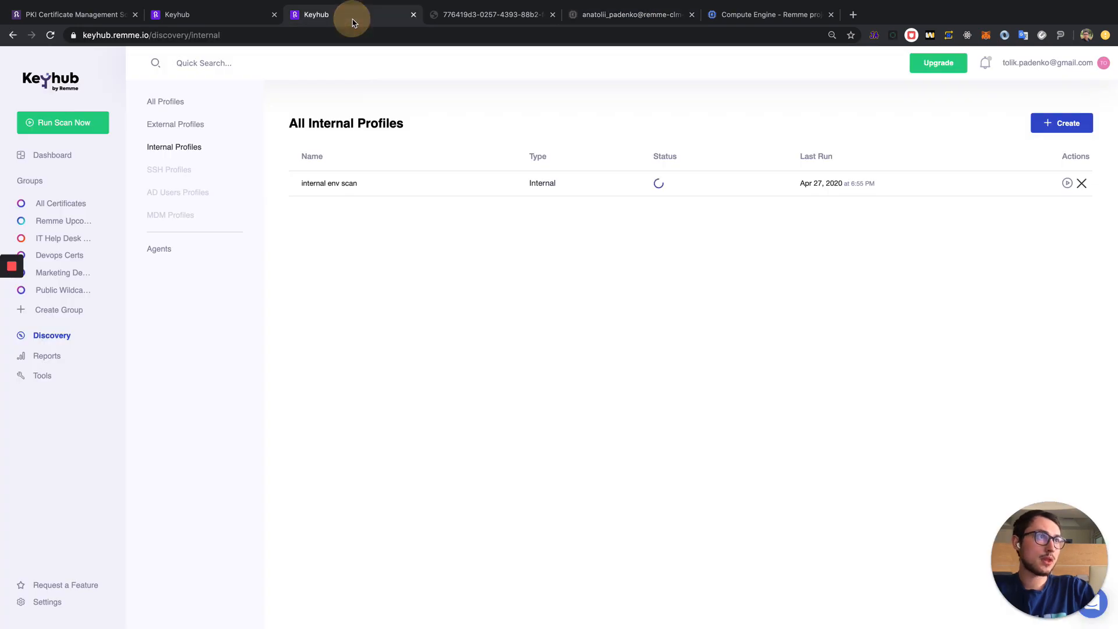
# Step: Check internal env scan results (Ready, 21 certificates, 18 new) and dashboard totals of 560
pyautogui.click(52, 155)
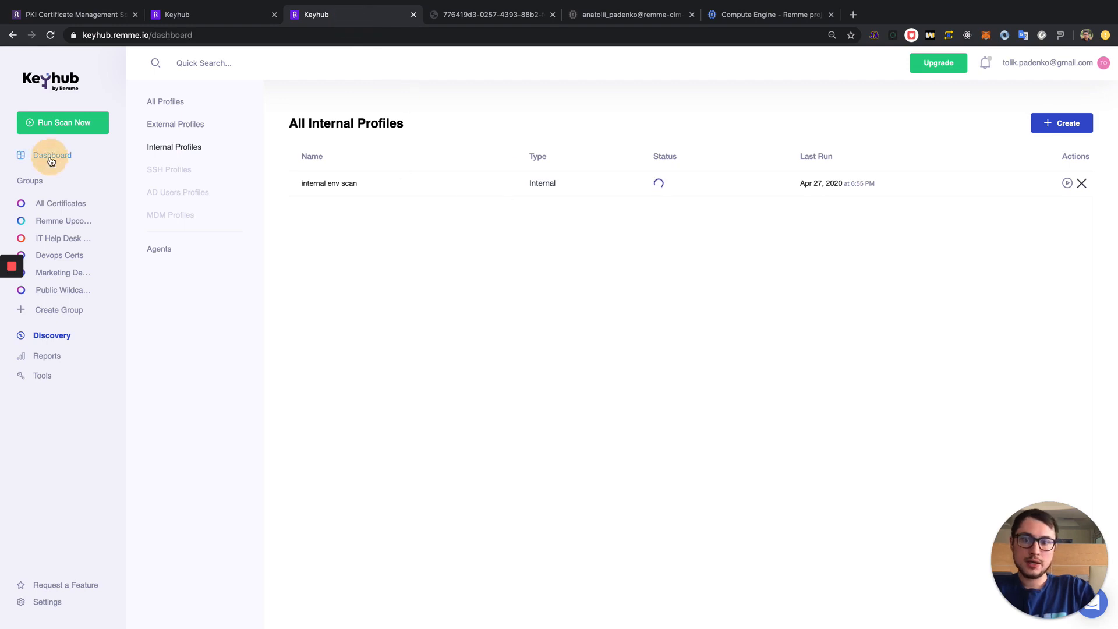
pyautogui.click(52, 155)
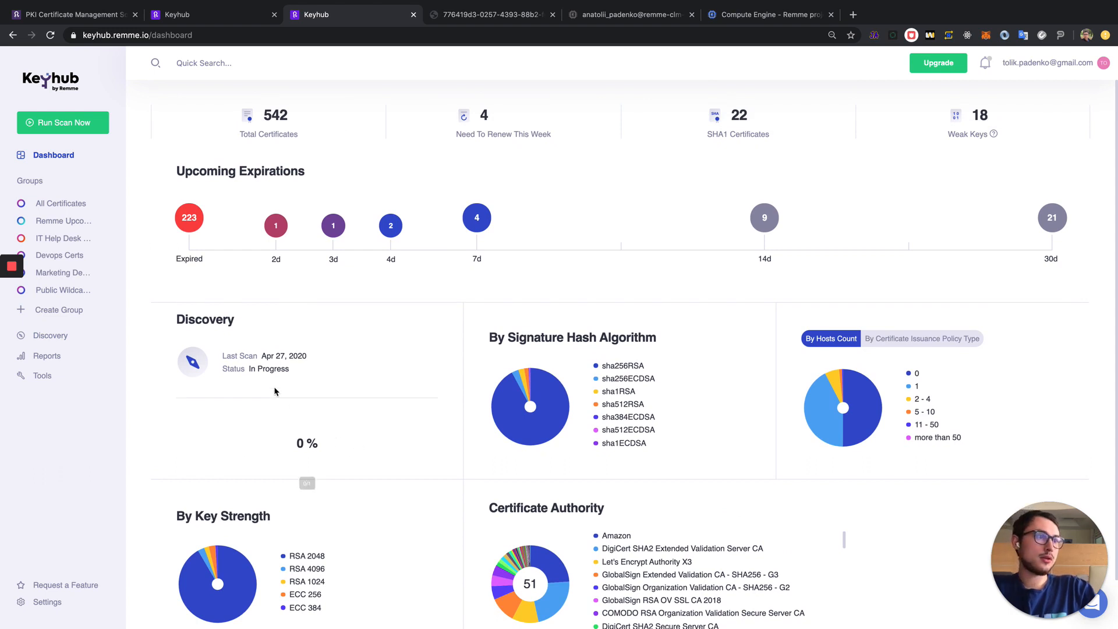
pyautogui.moveTo(52, 339)
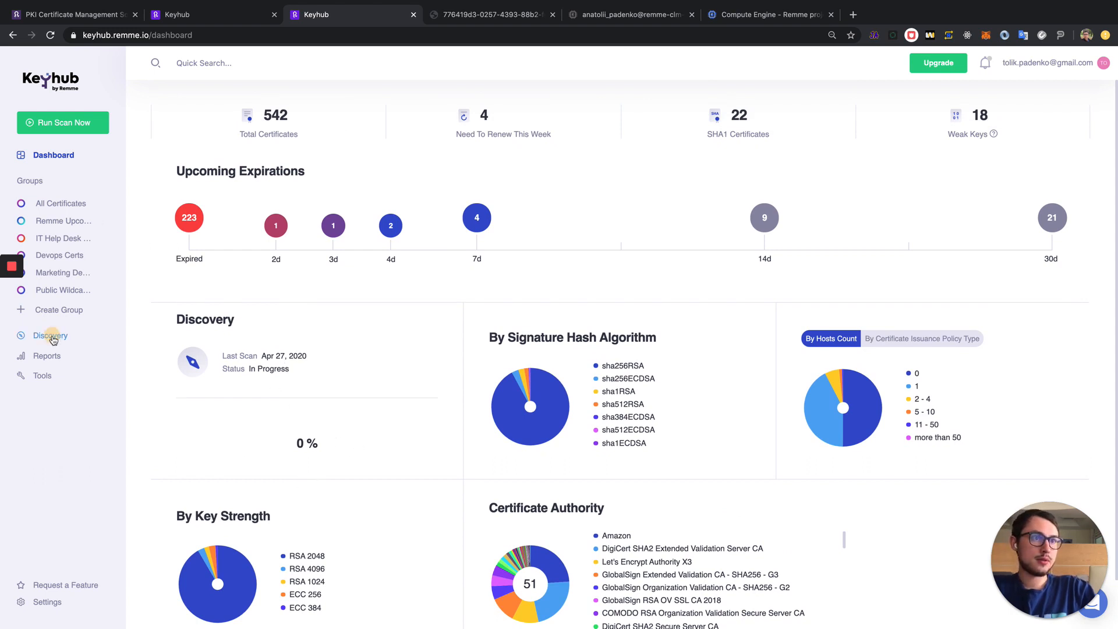
pyautogui.click(50, 335)
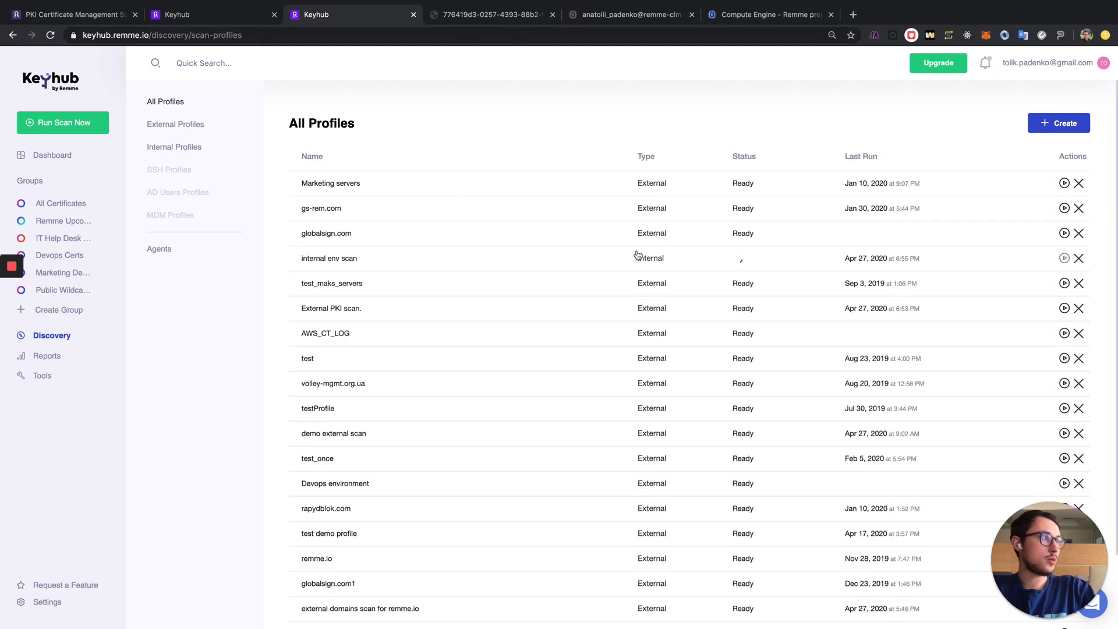
pyautogui.click(329, 258)
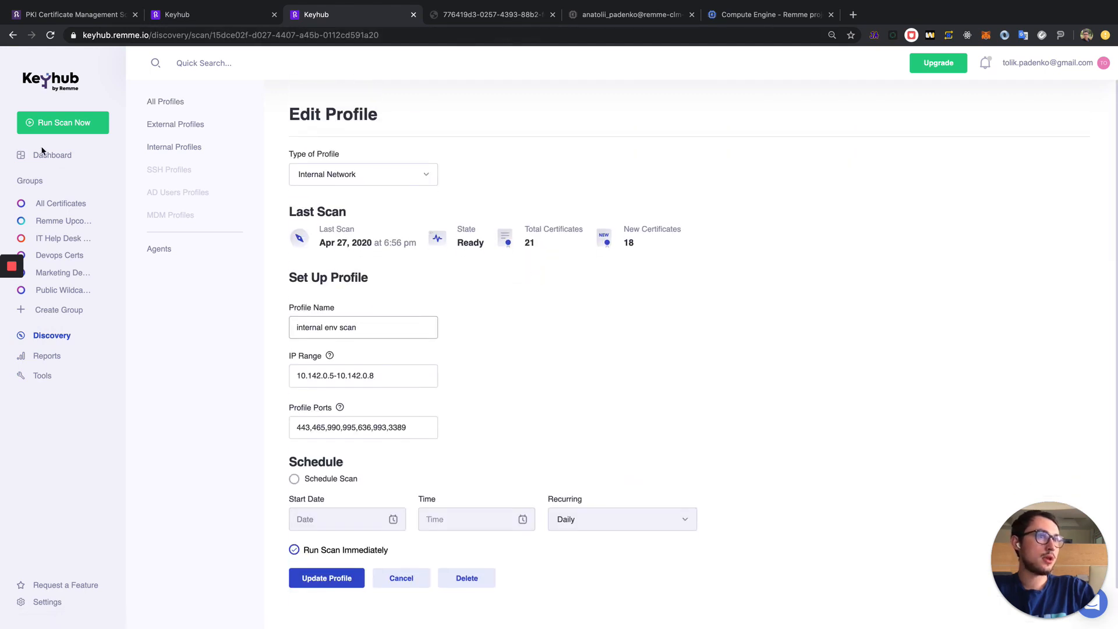
pyautogui.click(52, 155)
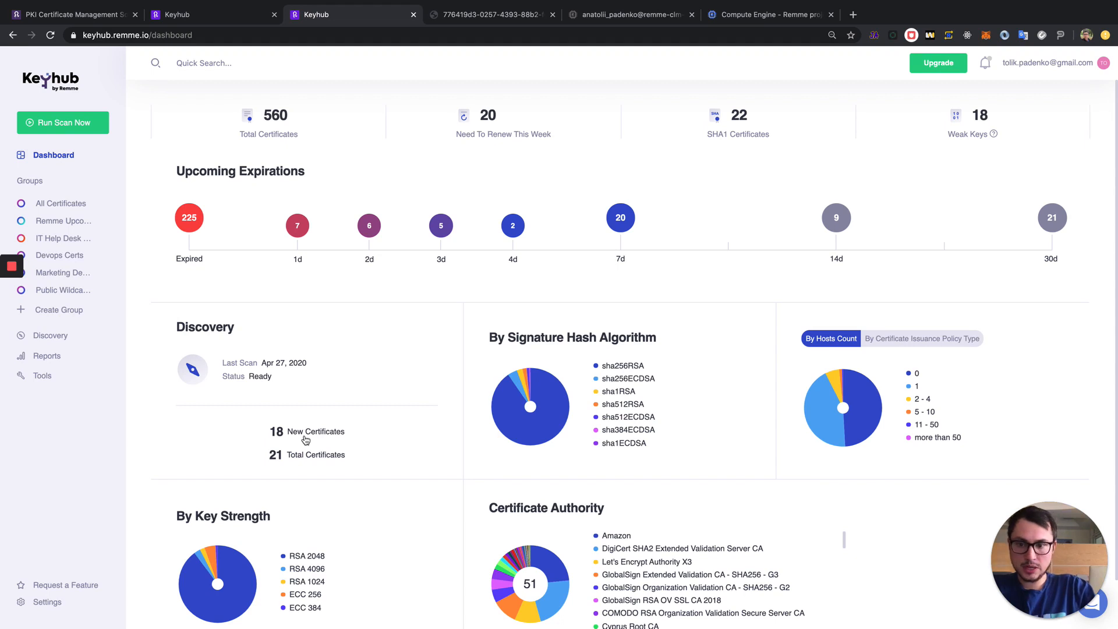
# Step: List the 18 new certificates and locate the expired odesacoin.io at 10.142.0.6:465
pyautogui.click(305, 438)
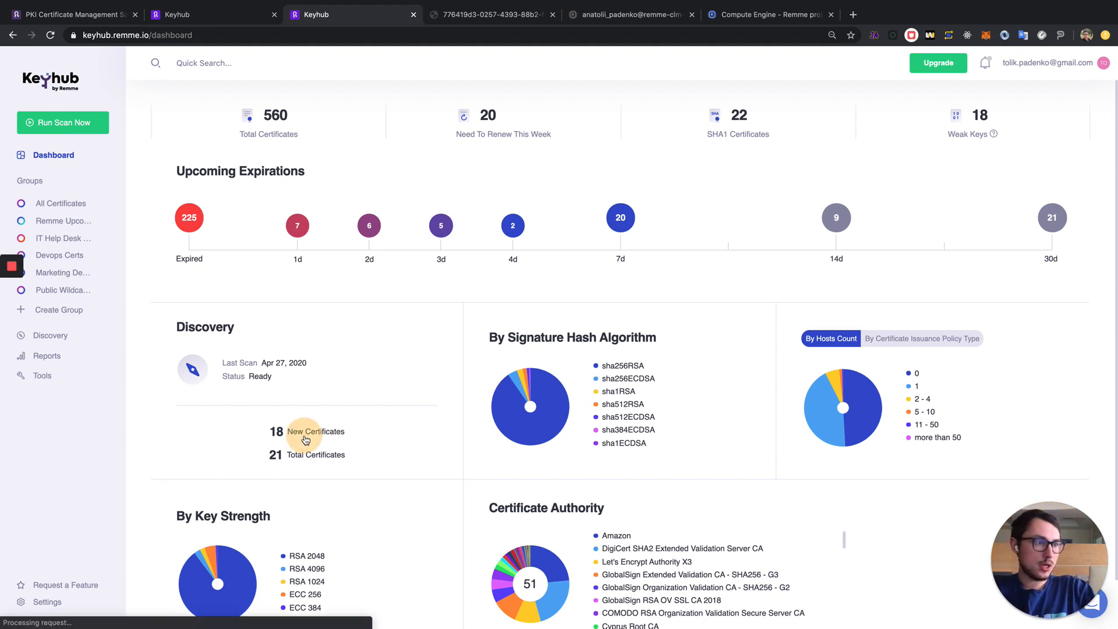
pyautogui.click(303, 436)
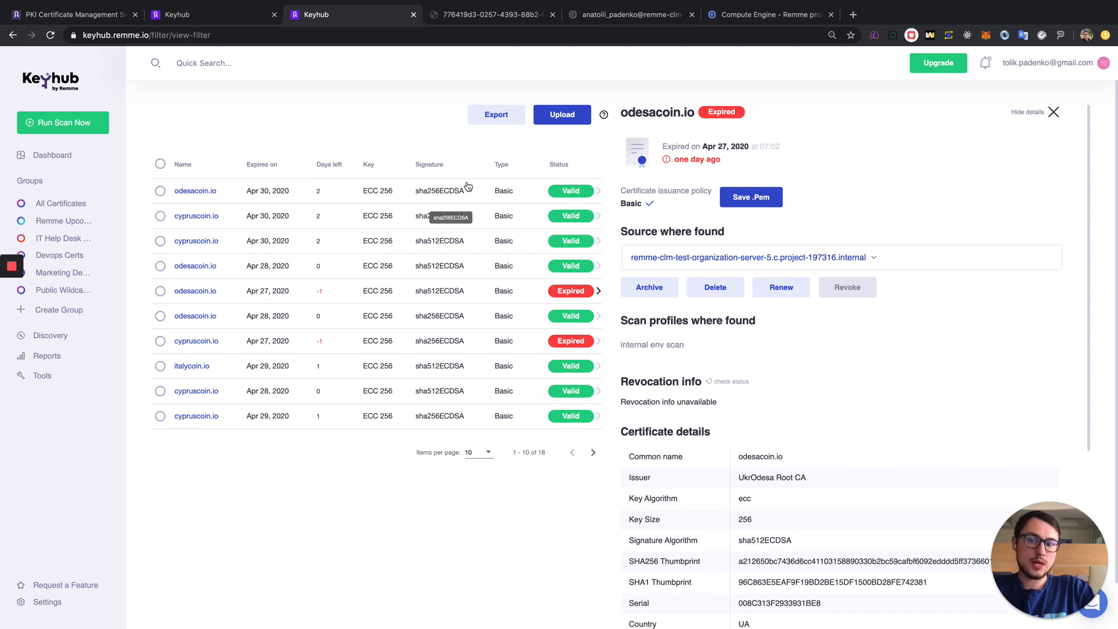
pyautogui.moveTo(931, 225)
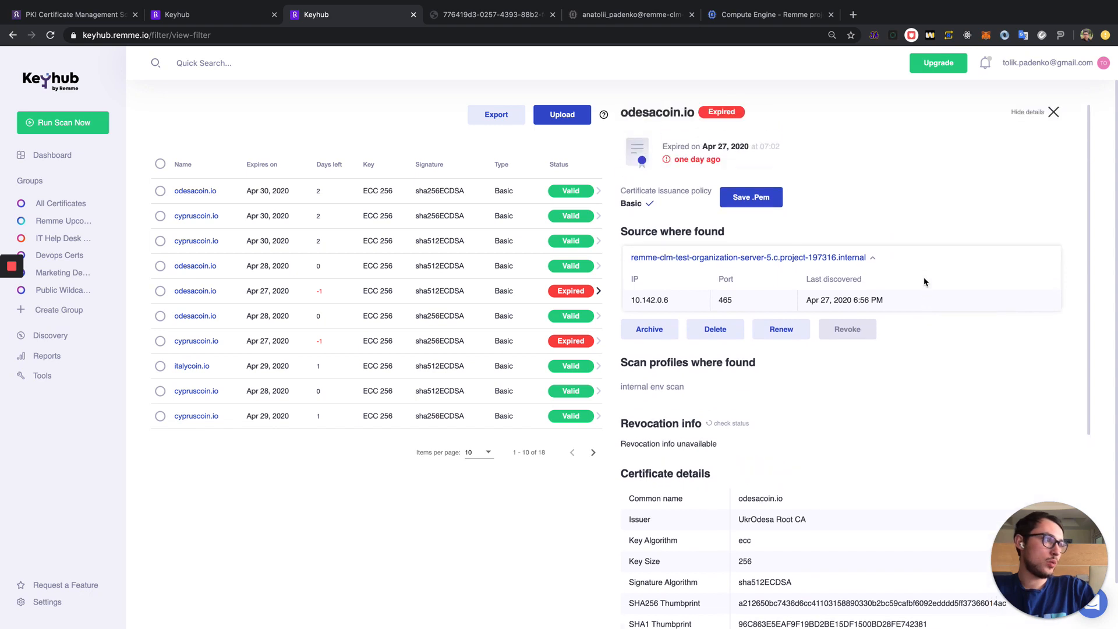
pyautogui.moveTo(500, 398)
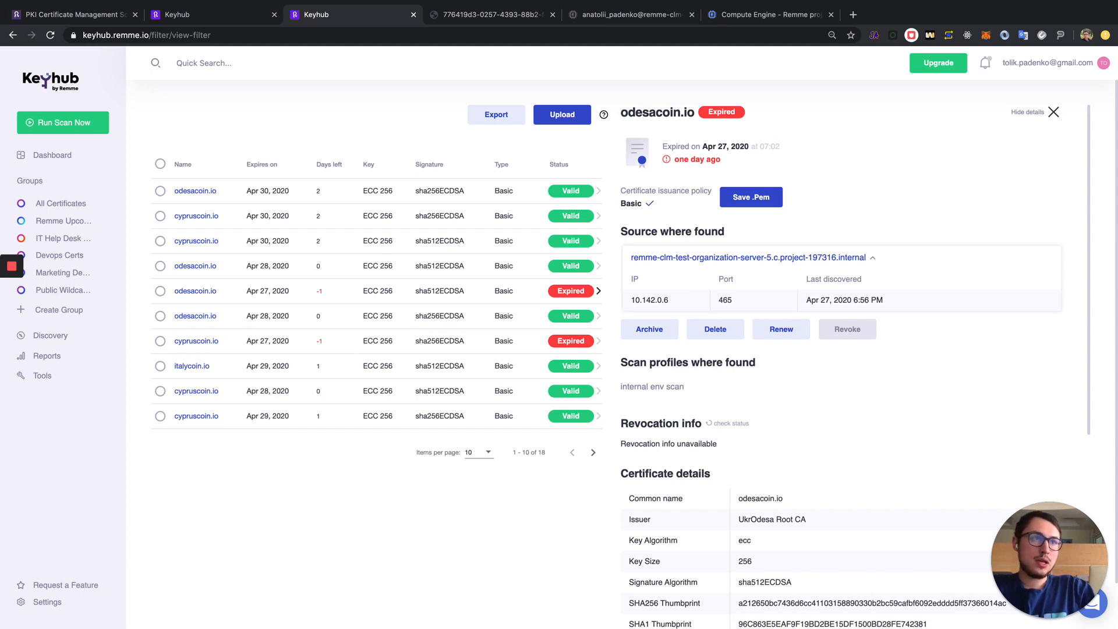
pyautogui.click(52, 155)
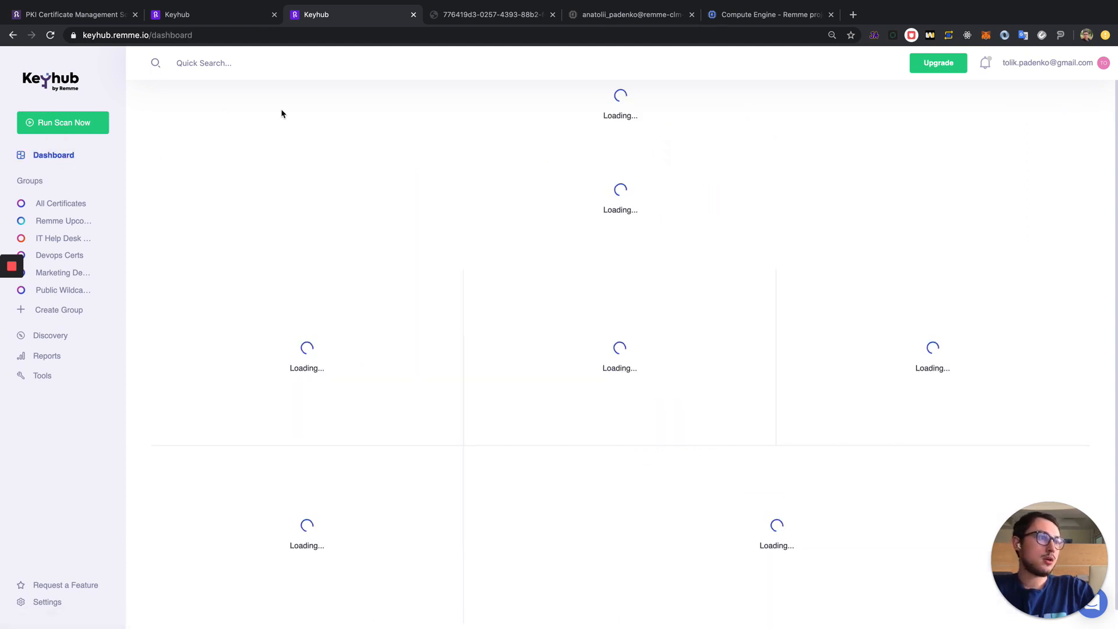